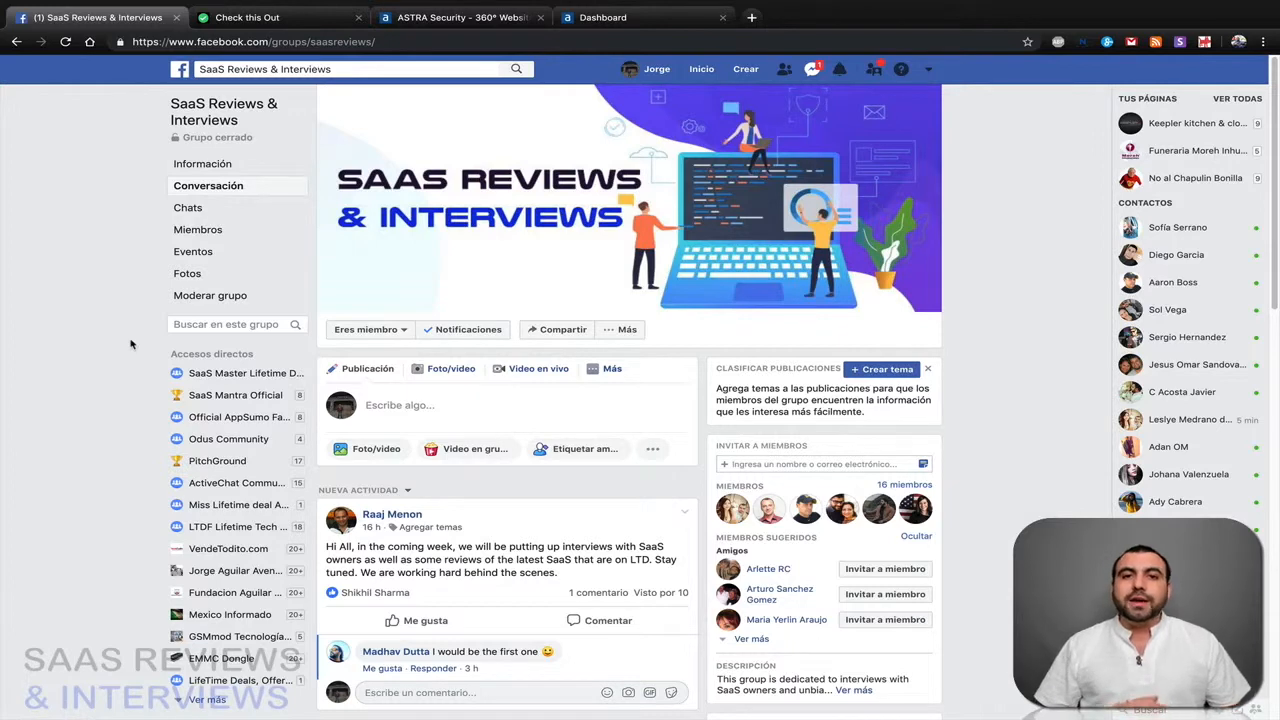
- Browse the Astra Security product homepage features, then open the dashboard listing five protected sites
left_click(460, 17)
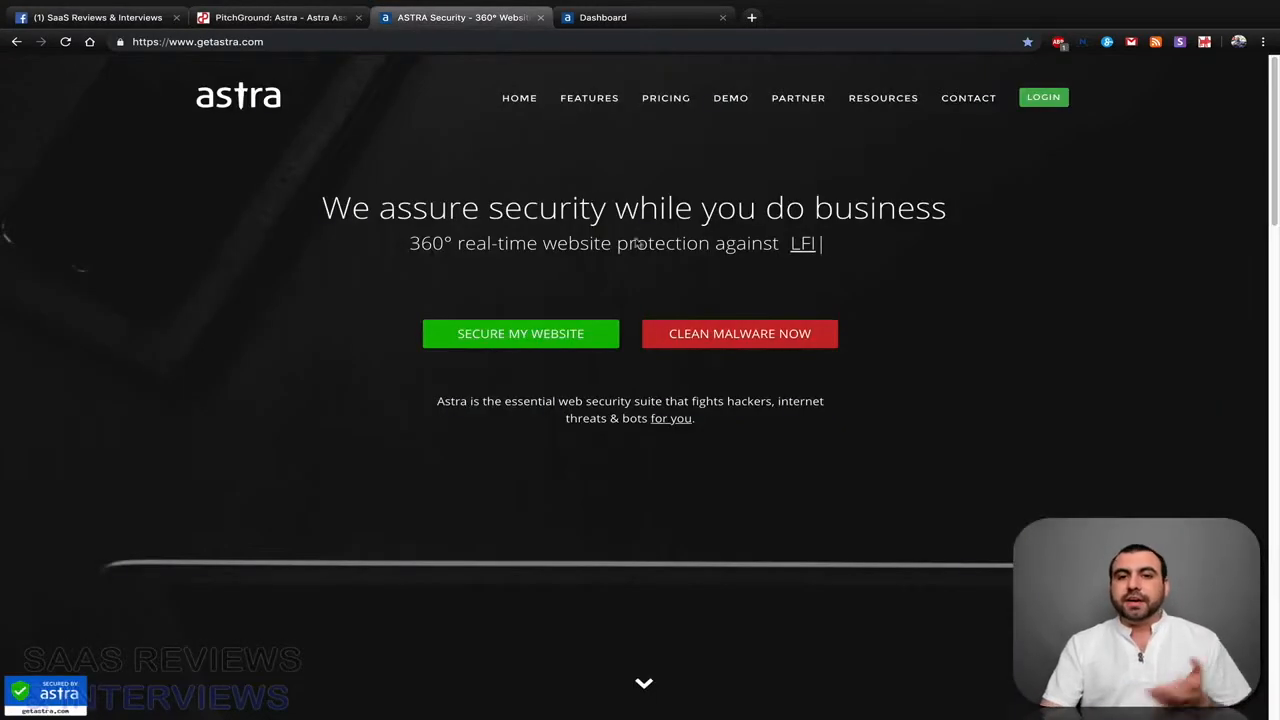
scroll("down", 3)
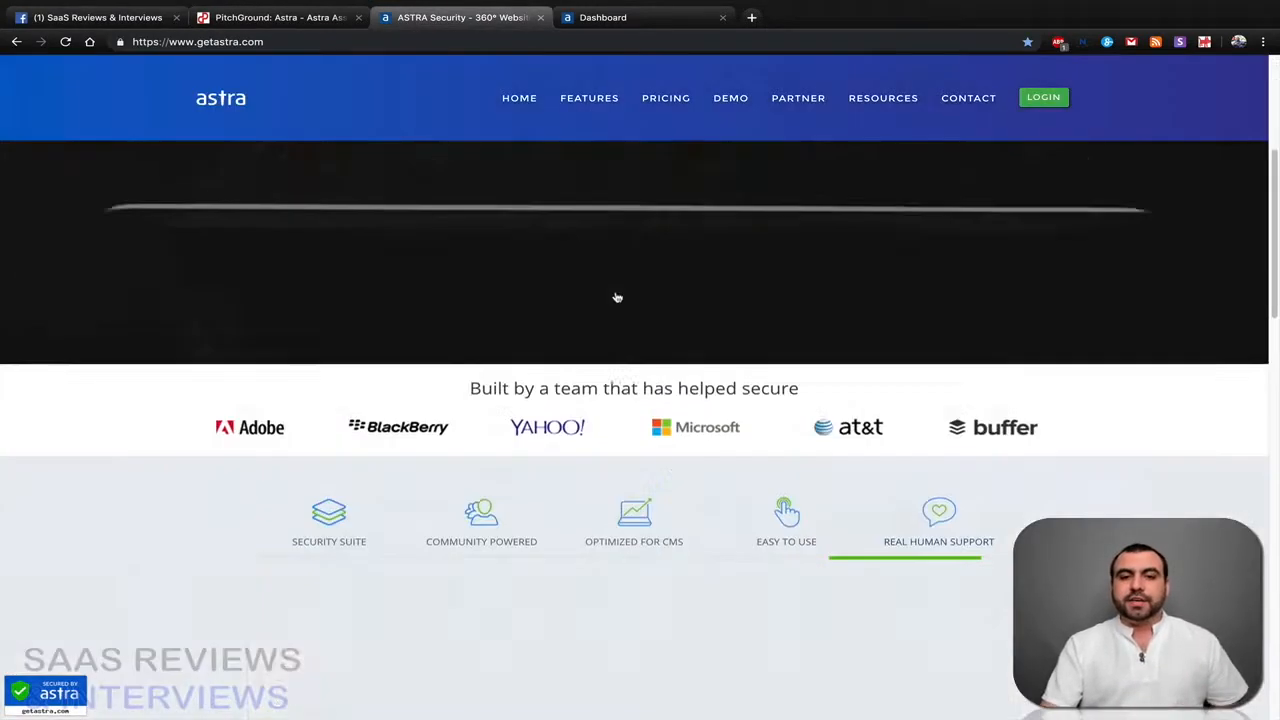
scroll("down", 3)
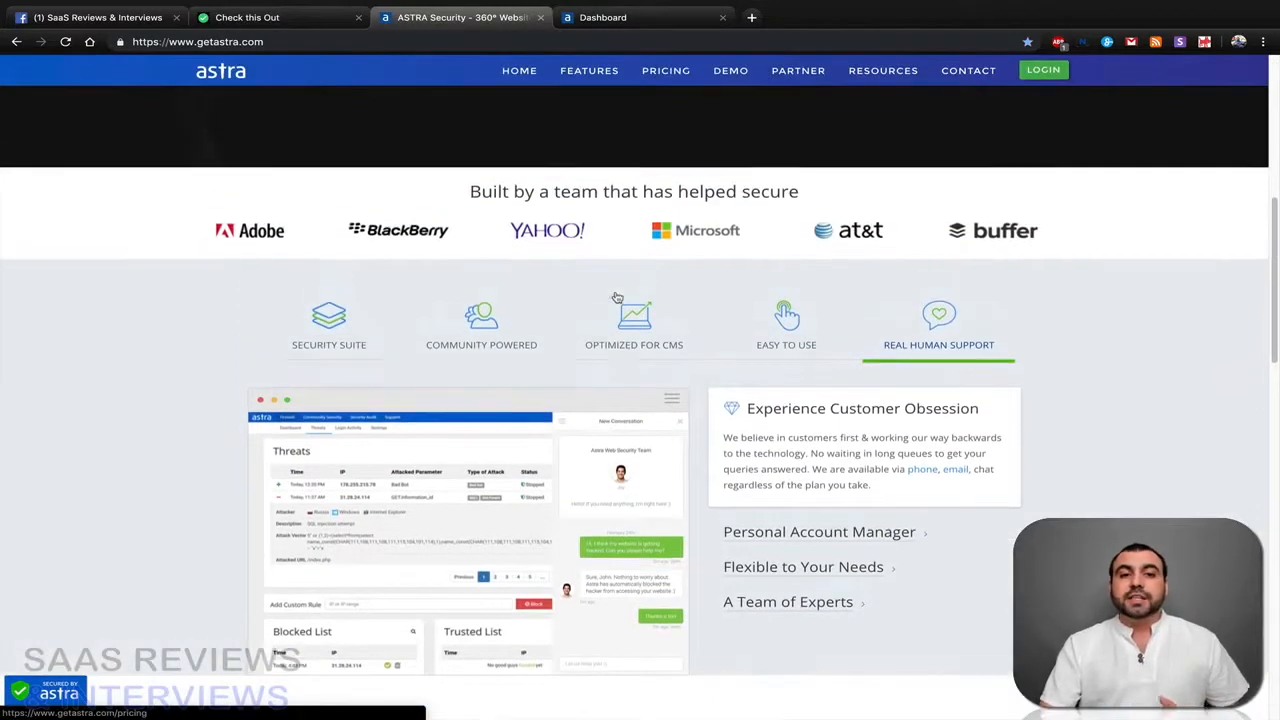
scroll("down", 3)
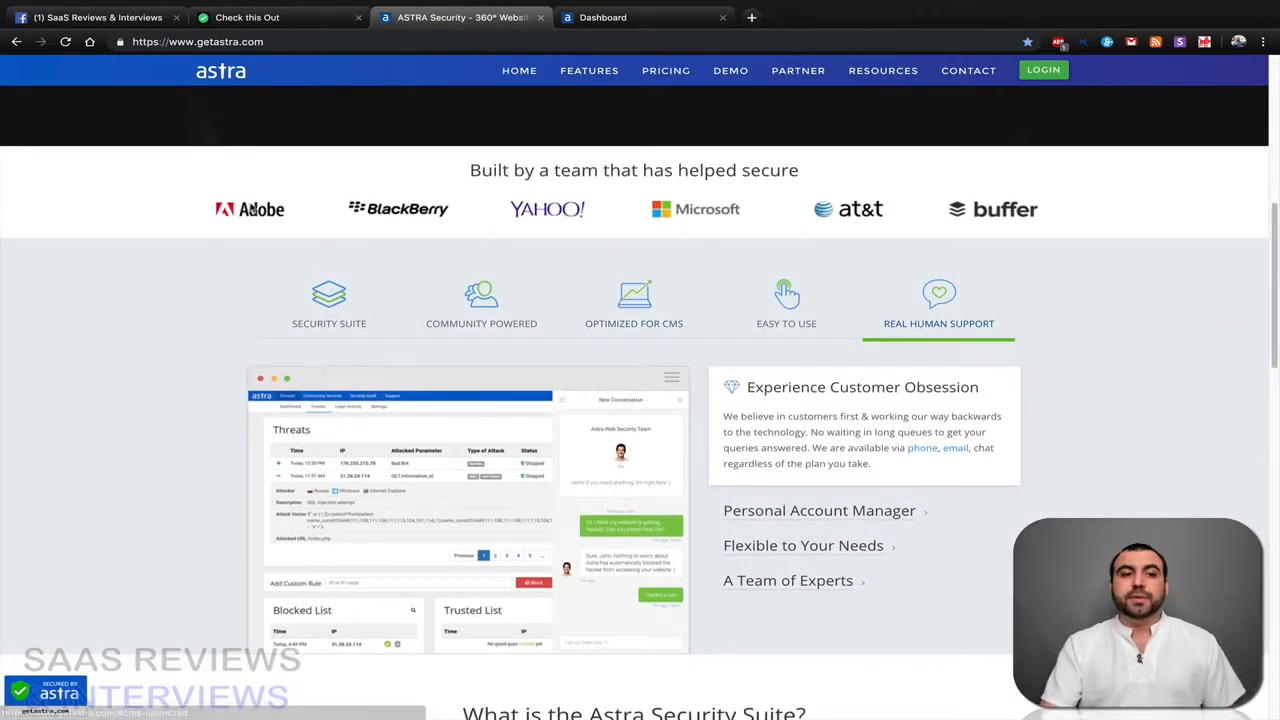
mouse_move(568, 247)
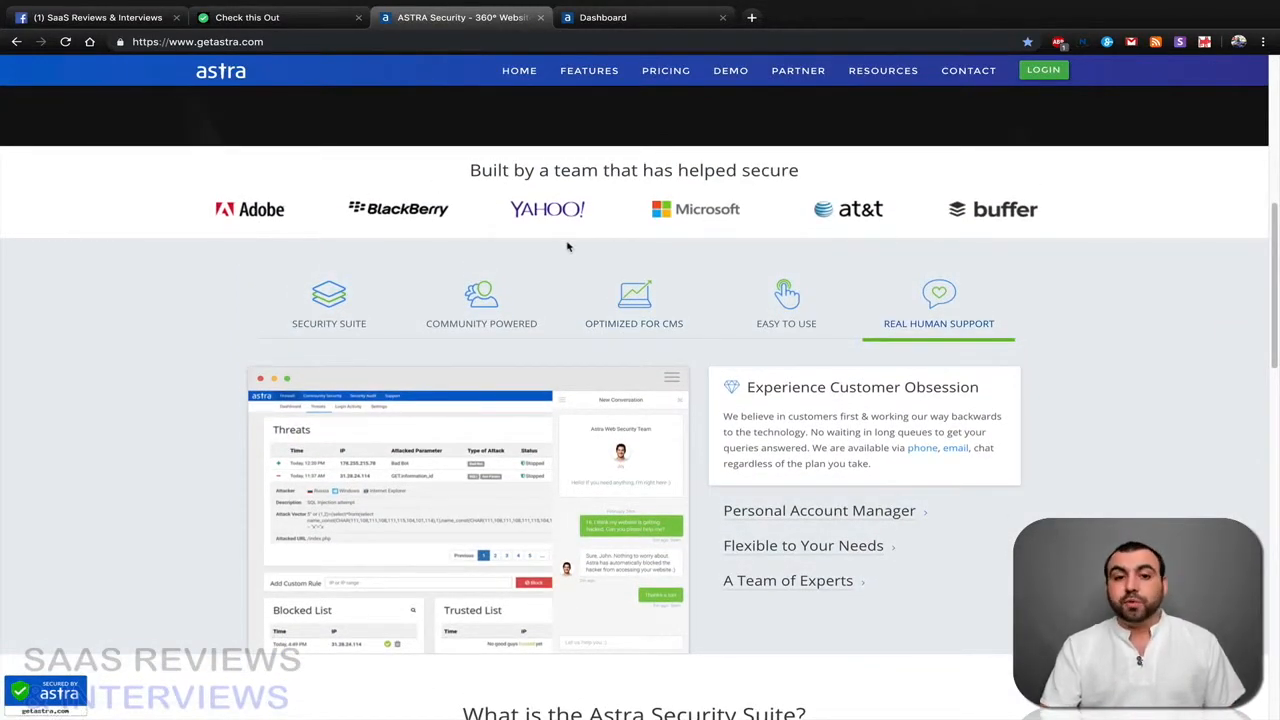
left_click(602, 17)
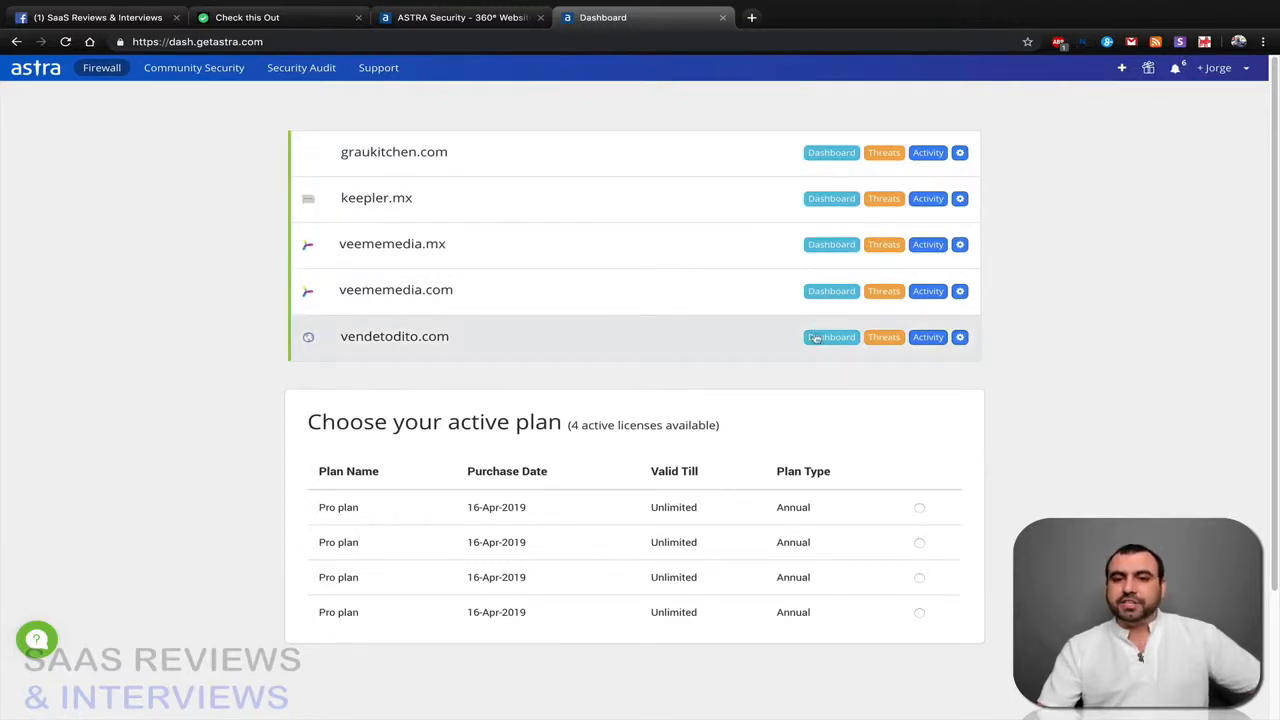
- View vendetodito.com's overview with 124 attacks stopped this week, then switch to the VendeTodito site
left_click(831, 336)
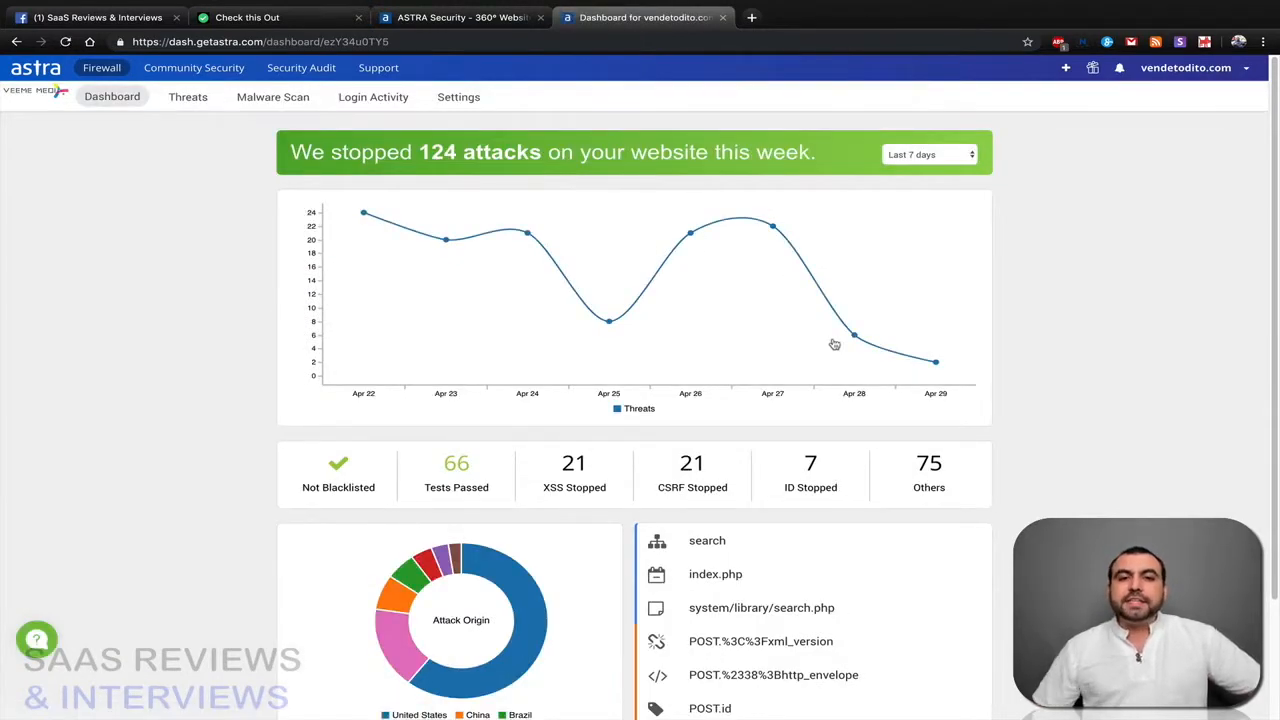
left_click(751, 17)
type("https://vendetodito.com")
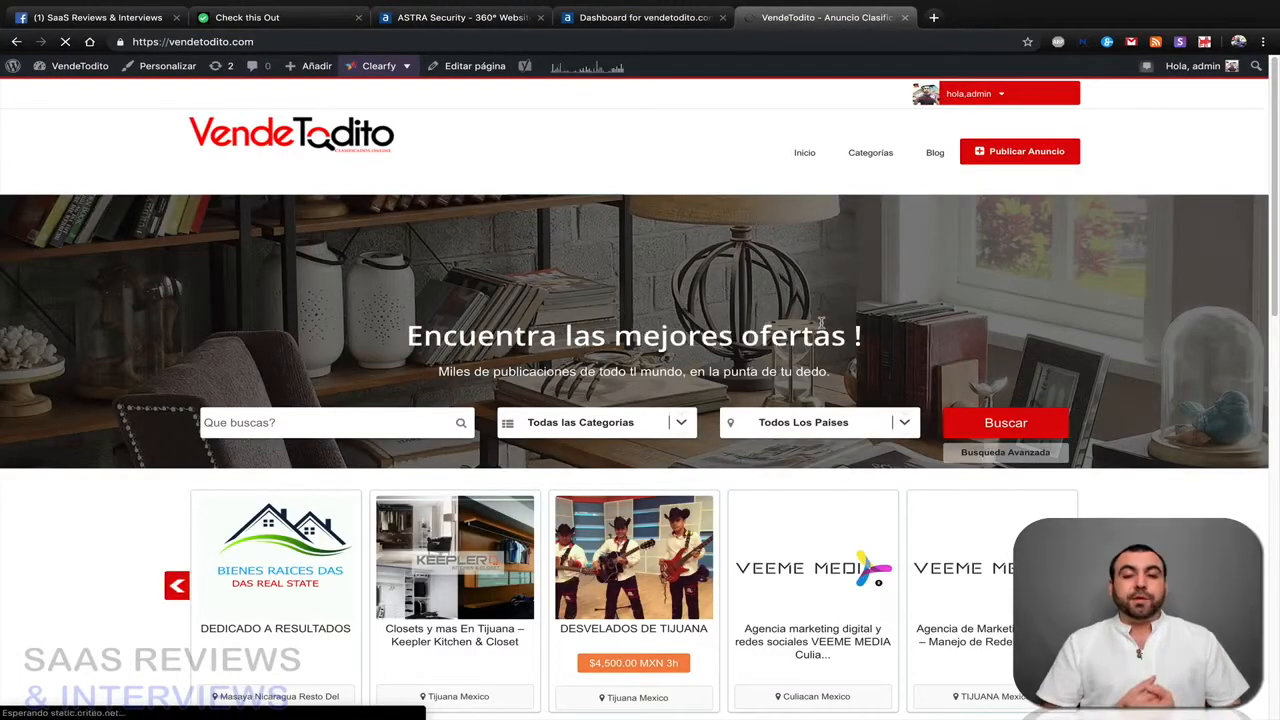
- Scroll the VendeTodito classifieds homepage, then return to the vendetodito.com overview with 124 stopped attacks
scroll("down", 3)
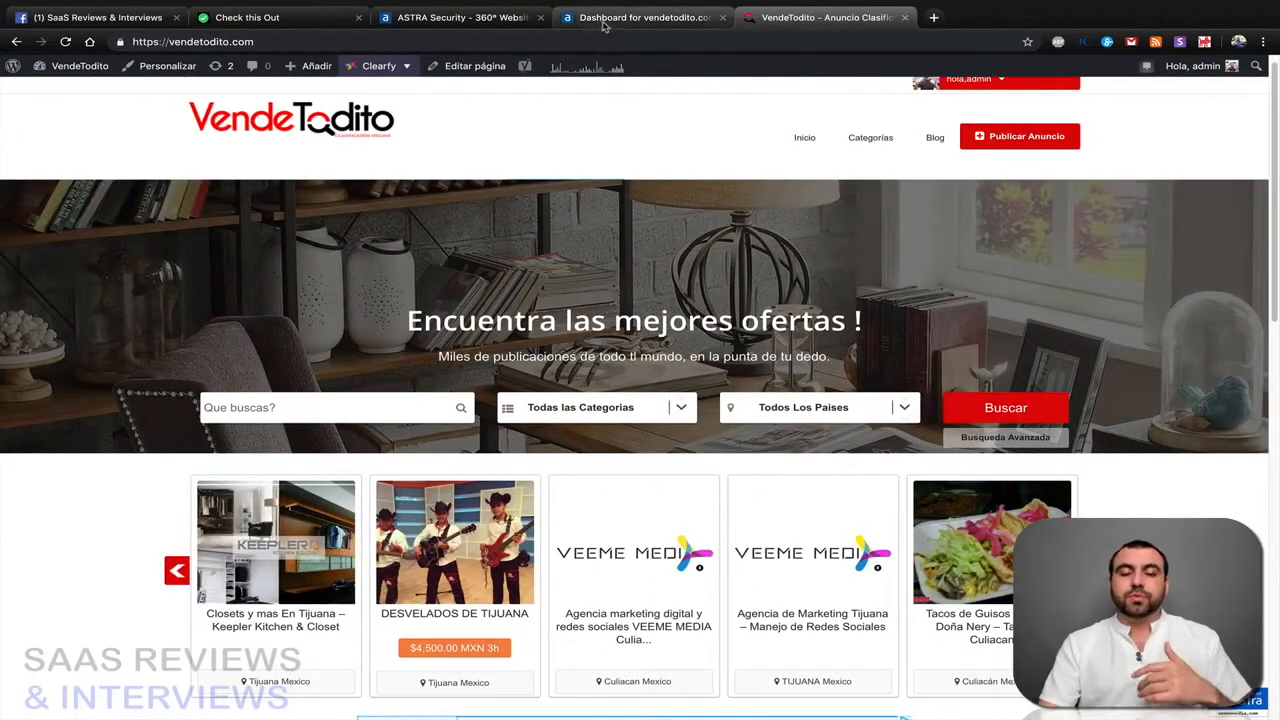
left_click(643, 17)
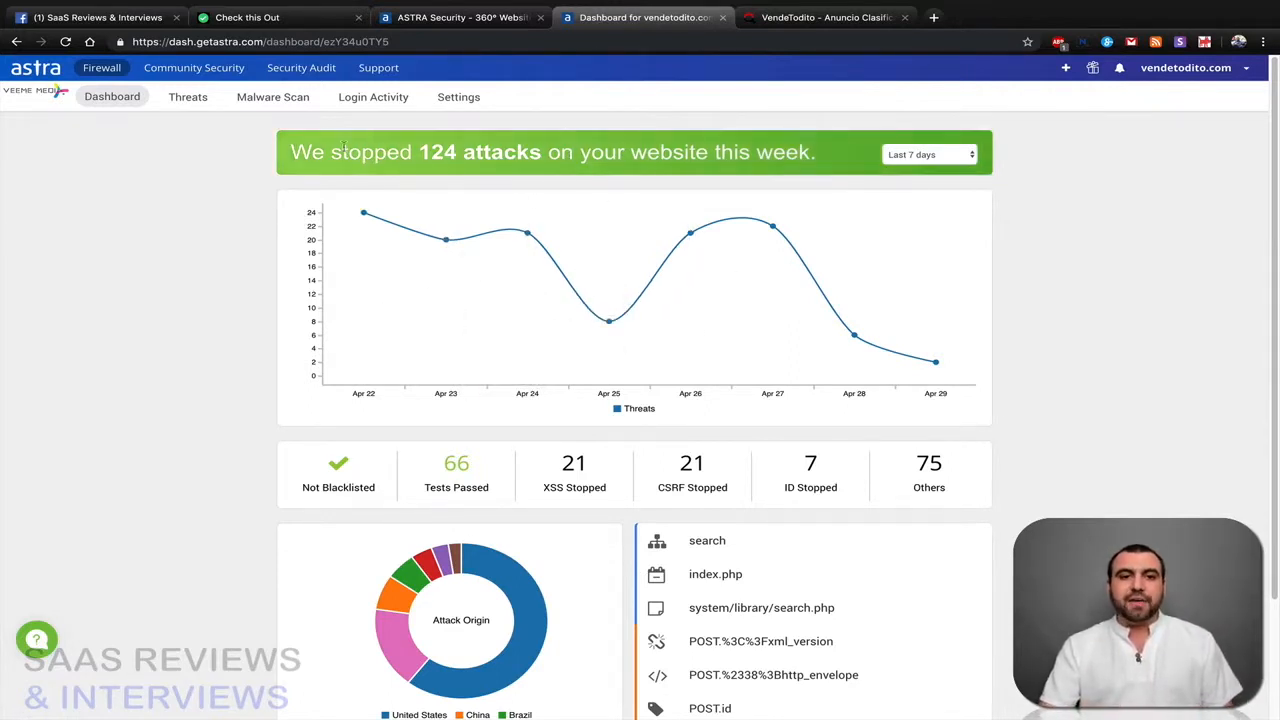
mouse_move(935, 362)
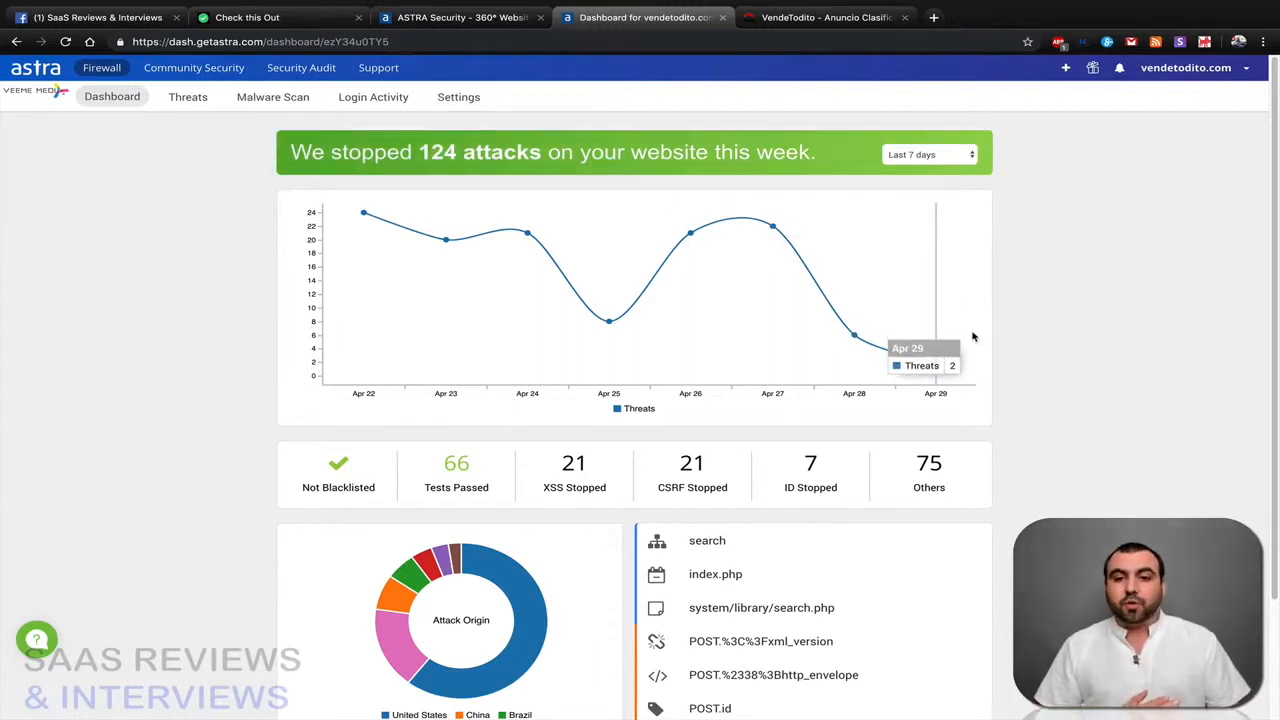
scroll("down", 3)
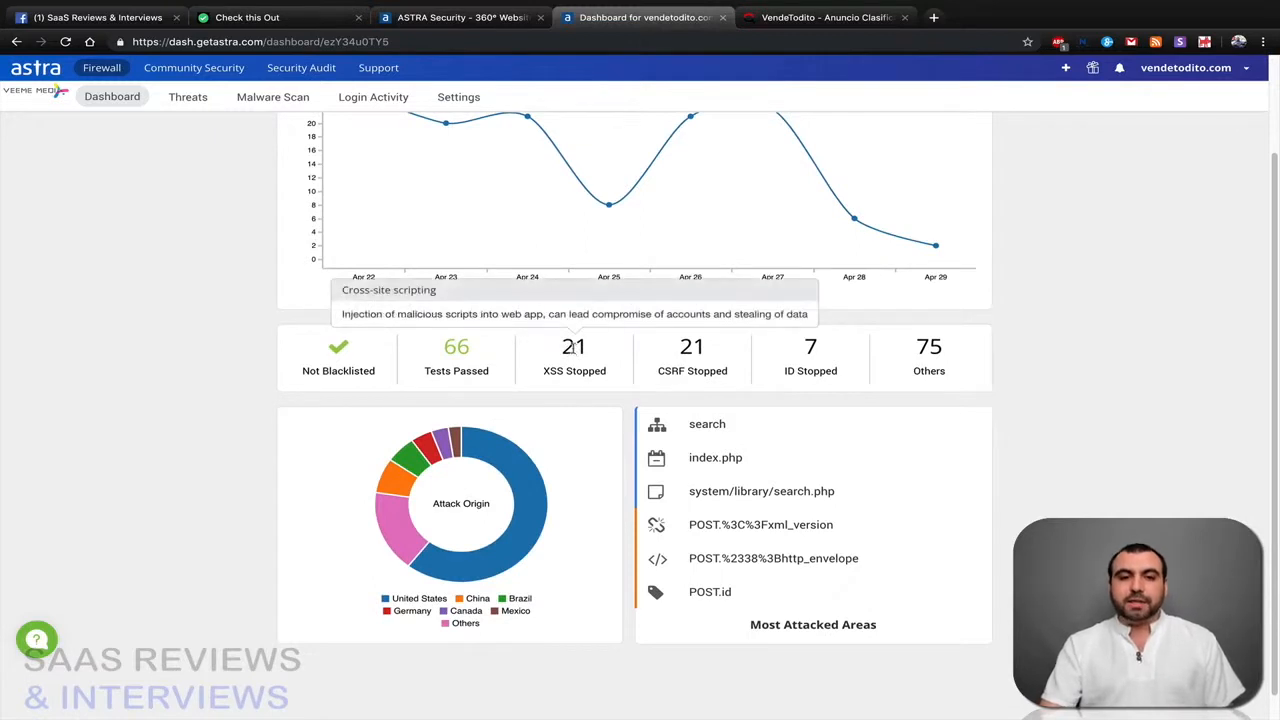
mouse_move(692, 346)
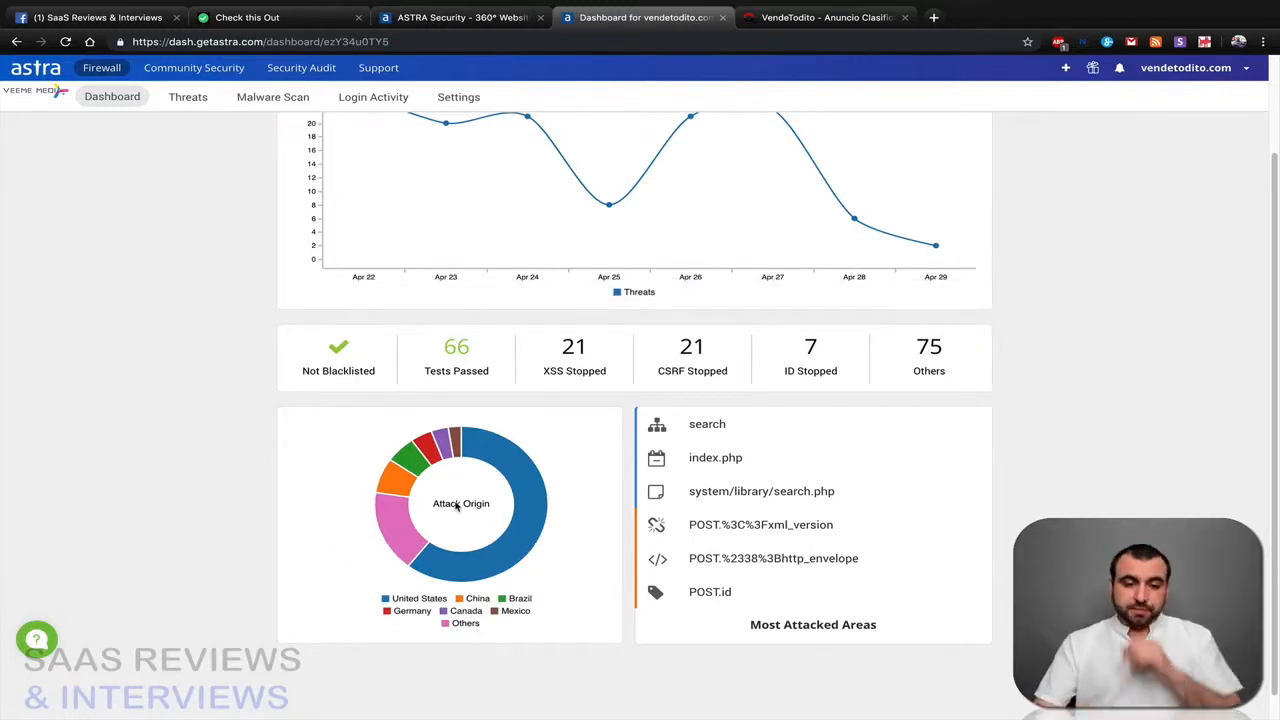
scroll("down", 3)
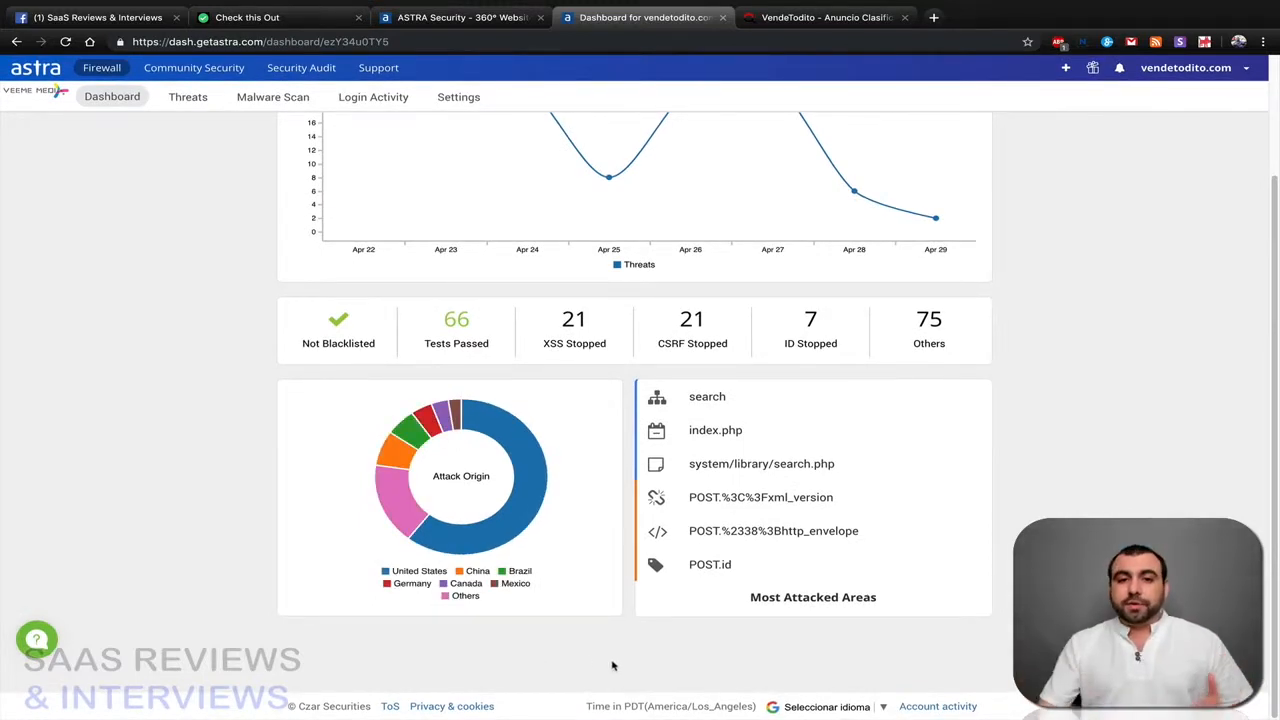
scroll("up", 3)
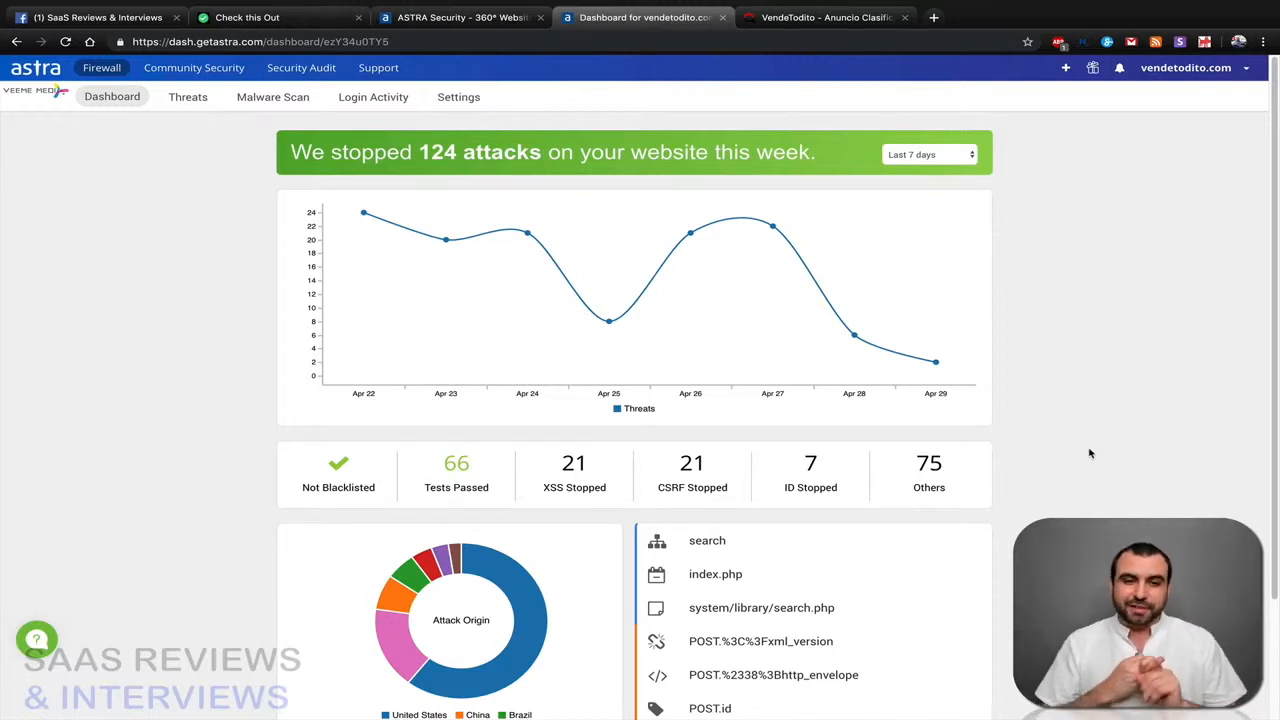
mouse_move(1065, 453)
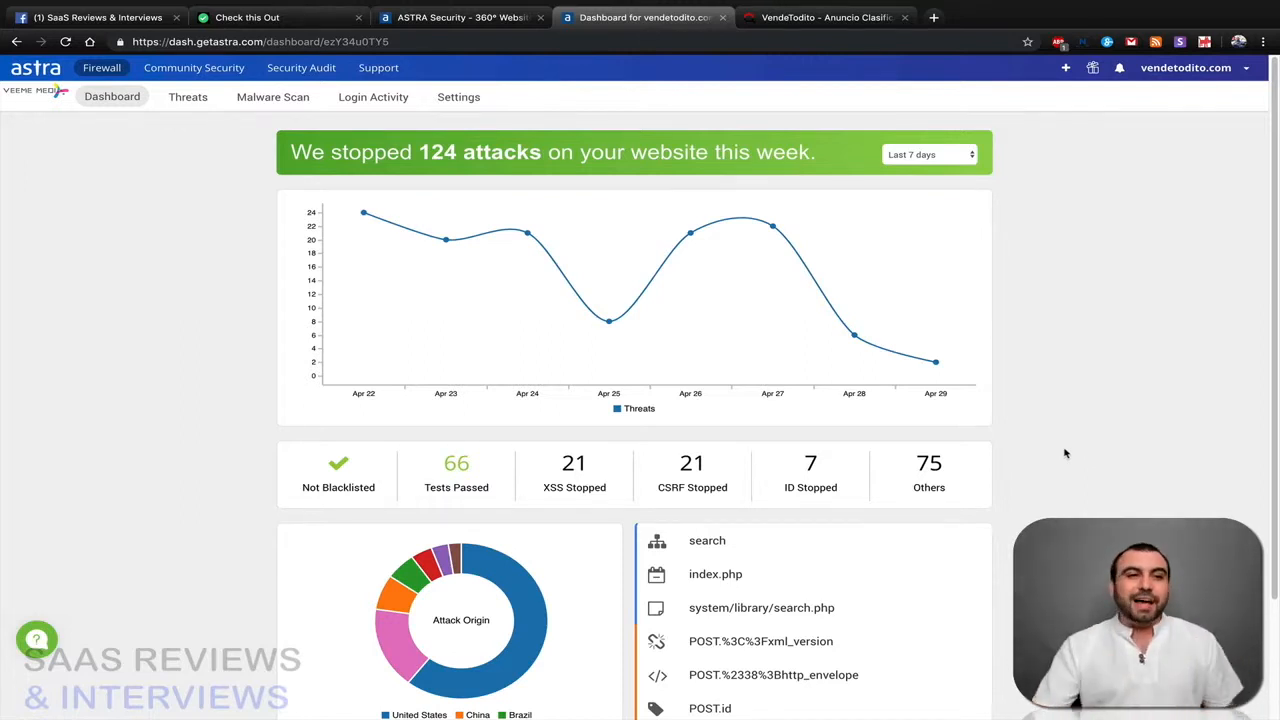
- Open the vendetodito.com threats log and expand the latest stopped attack to review its details
left_click(188, 96)
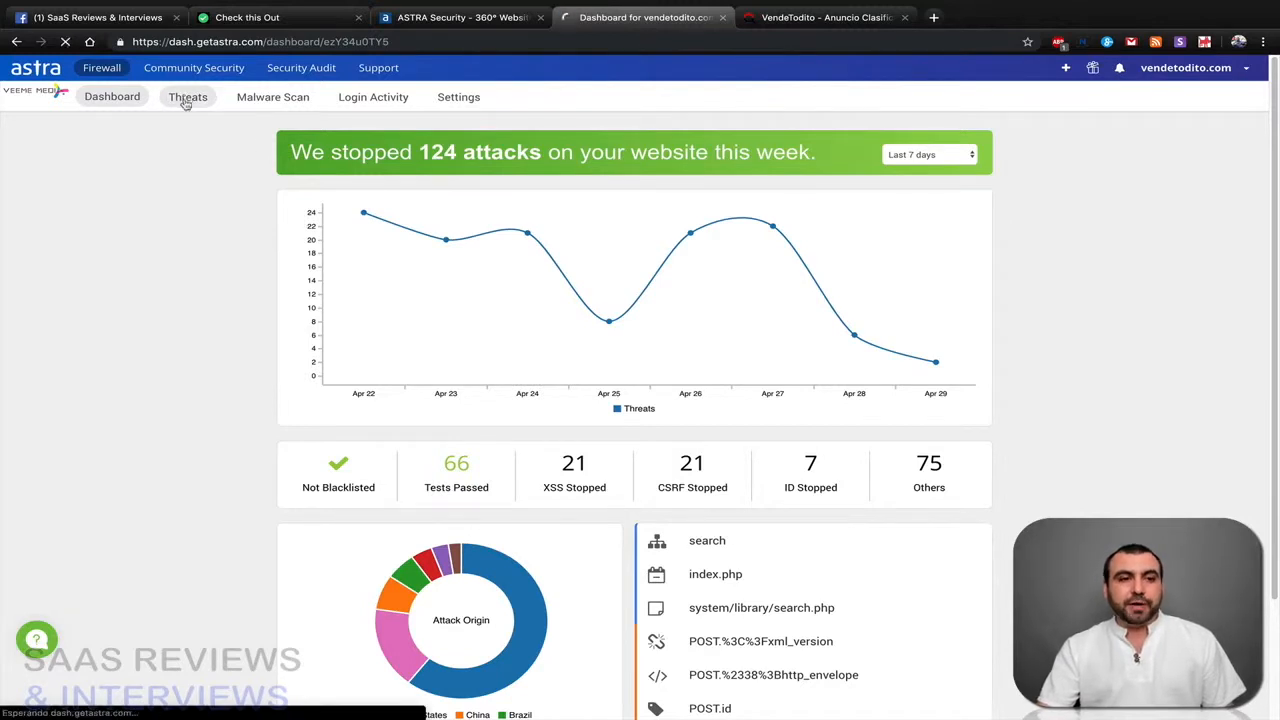
left_click(188, 96)
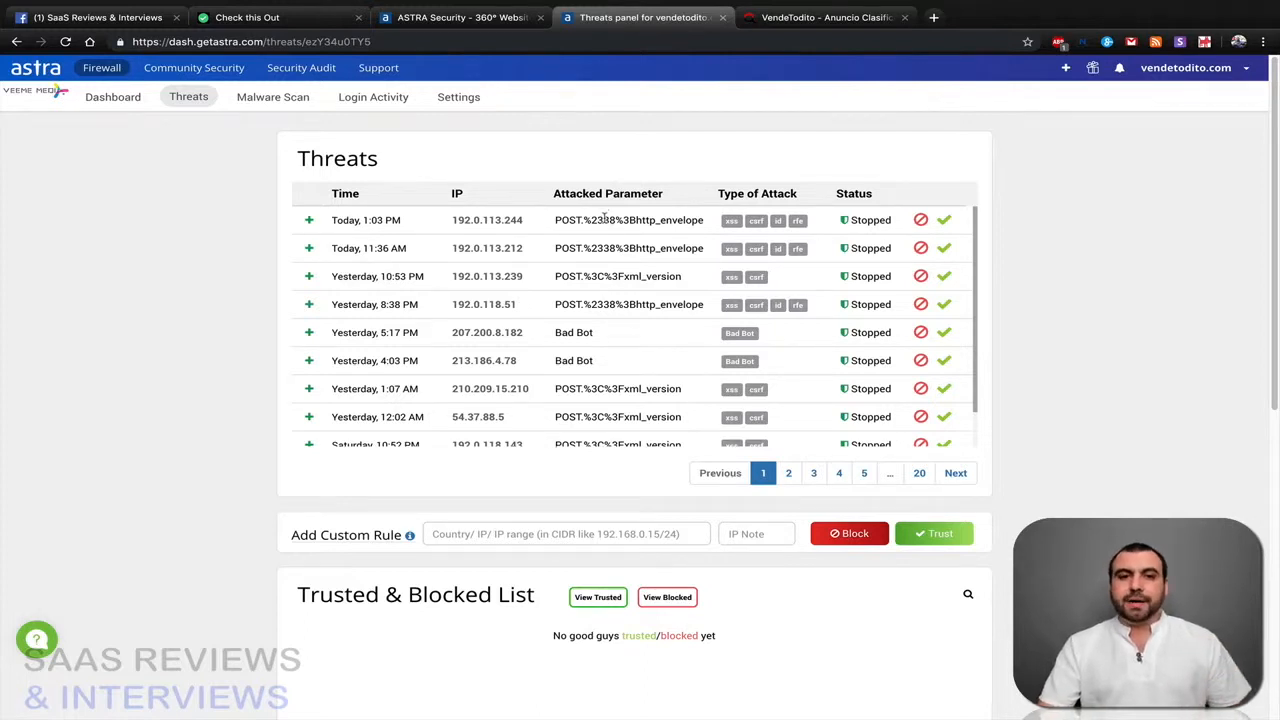
mouse_move(760, 273)
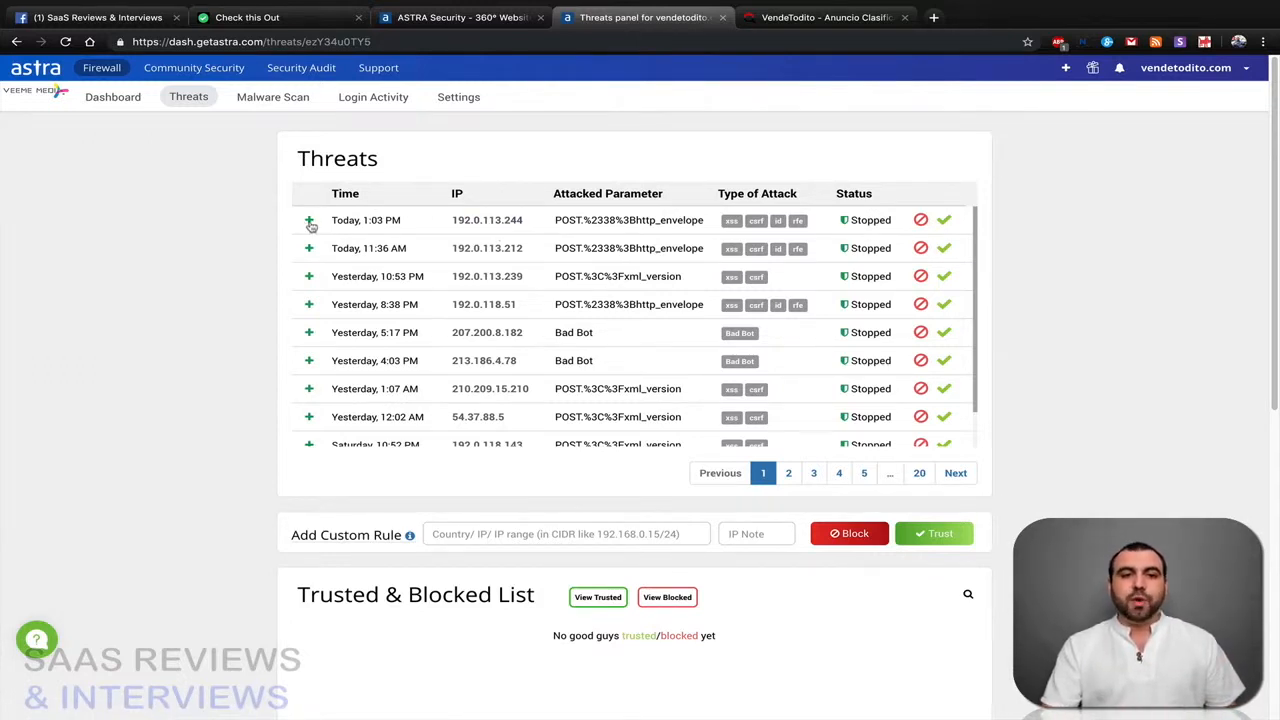
left_click(309, 220)
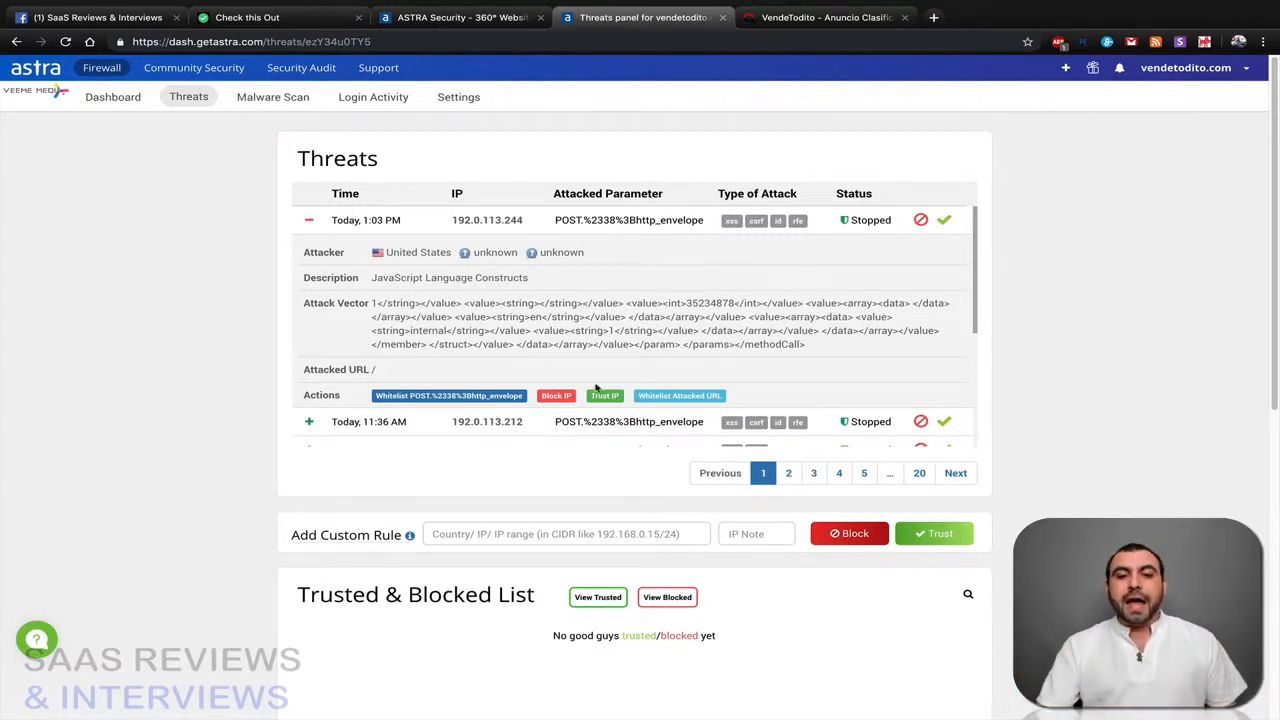
left_click(604, 395)
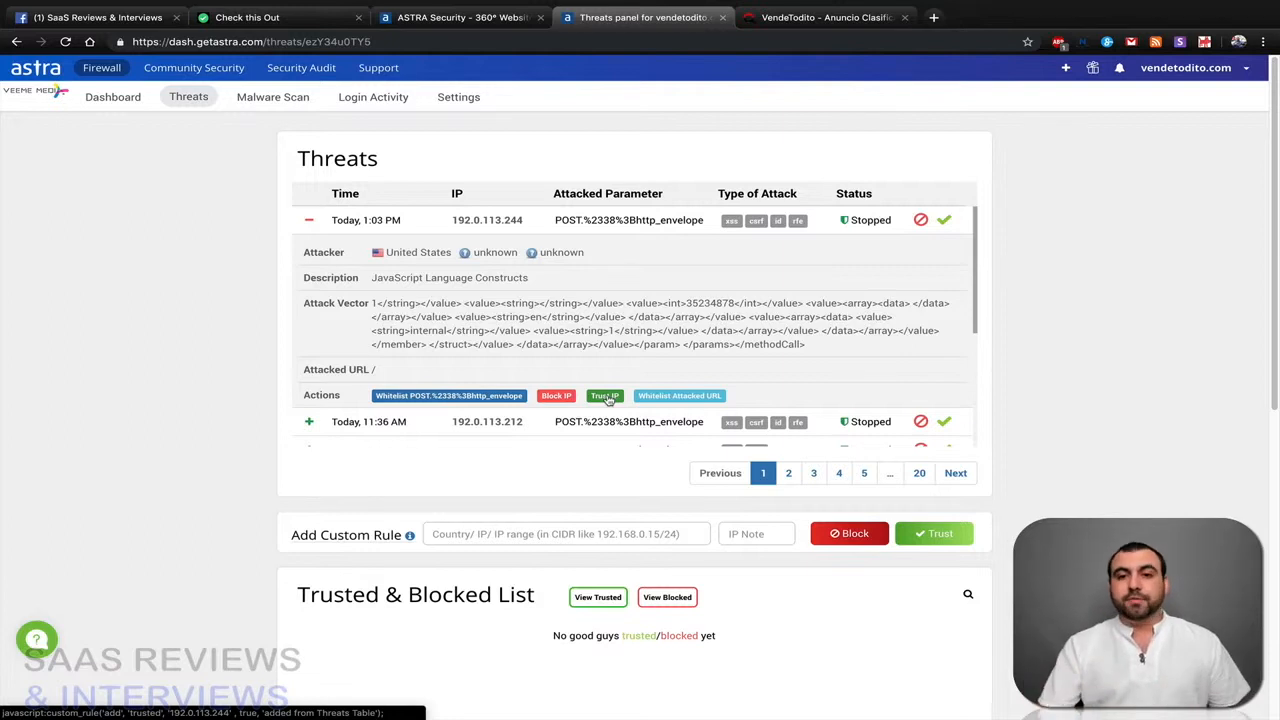
left_click(309, 219)
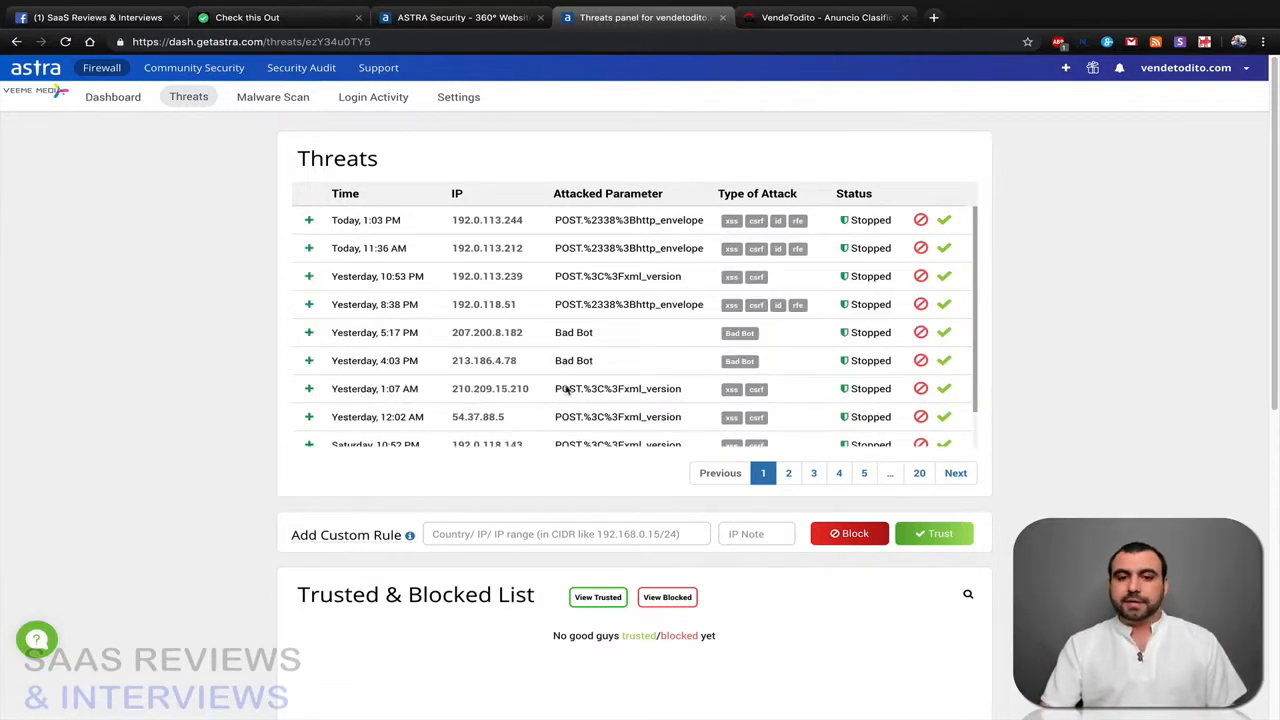
scroll("down", 3)
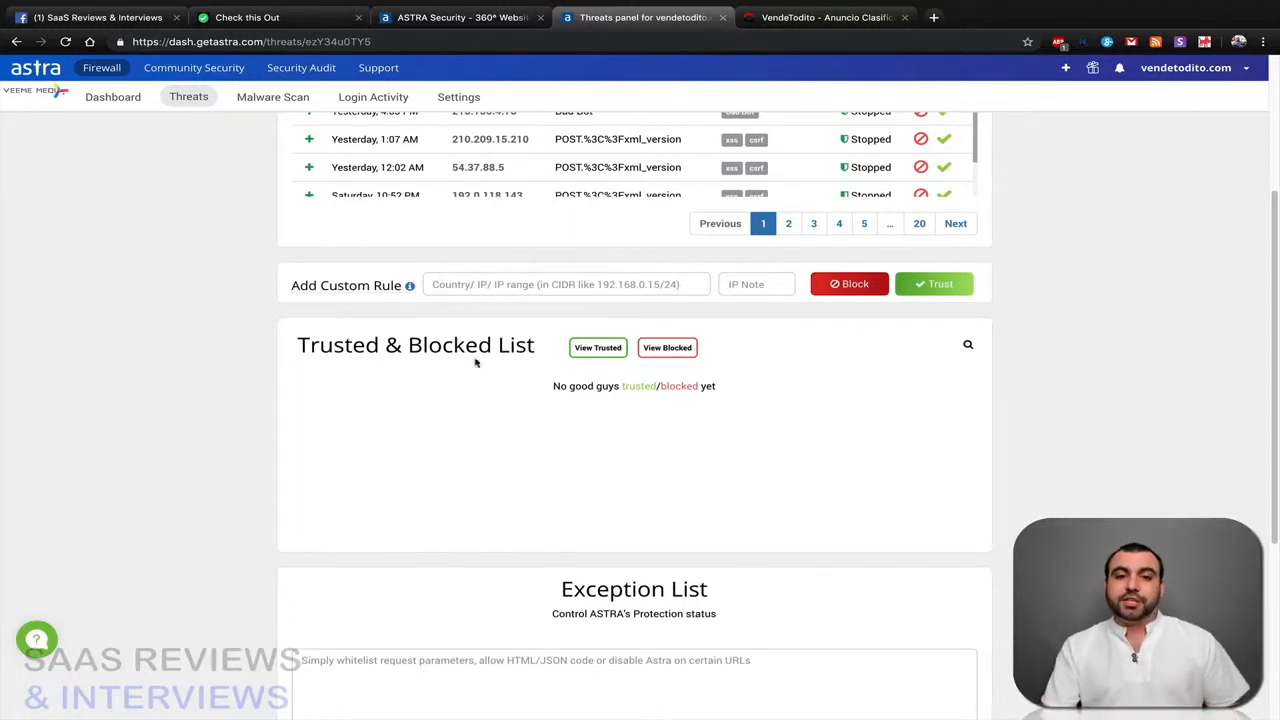
- Add China as a trusted custom rule in the trusted/blocked list
left_click(565, 284)
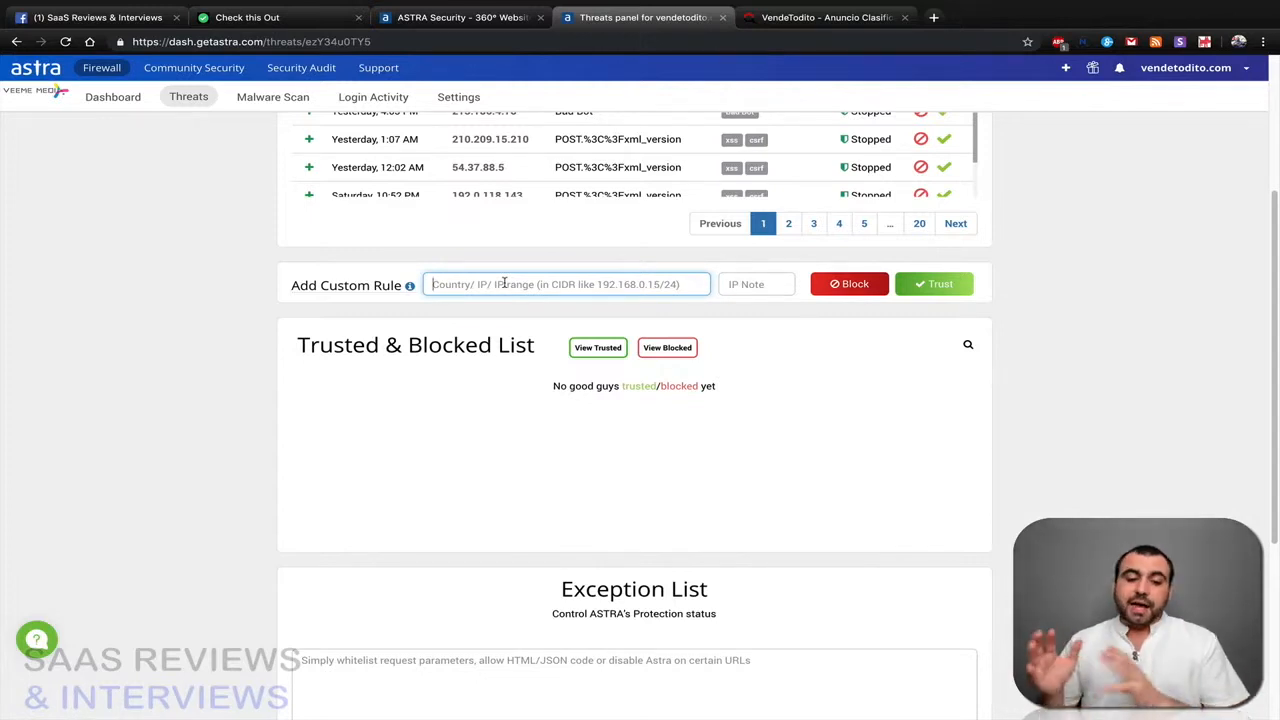
type("china")
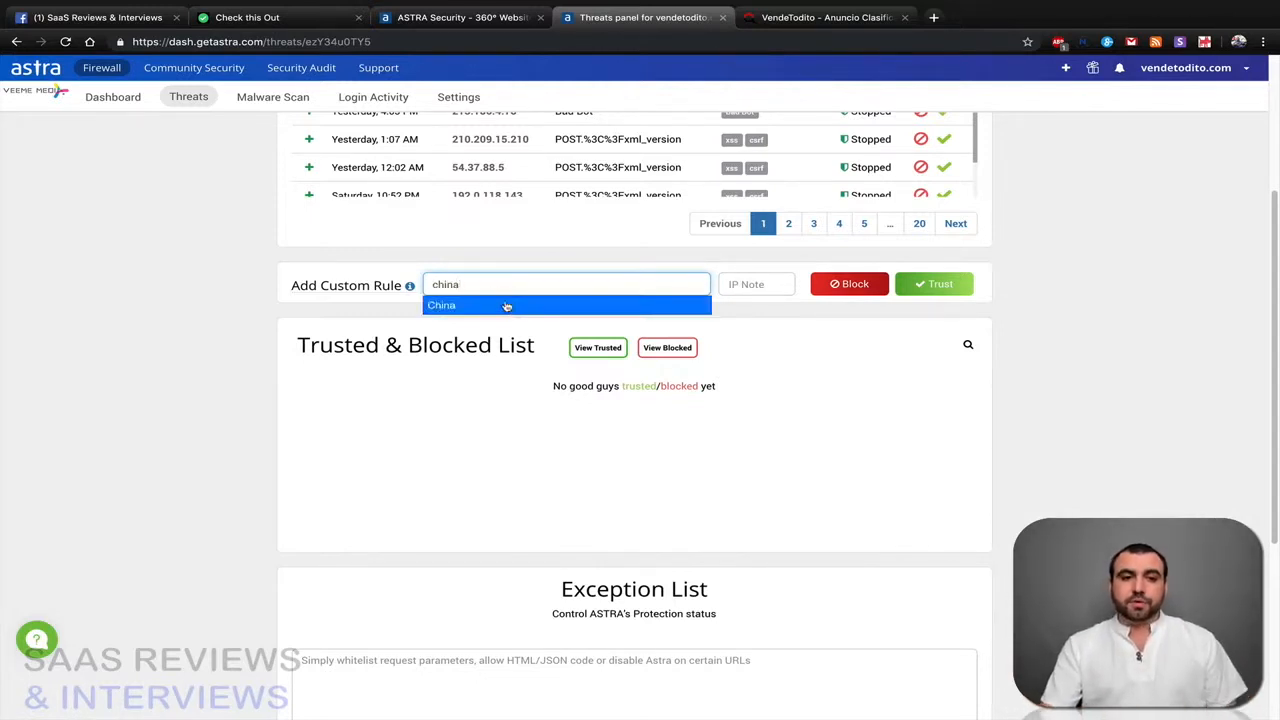
left_click(442, 305)
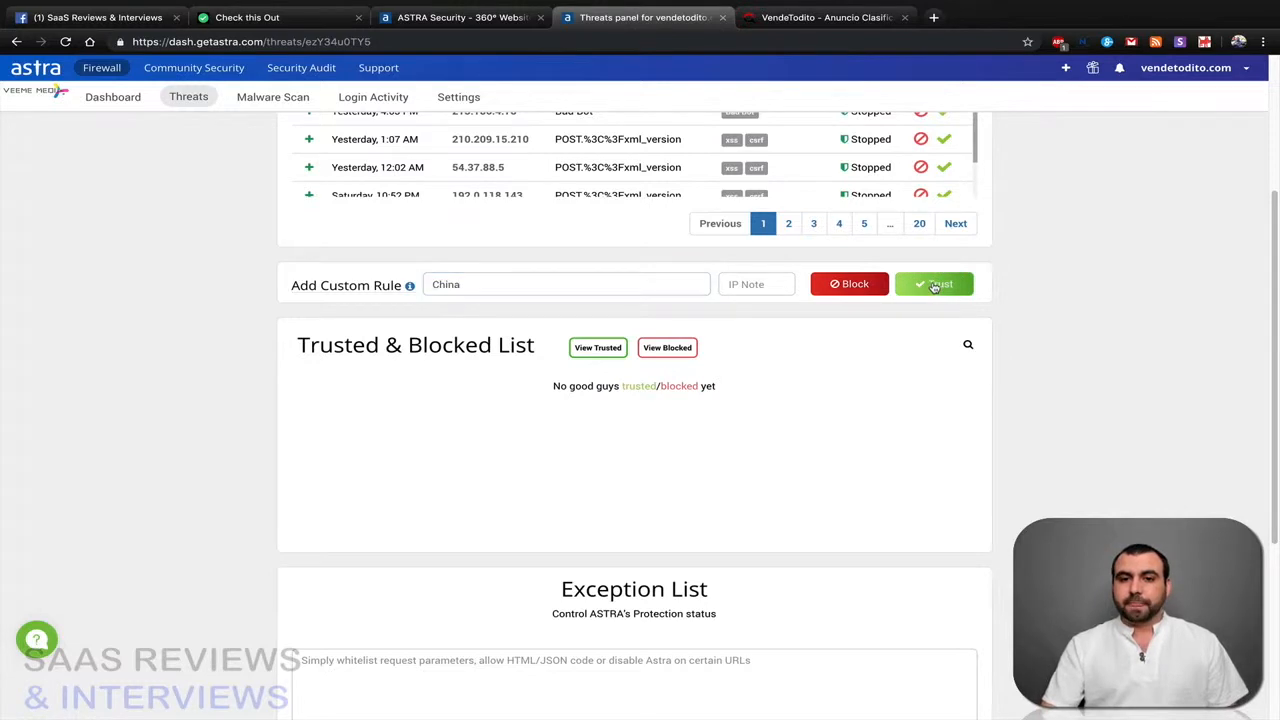
left_click(934, 284)
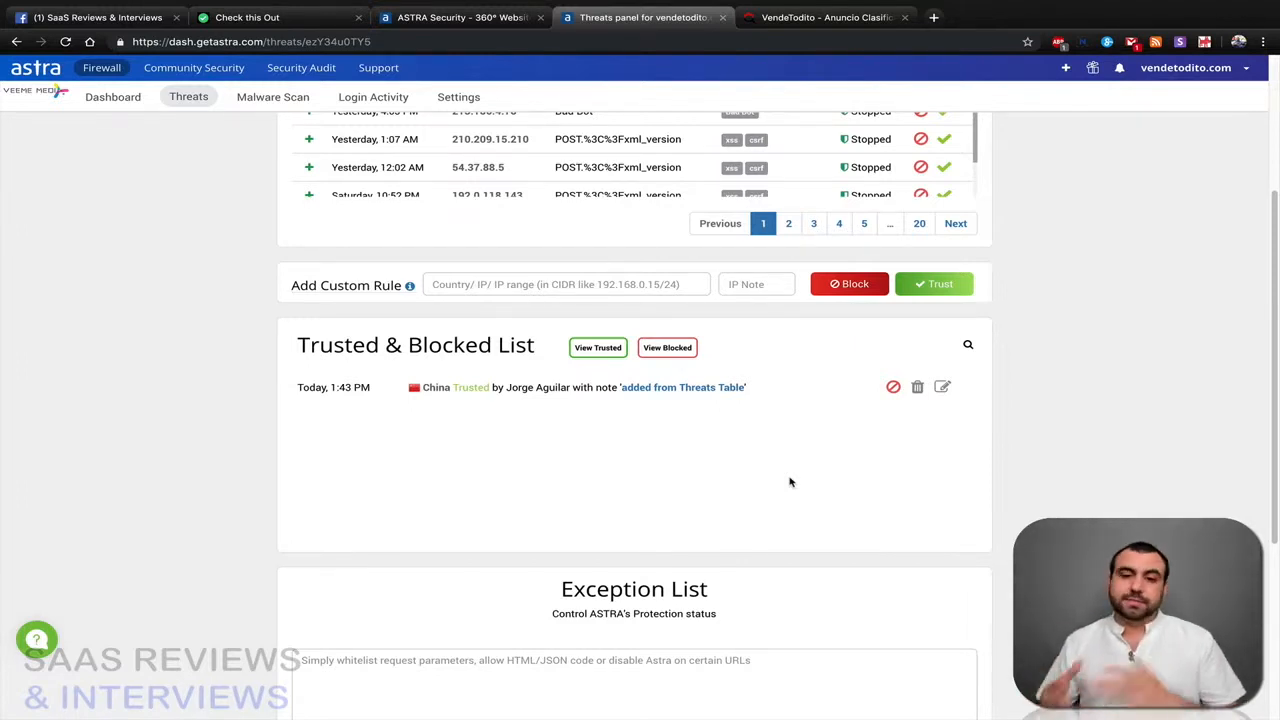
mouse_move(893, 387)
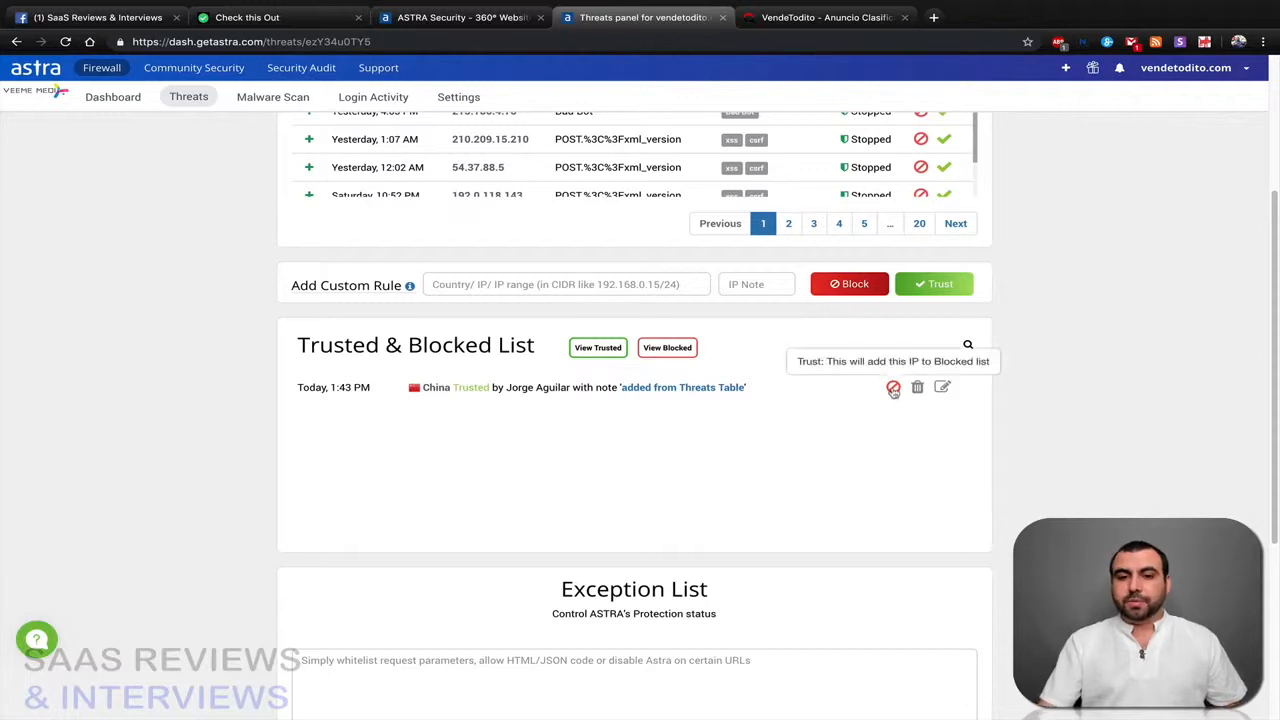
- Switch the China entry to blocked, then delete it so the list is empty
left_click(894, 388)
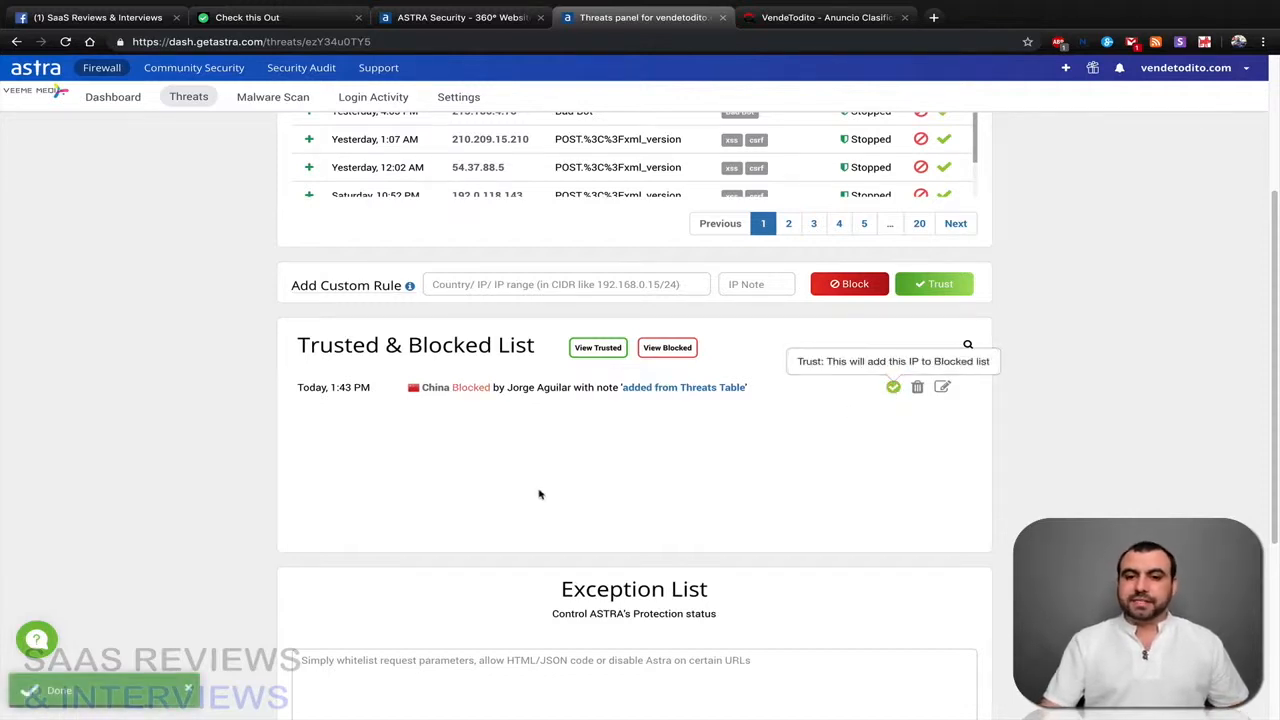
mouse_move(917, 387)
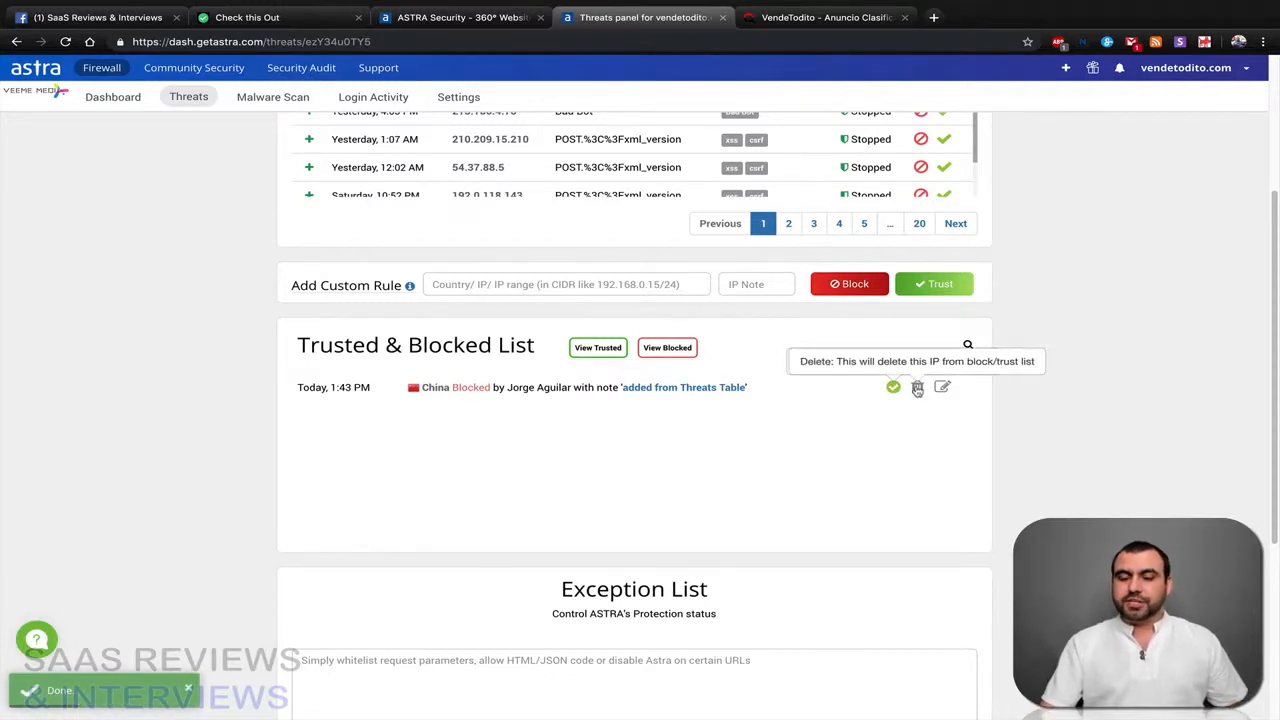
mouse_move(893, 387)
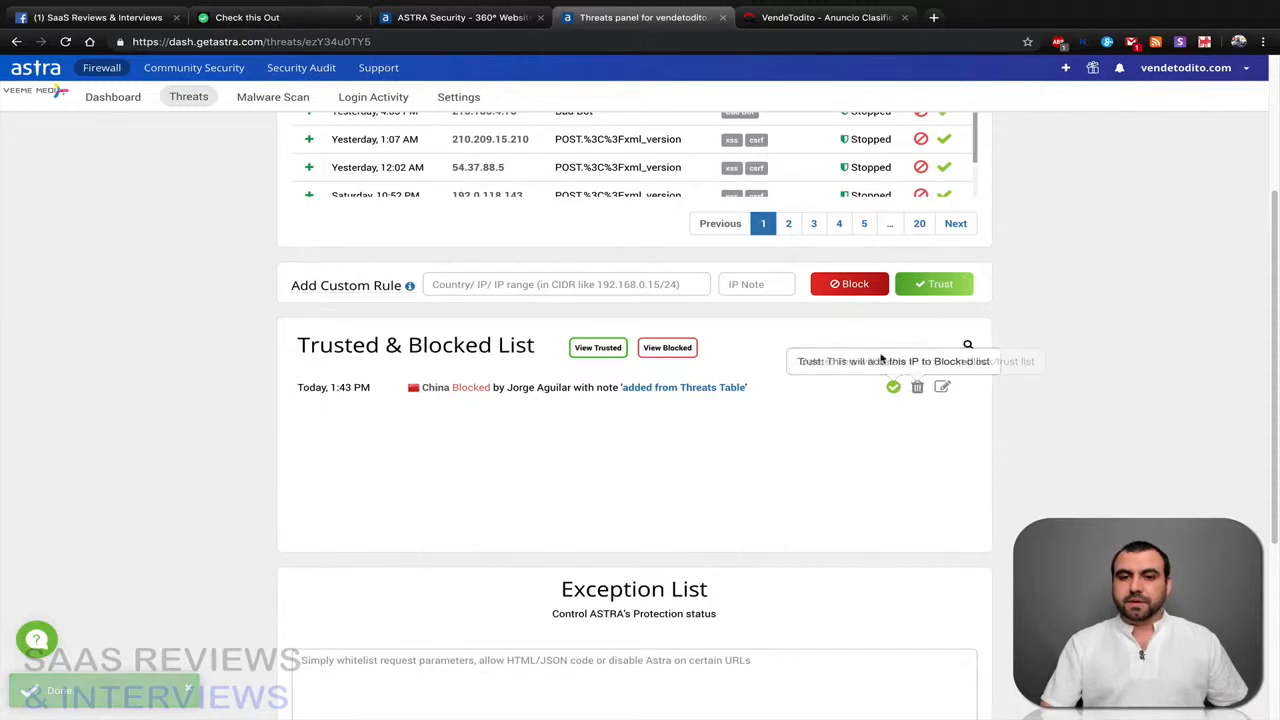
mouse_move(916, 388)
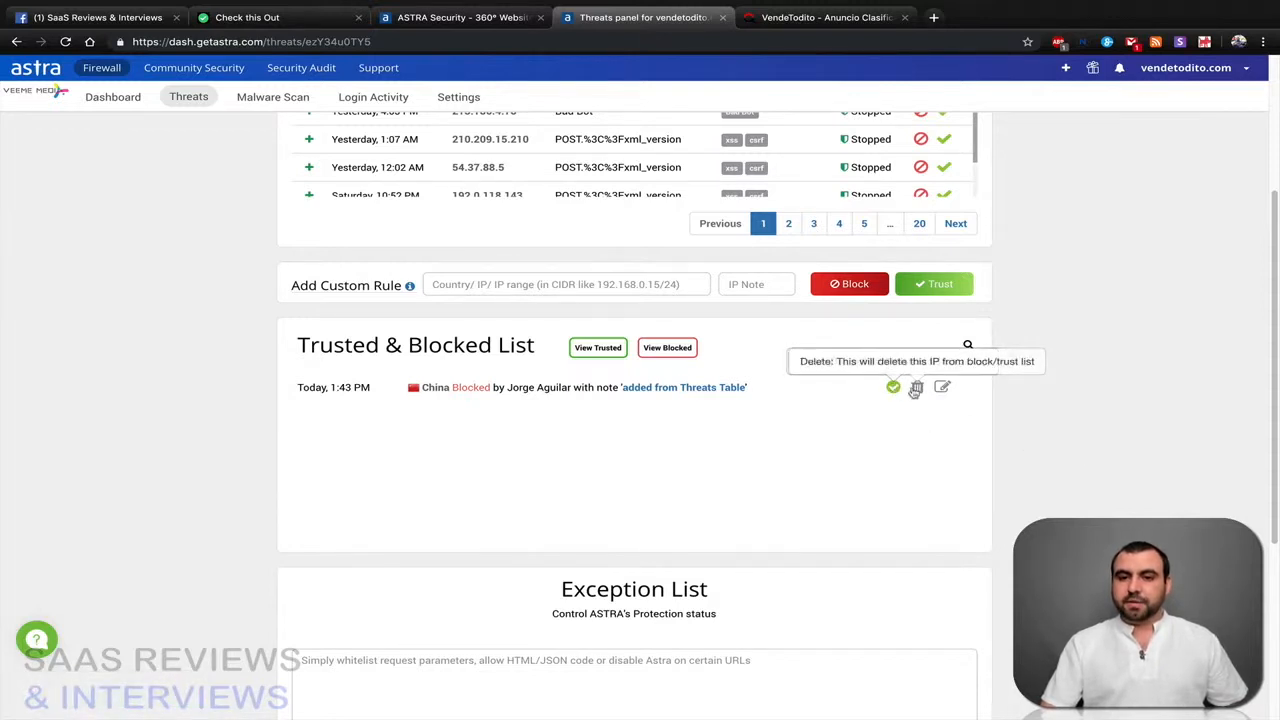
mouse_move(893, 387)
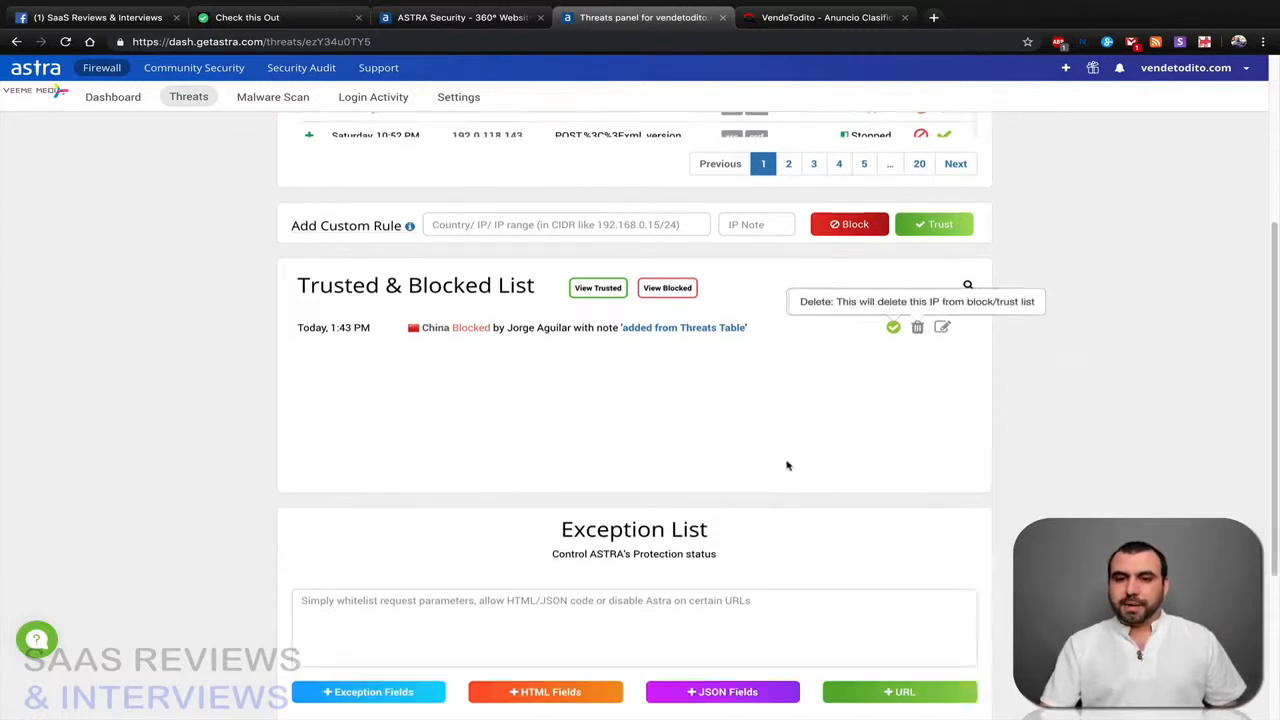
scroll("down", 3)
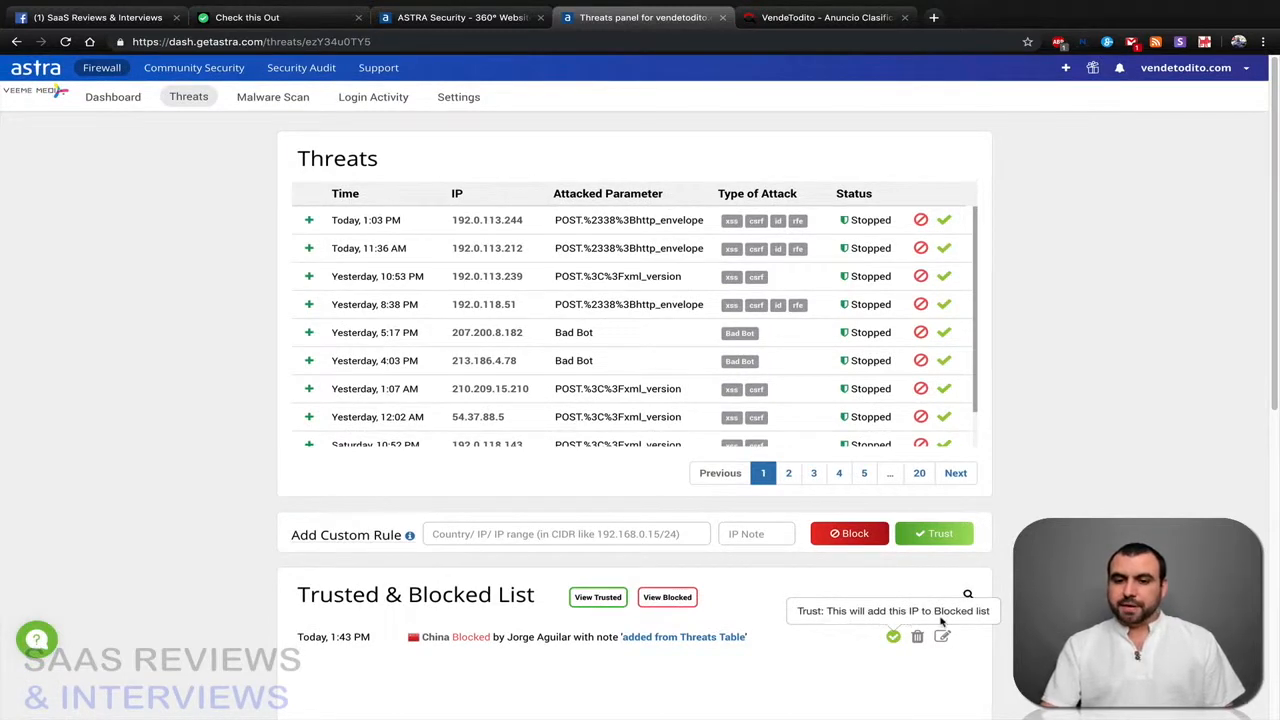
left_click(893, 636)
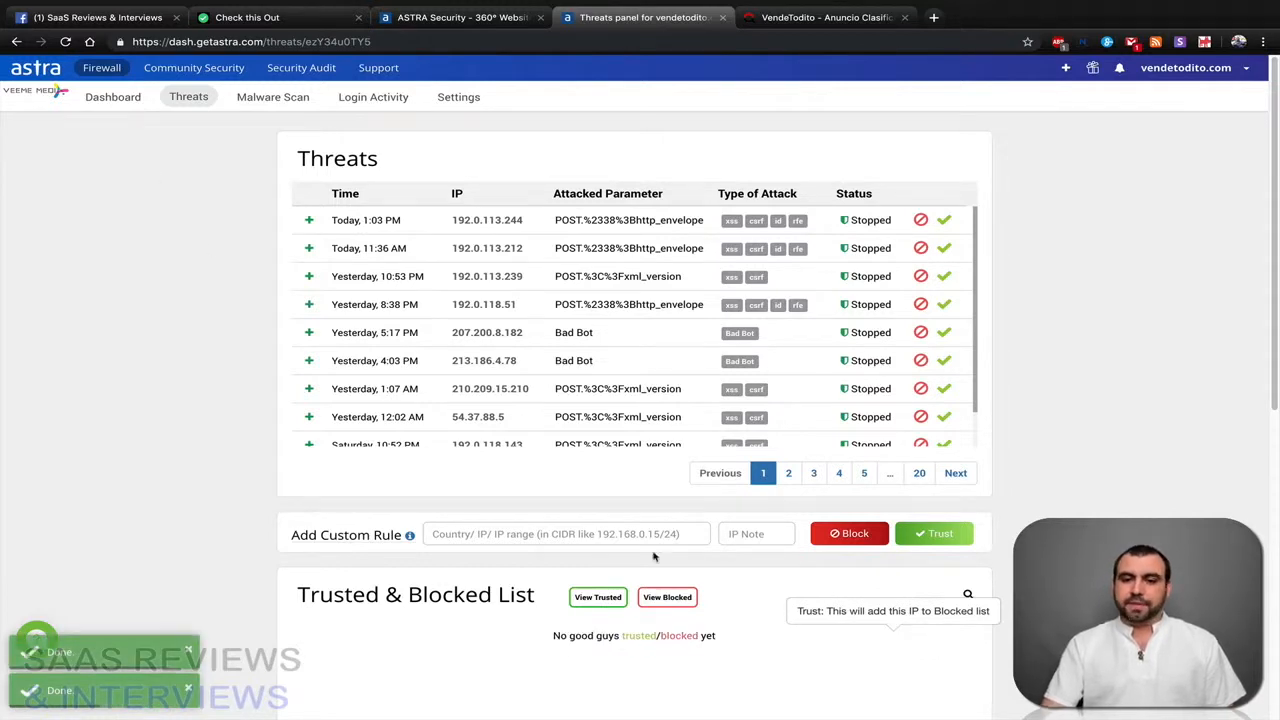
mouse_move(272, 96)
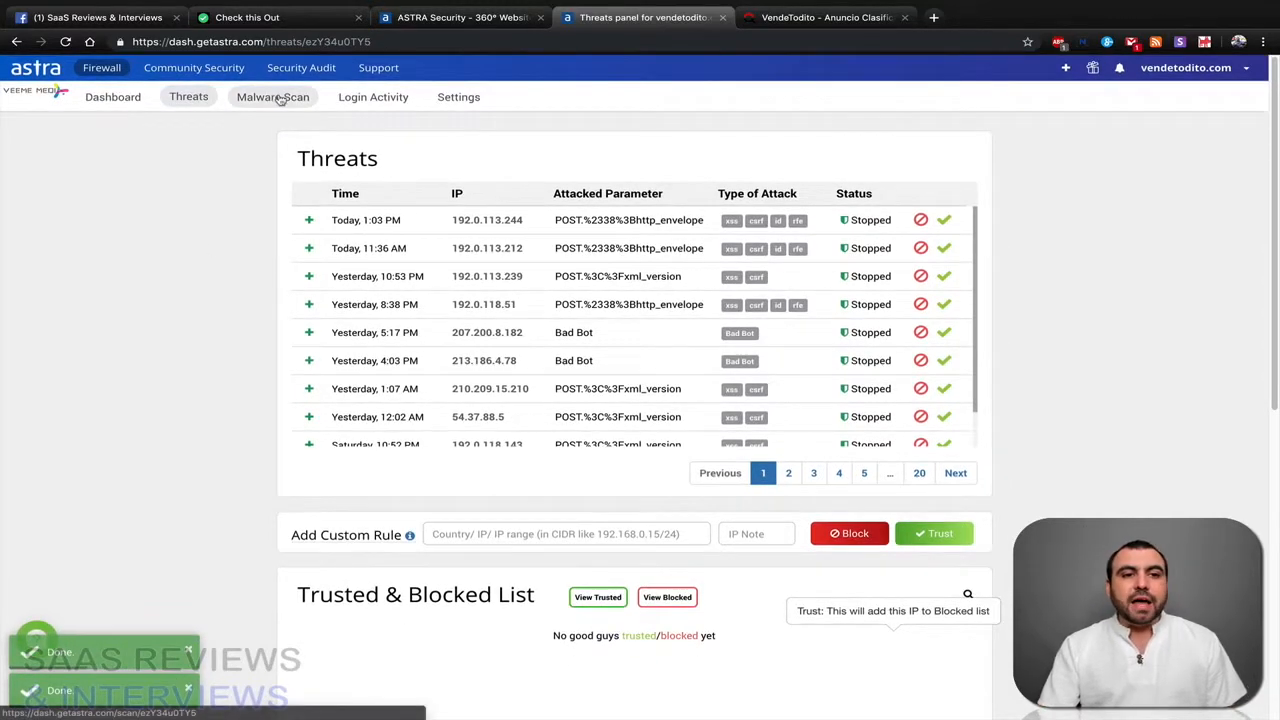
- Open the Malware Scan report showing 8k files scanned and 9 issues found
left_click(273, 96)
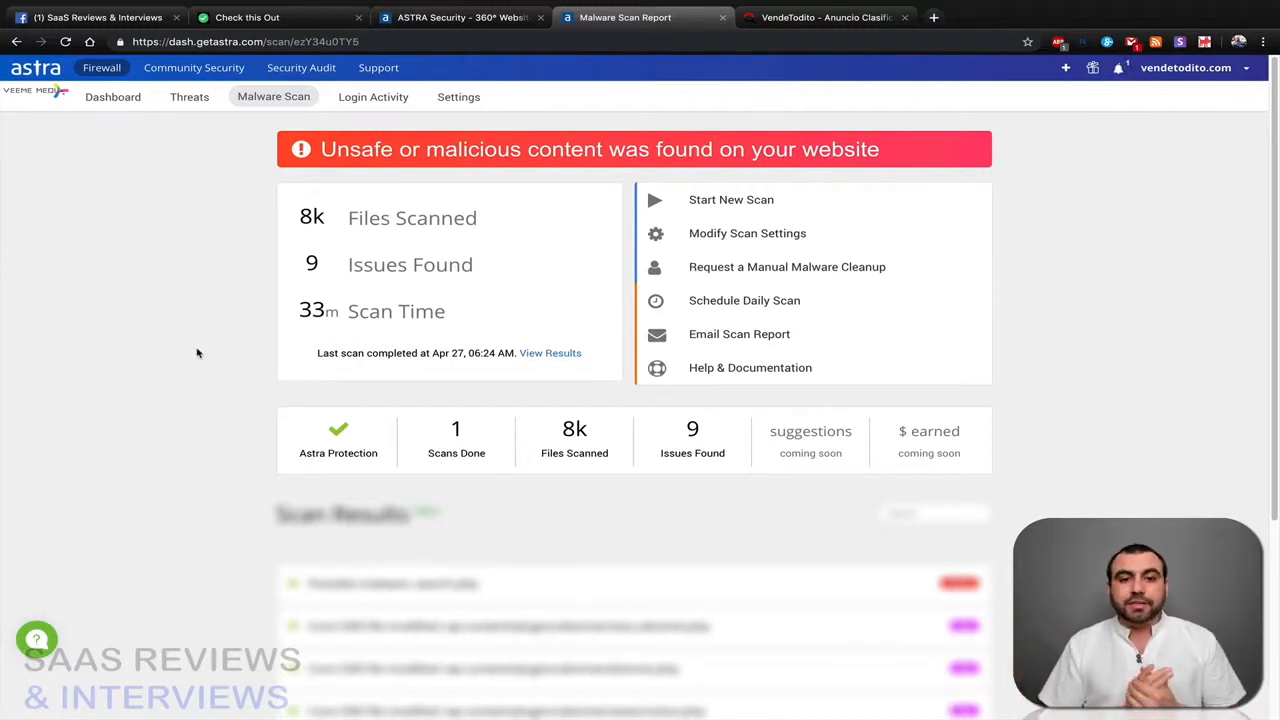
mouse_move(656, 488)
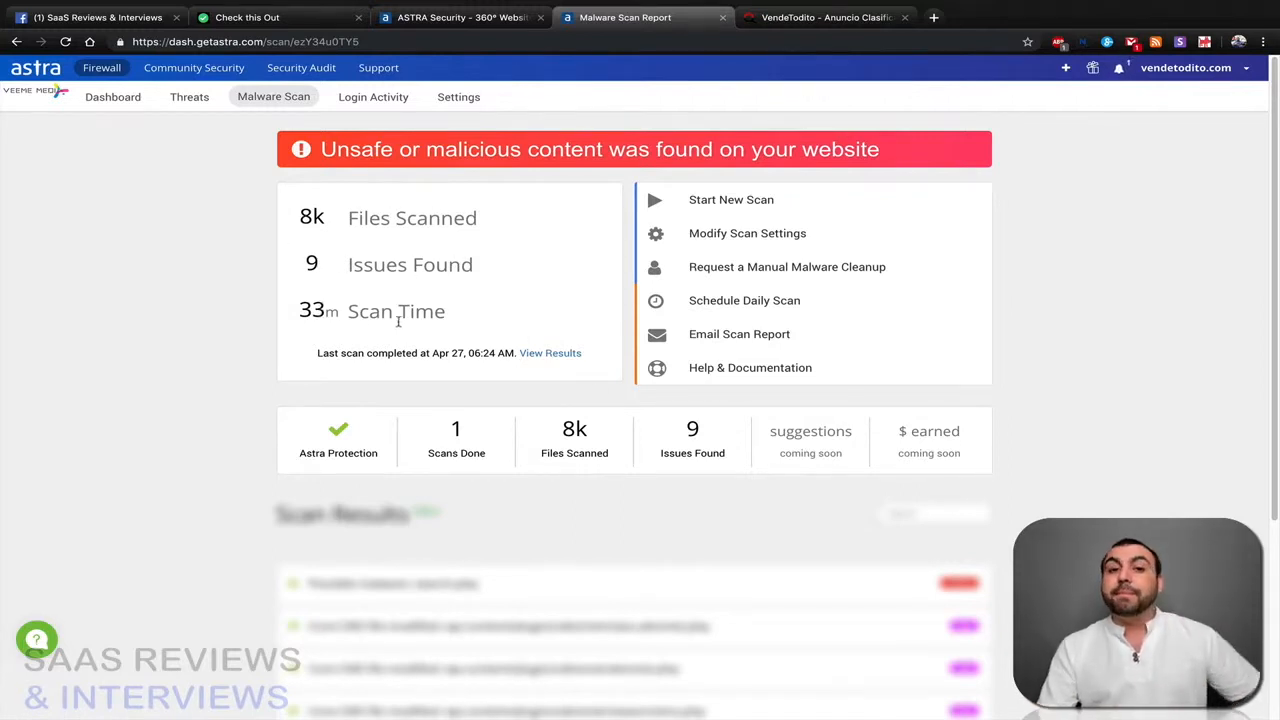
mouse_move(747, 233)
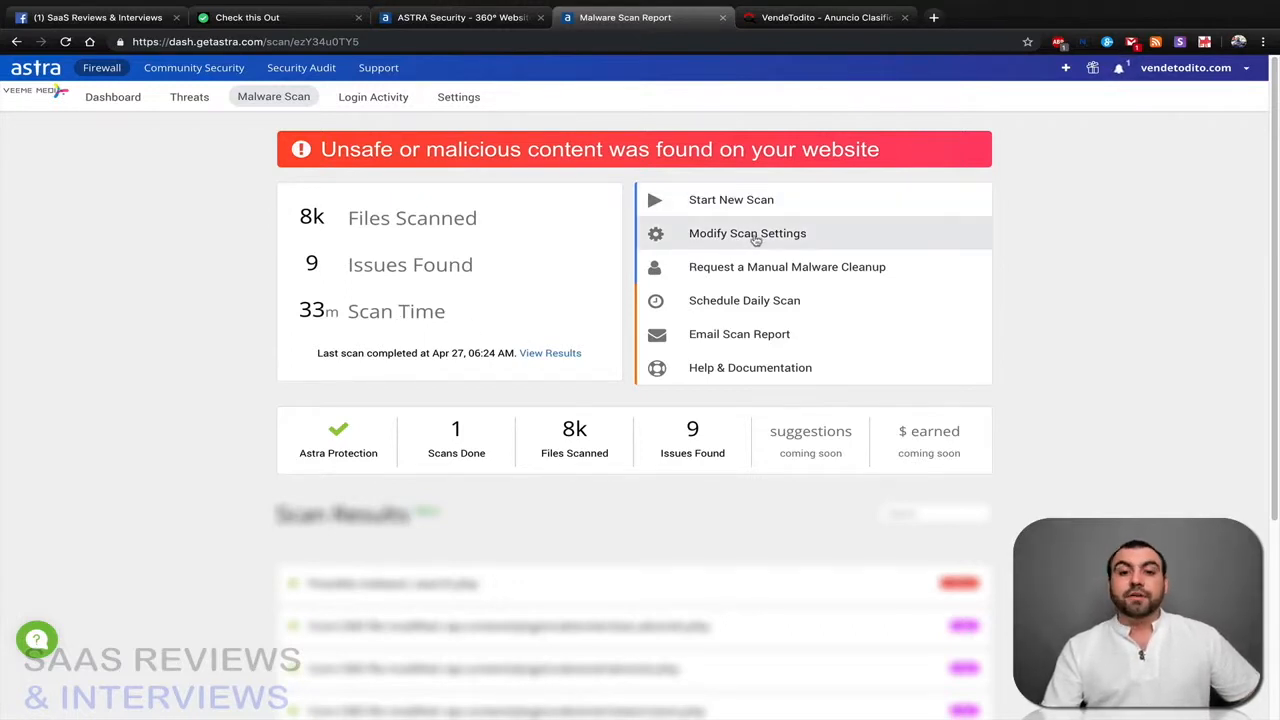
mouse_move(787, 267)
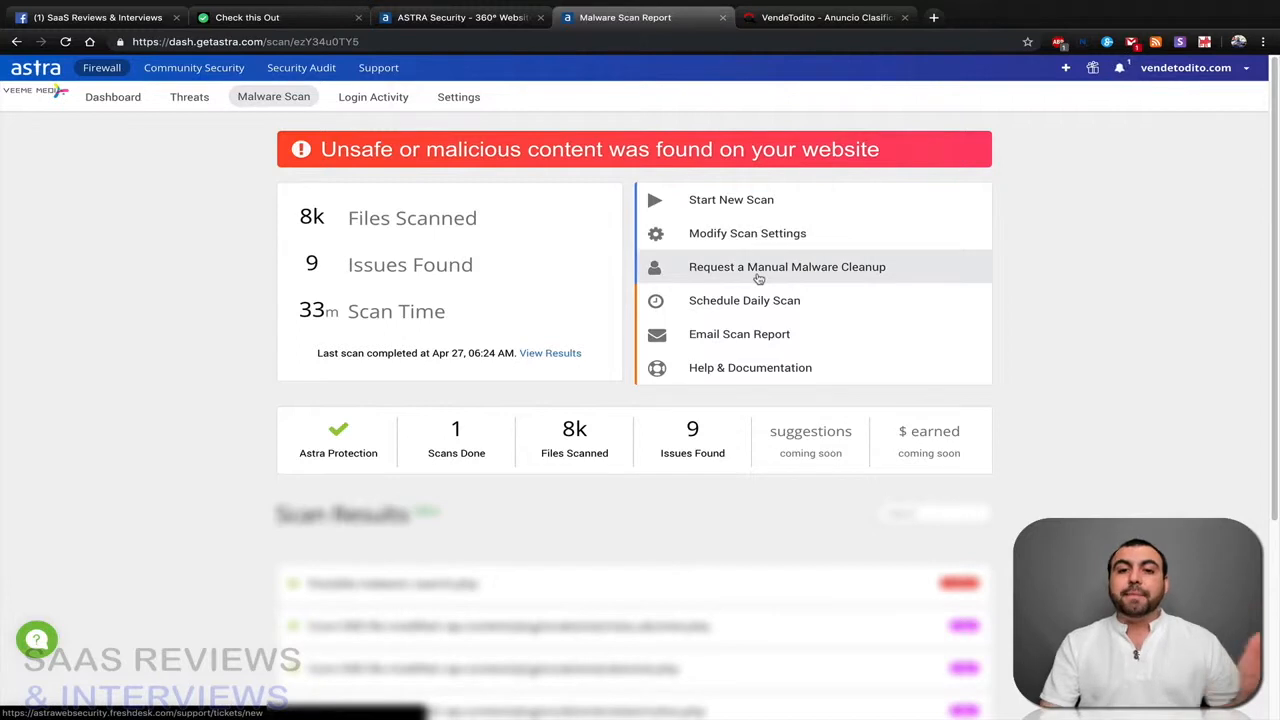
mouse_move(1035, 388)
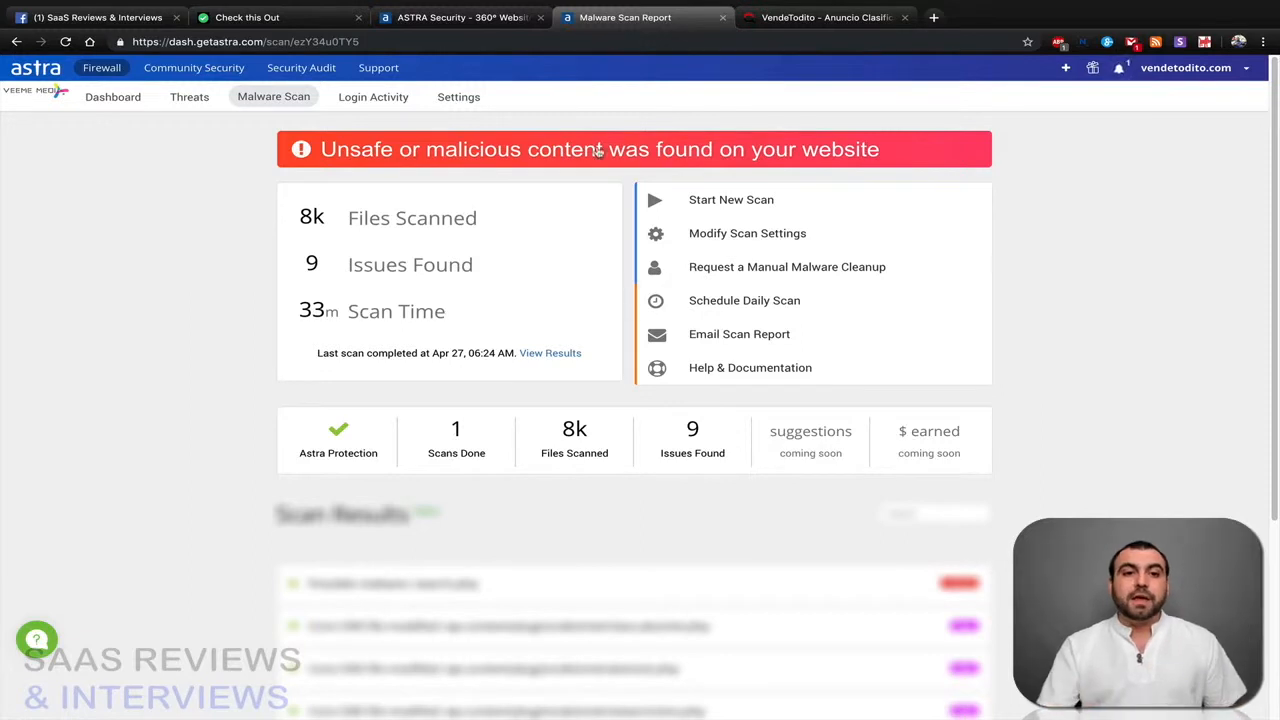
- Open Login Activity and expand the blocked Wednesday 9:38 AM admin login from China
left_click(373, 96)
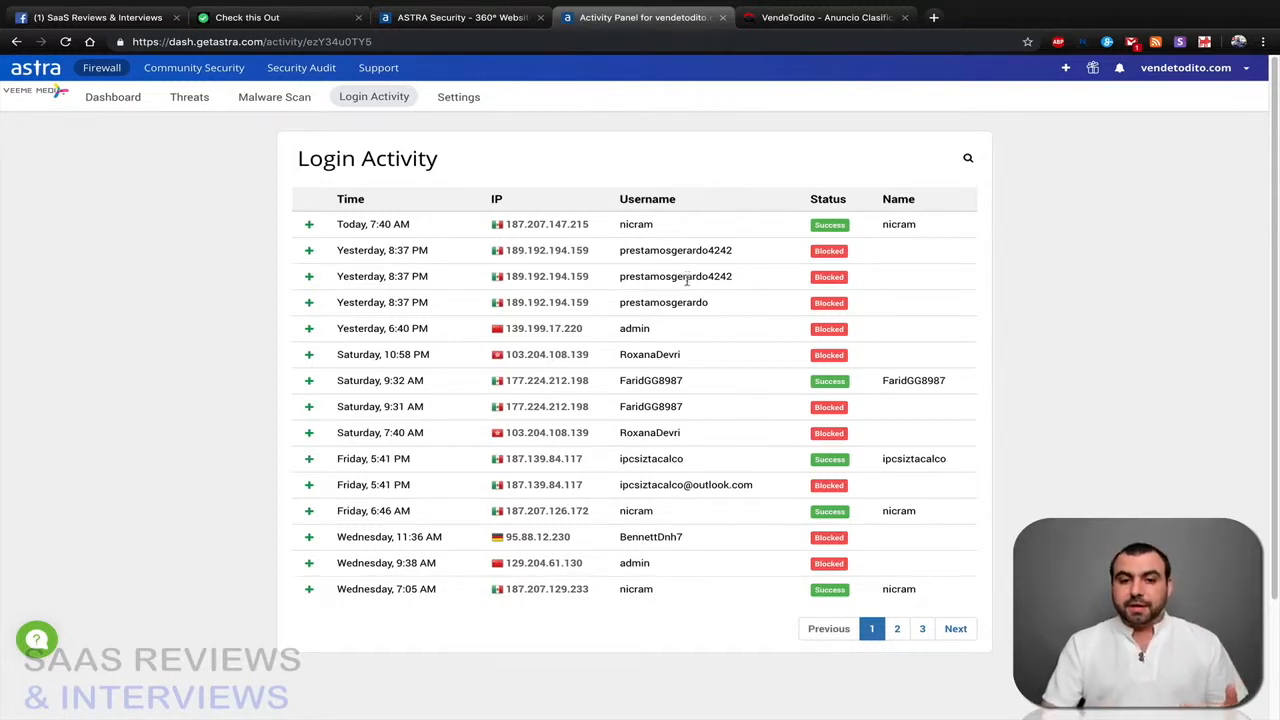
double_click(634, 563)
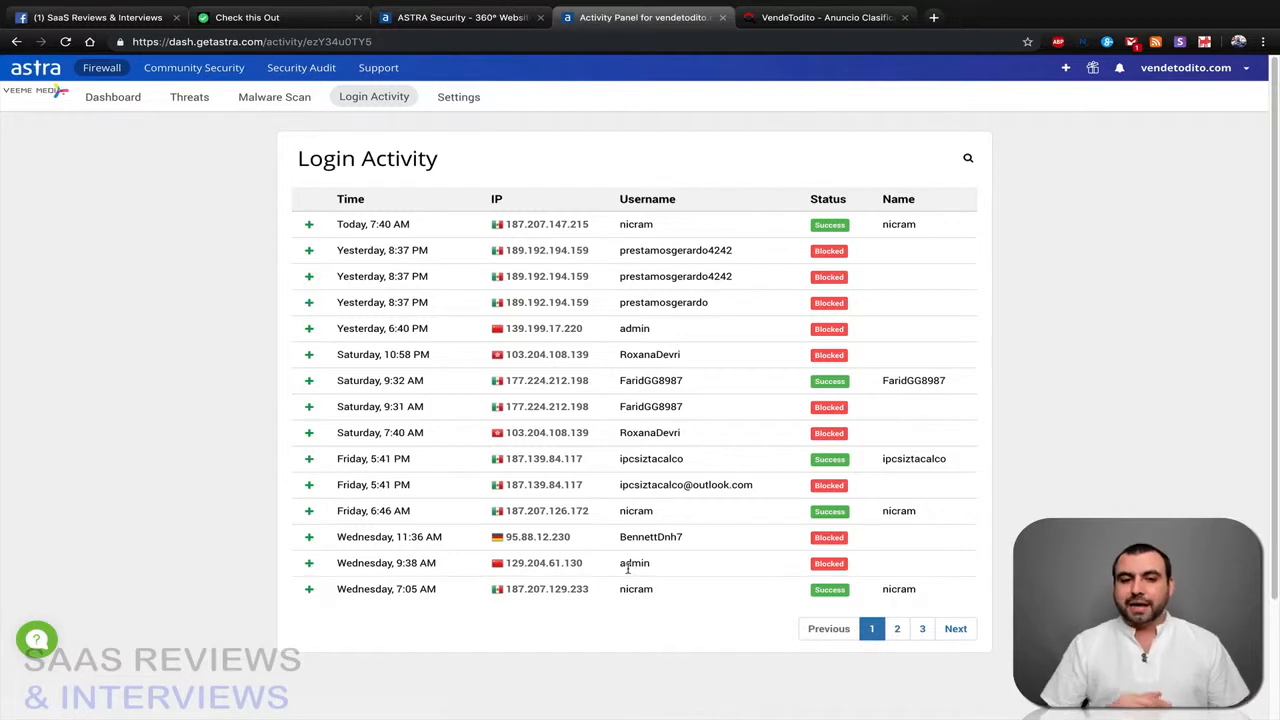
left_click(309, 563)
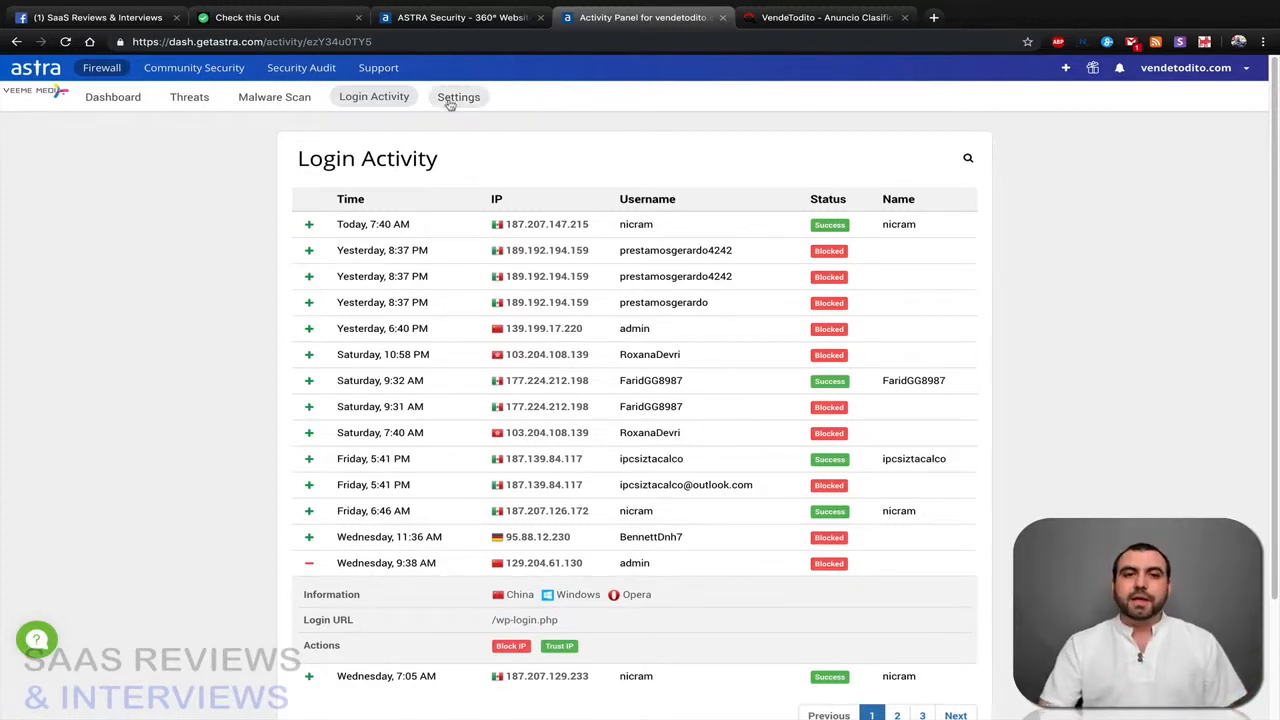
- Open vendetodito.com settings and review the ASTRA mode options and medium security level
left_click(459, 96)
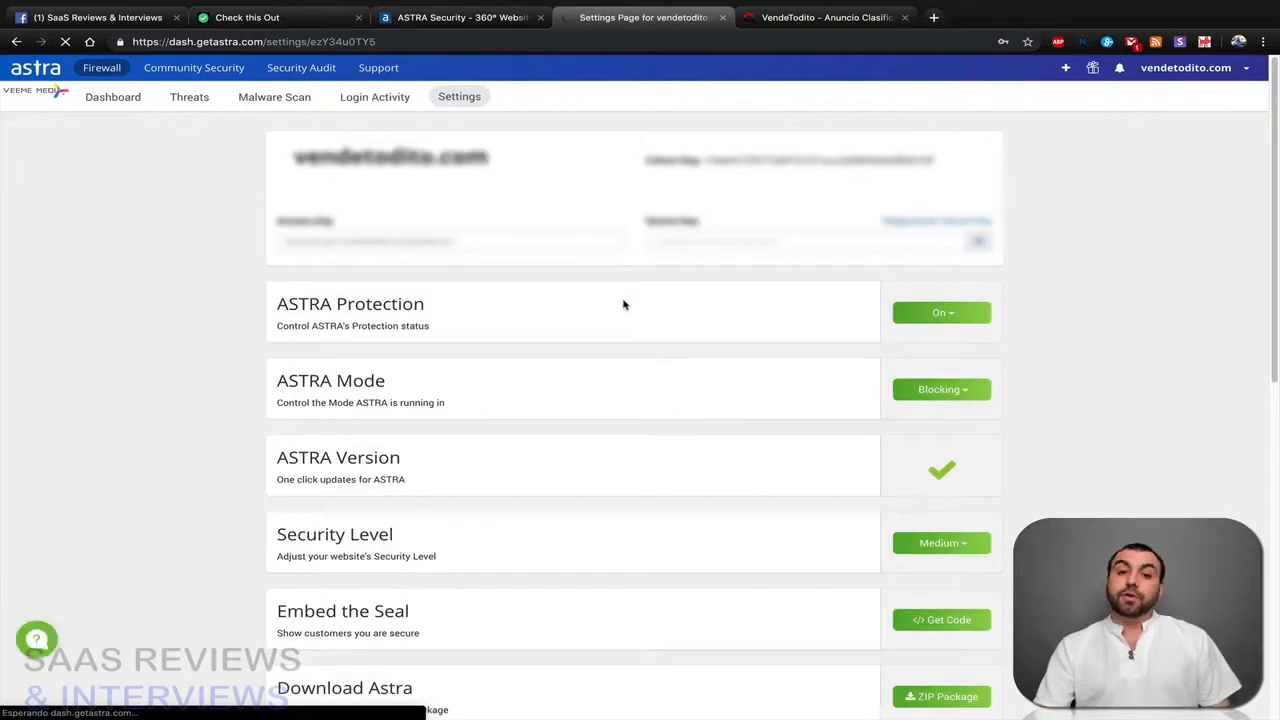
scroll("down", 3)
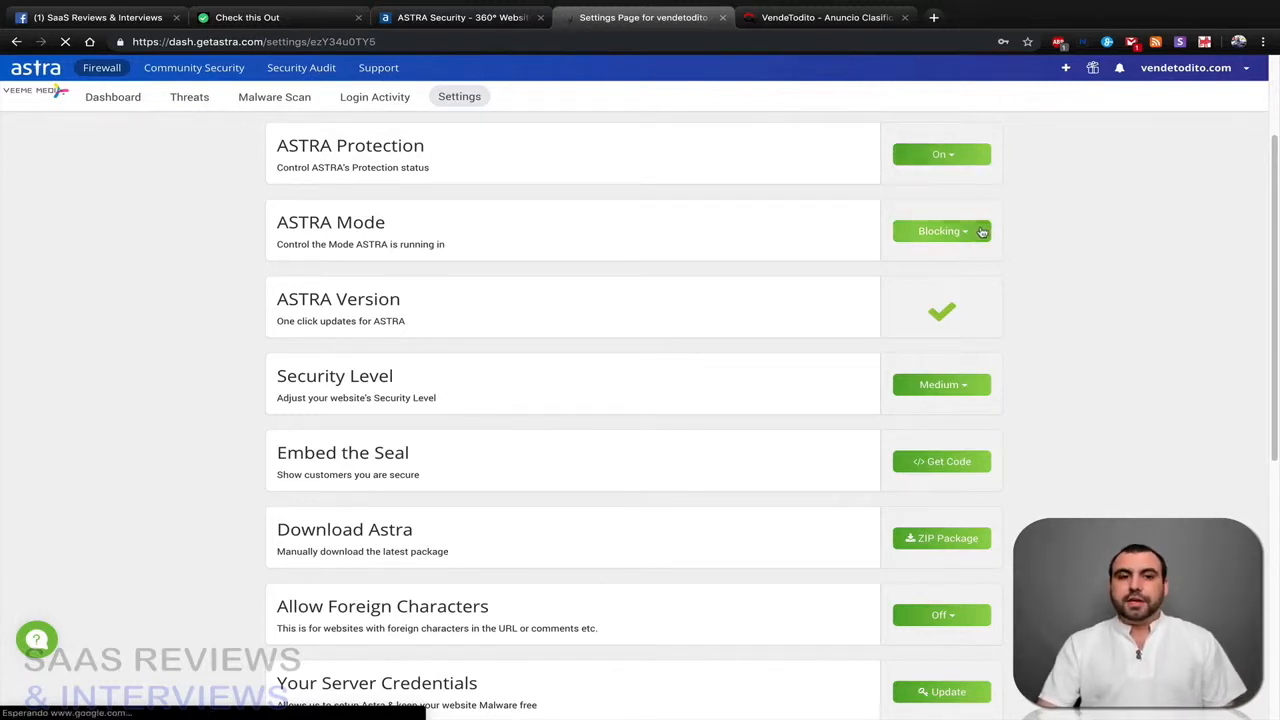
left_click(941, 231)
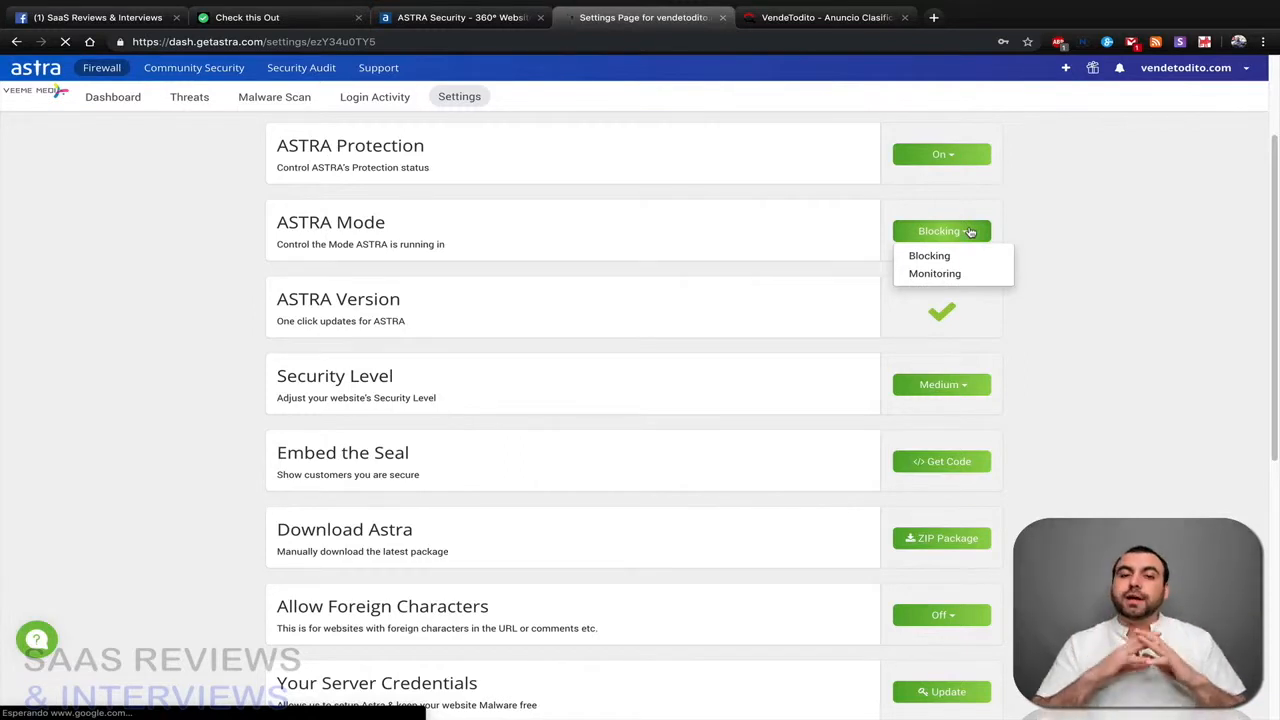
mouse_move(1079, 238)
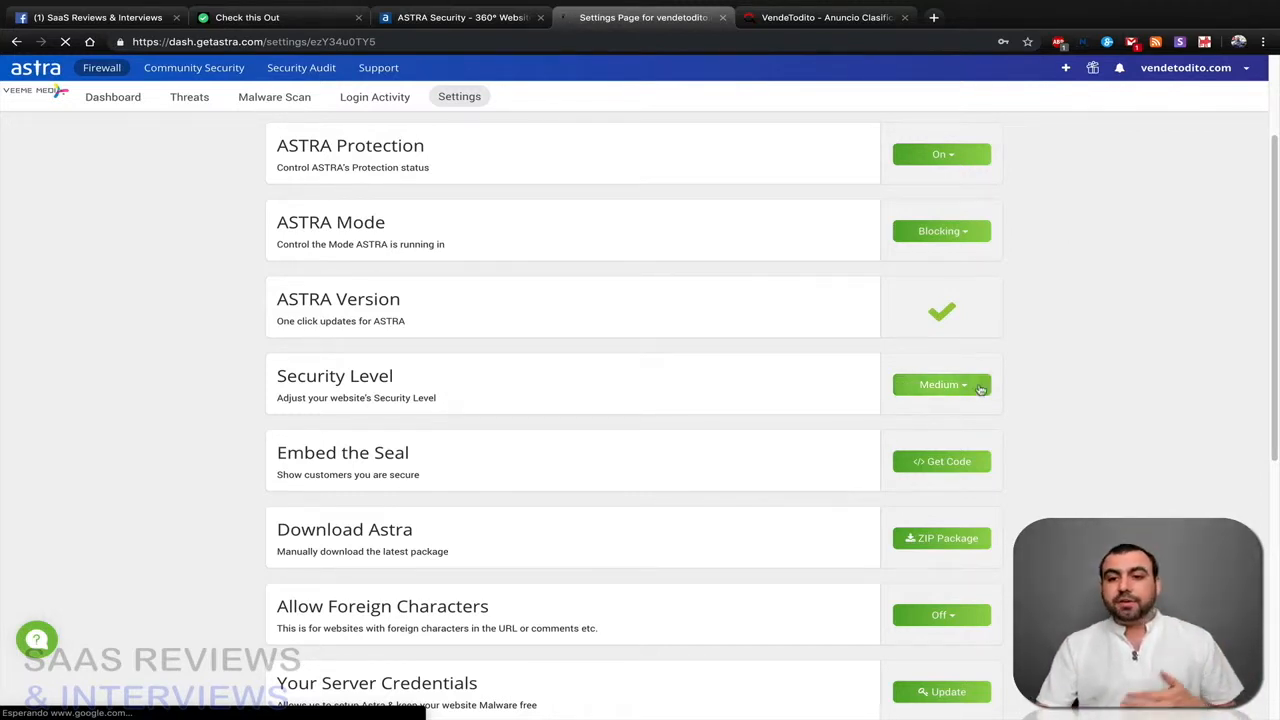
scroll("down", 3)
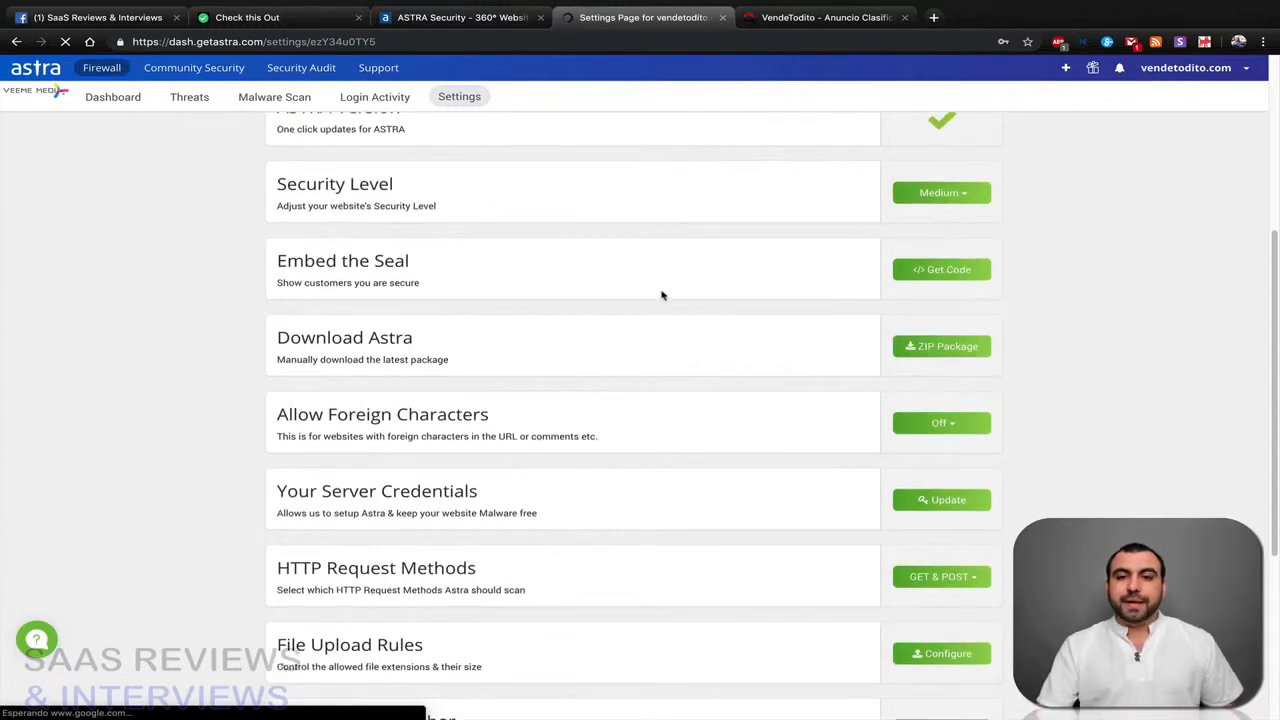
- View the site's security seal verification page, then return to the settings
left_click(825, 17)
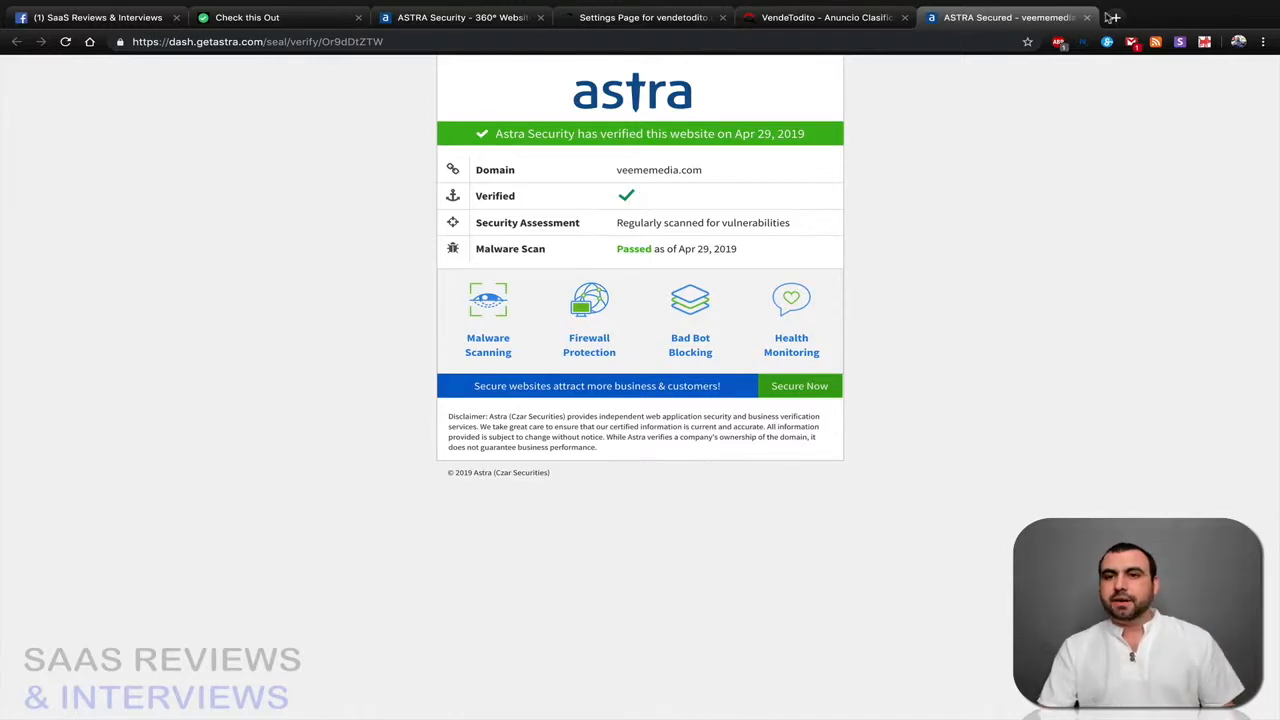
left_click(820, 17)
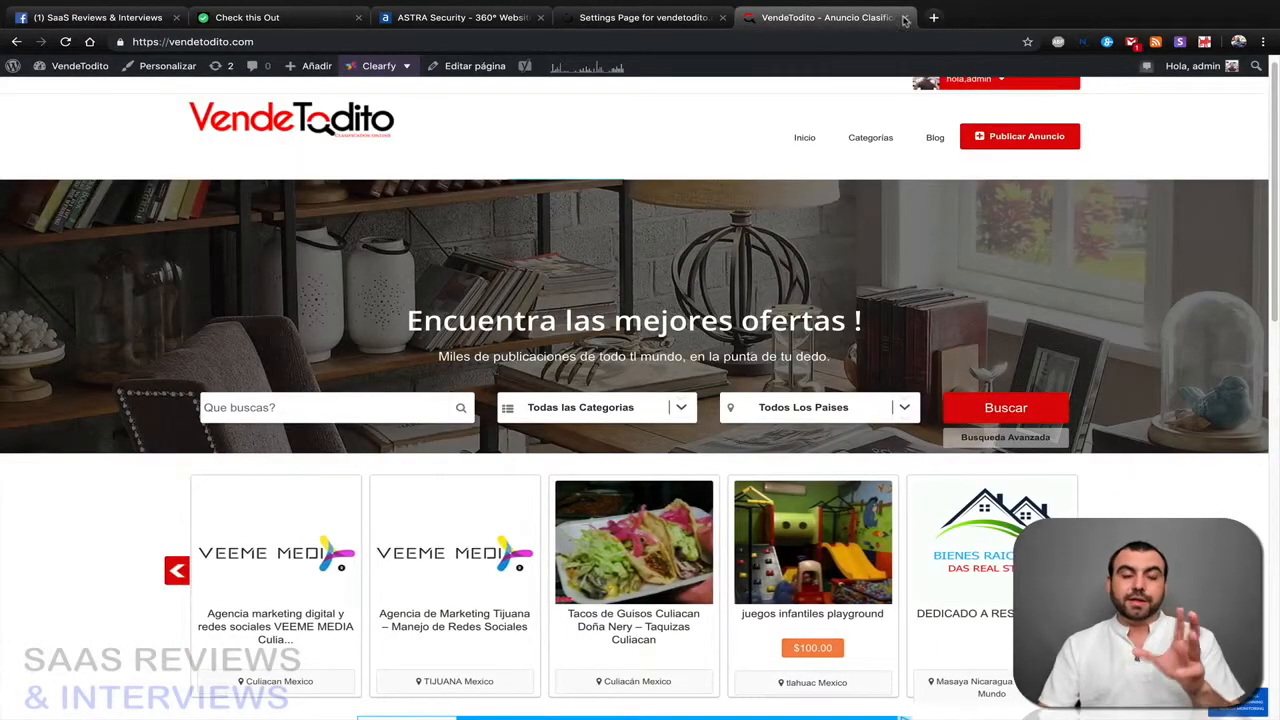
left_click(642, 17)
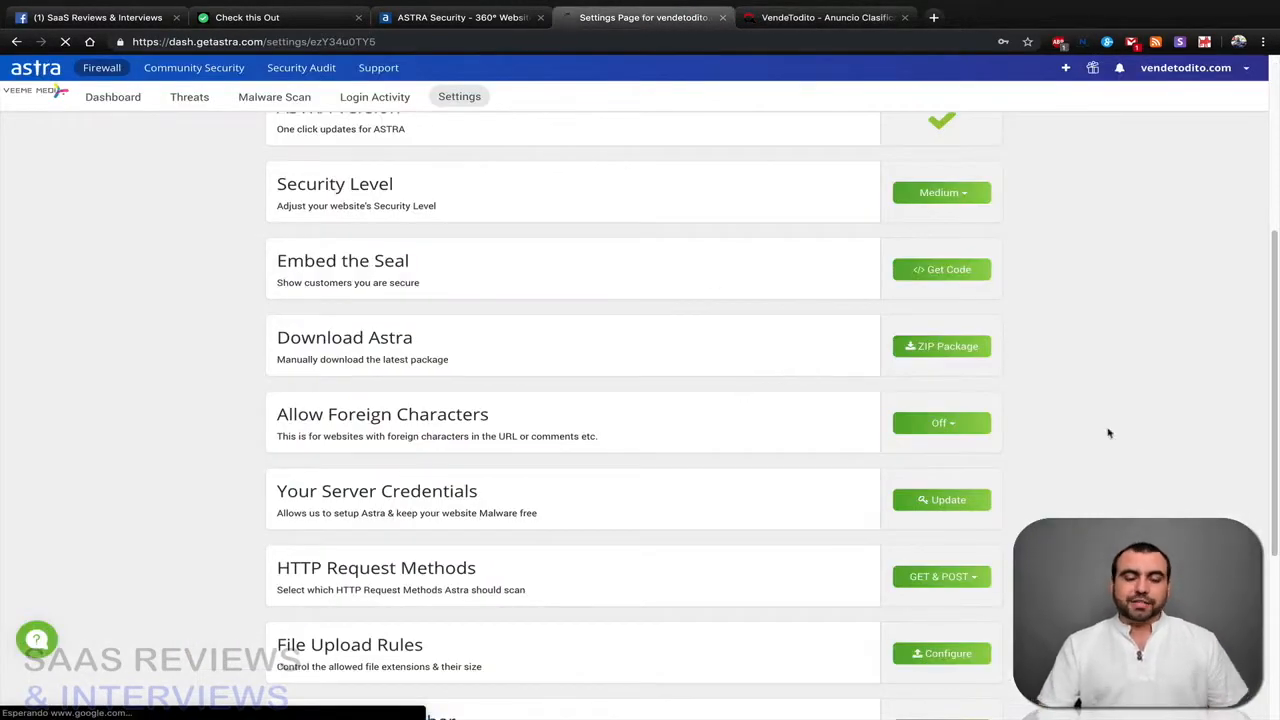
mouse_move(779, 488)
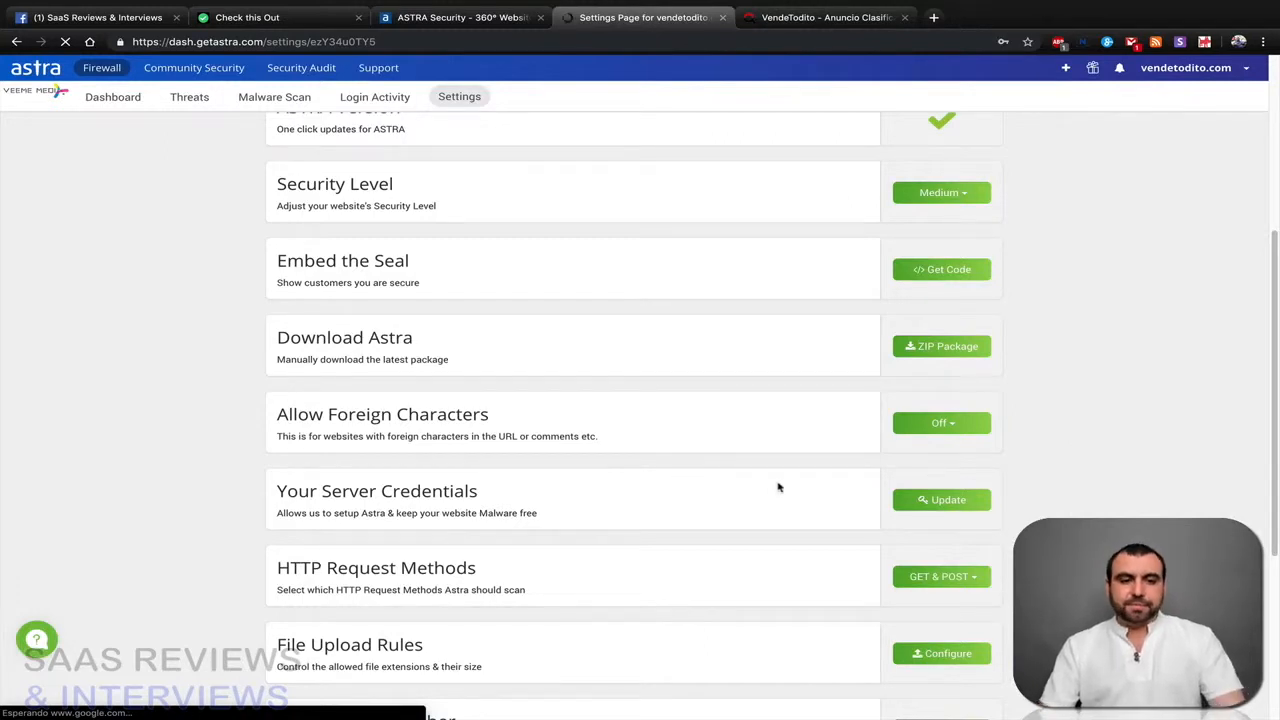
- Review the team members, email preferences and GDPR consent settings, then open Community Security
scroll("down", 3)
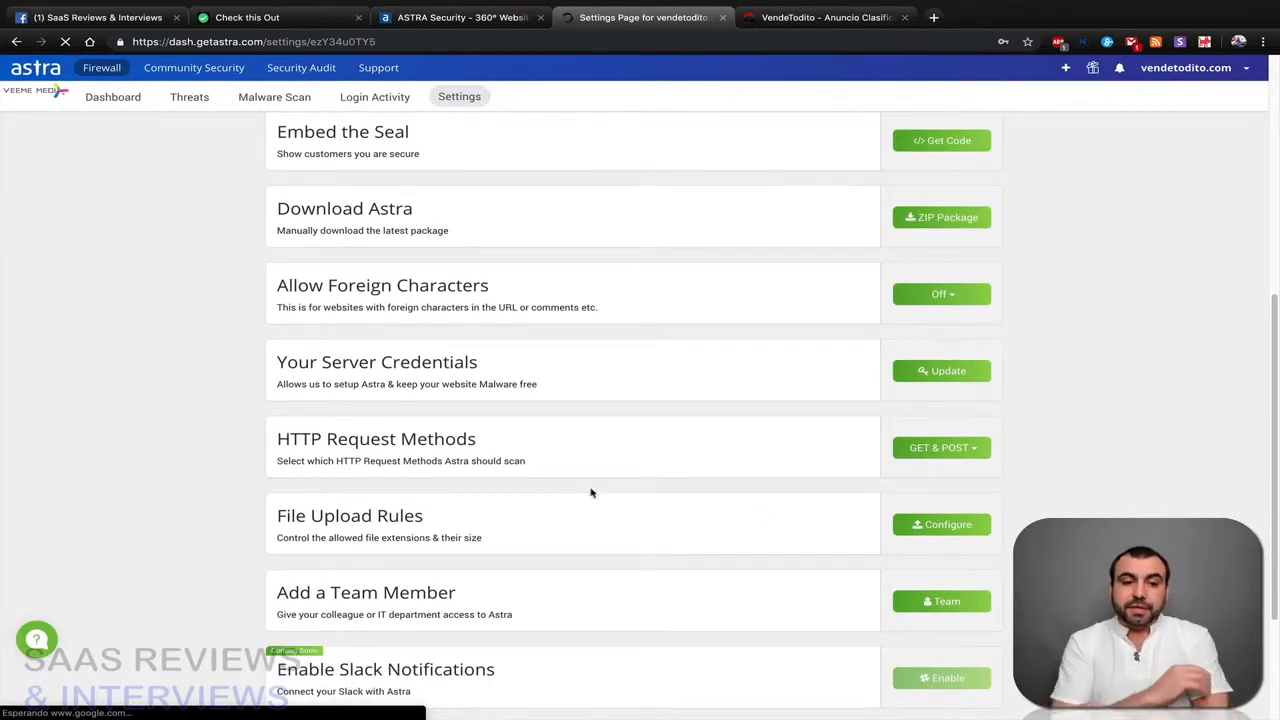
scroll("down", 3)
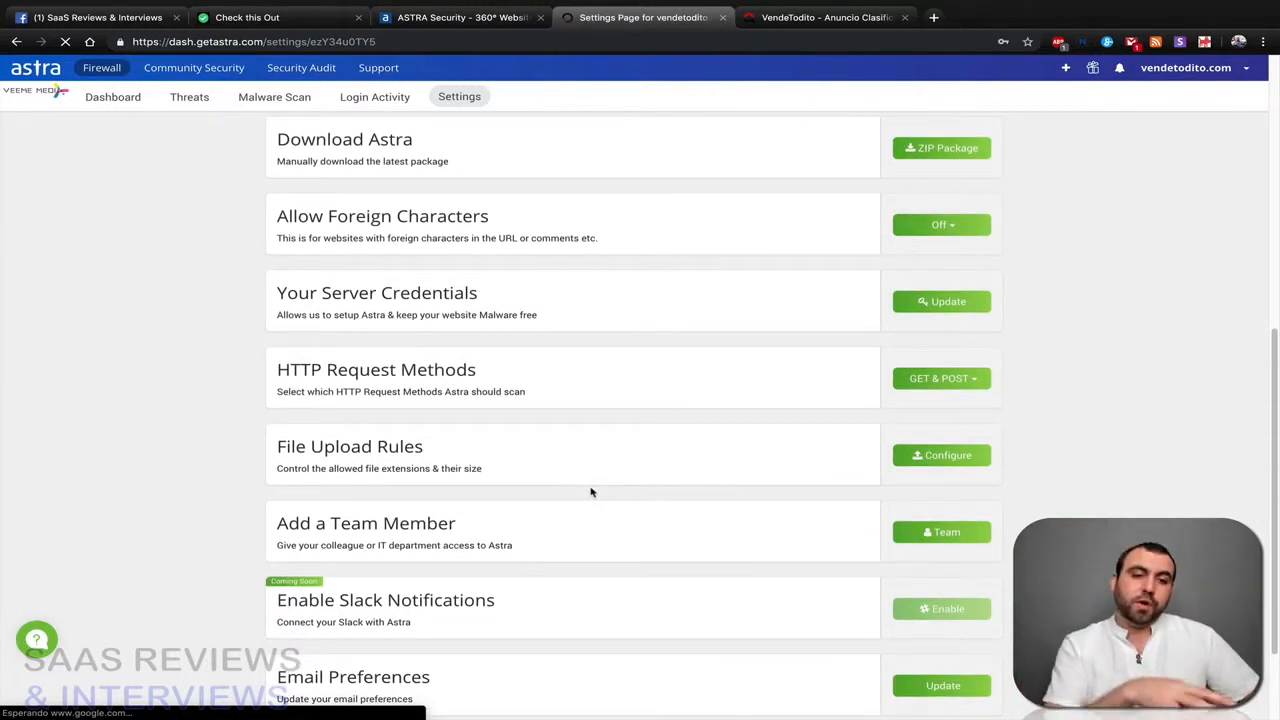
scroll("down", 3)
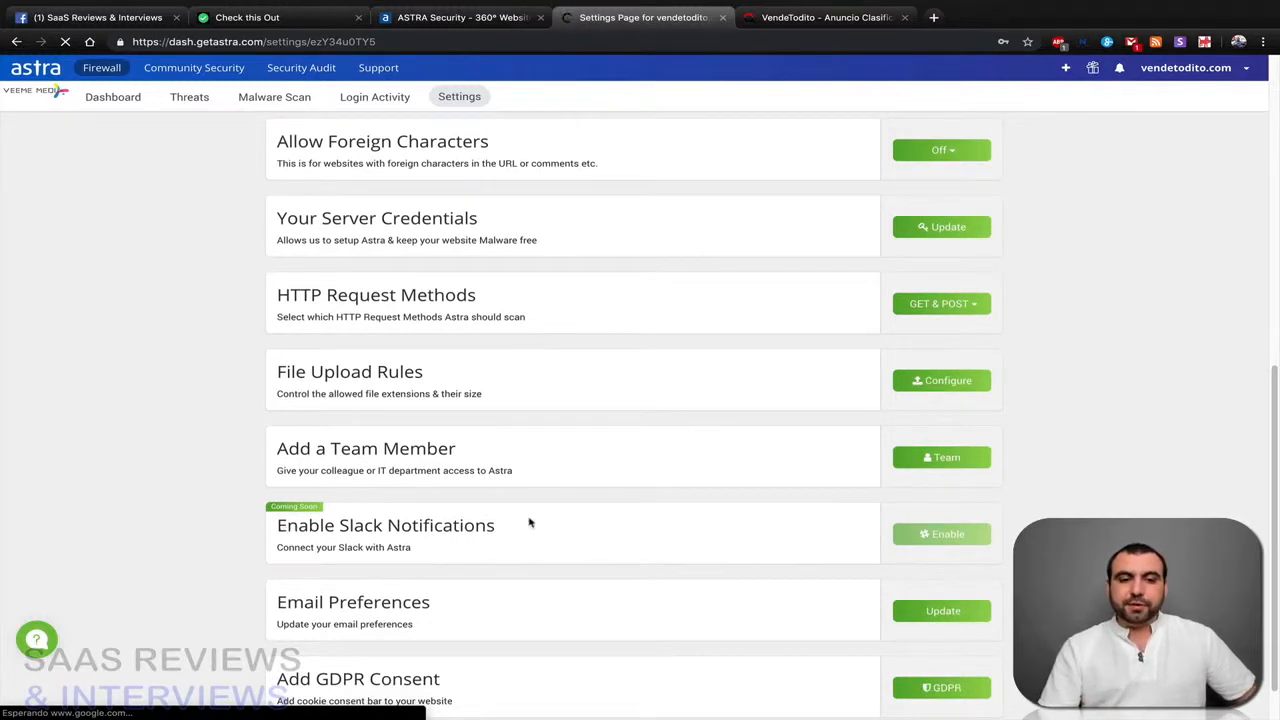
scroll("down", 3)
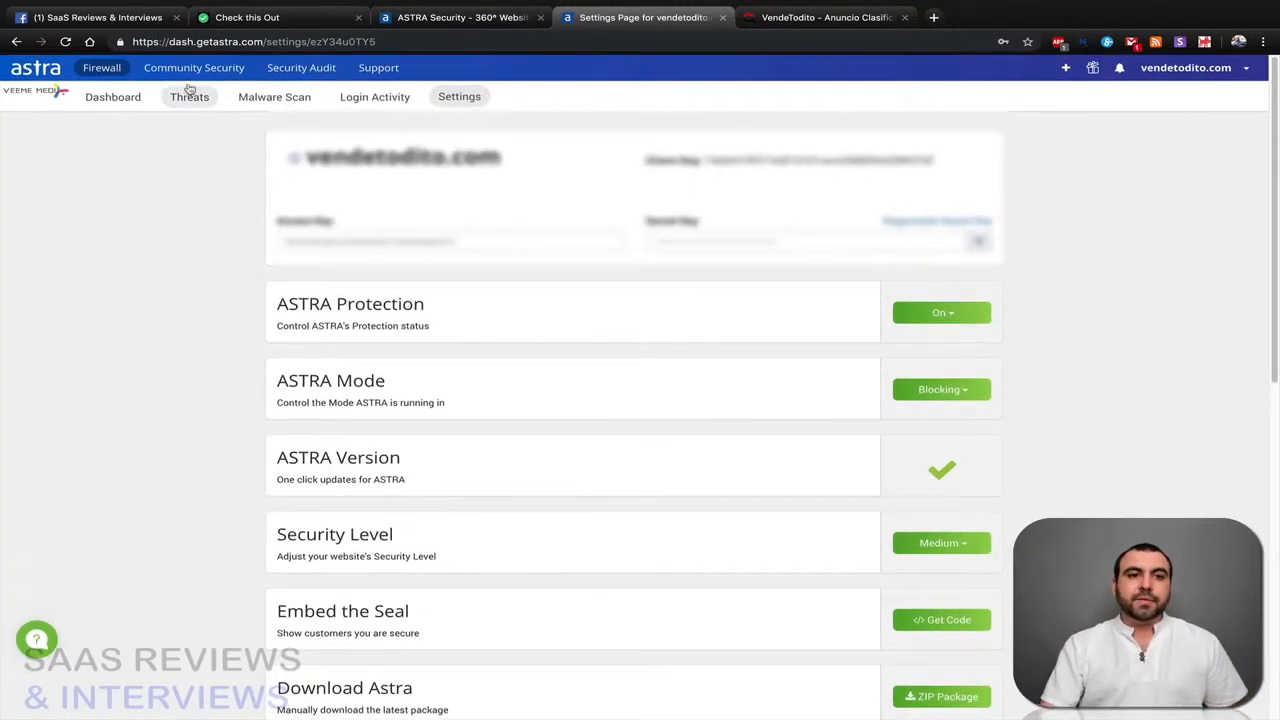
left_click(194, 67)
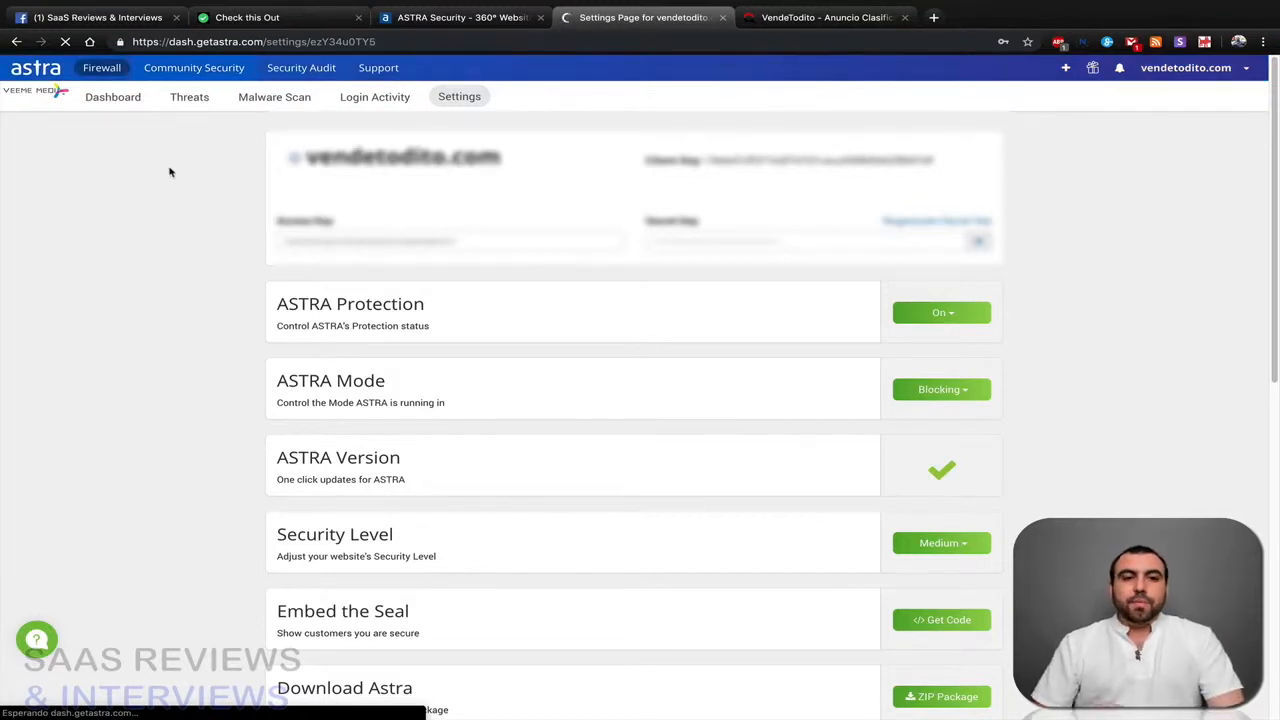
scroll("down", 3)
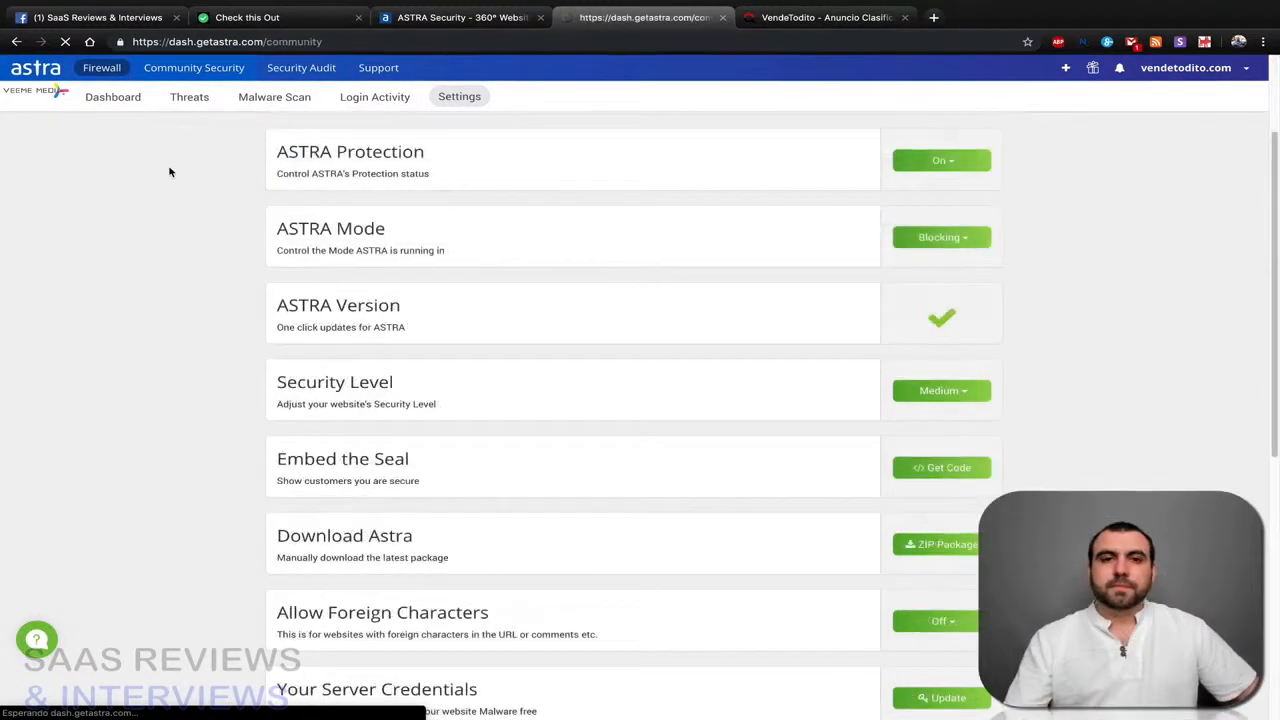
- Open the Edit Program form for vendetodito.com's security page, currently in draft status
left_click(194, 67)
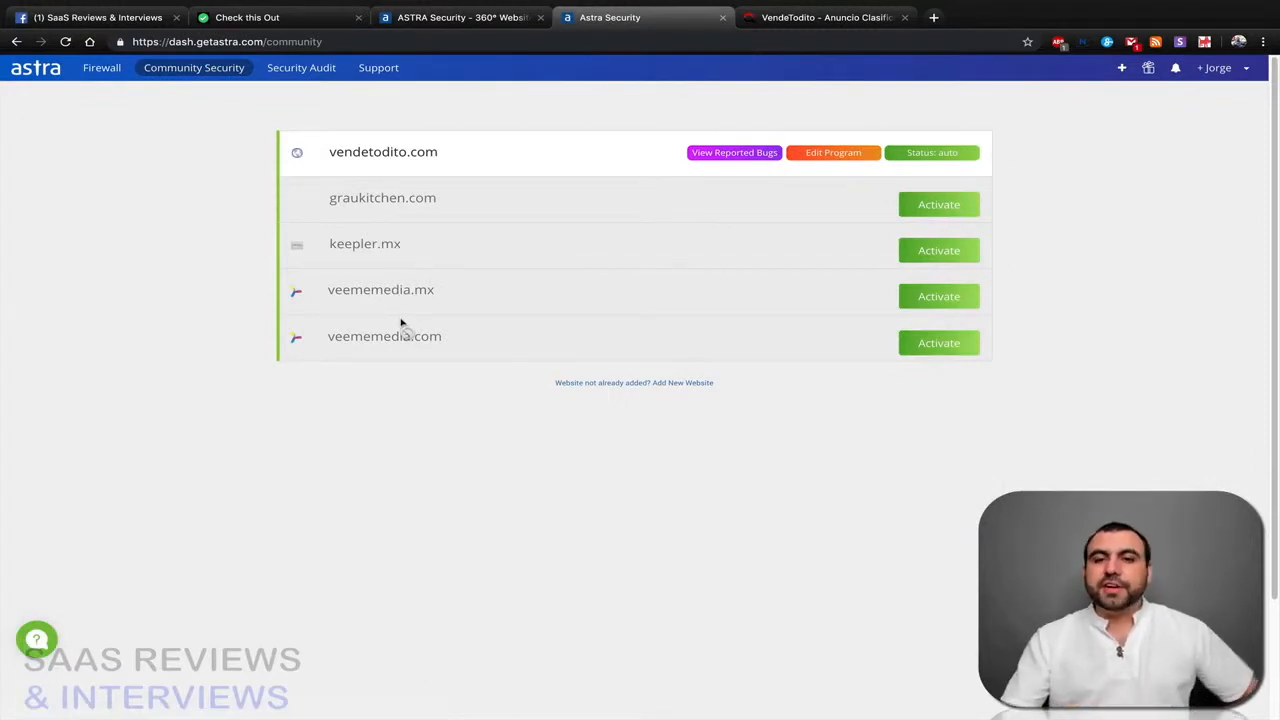
mouse_move(550, 481)
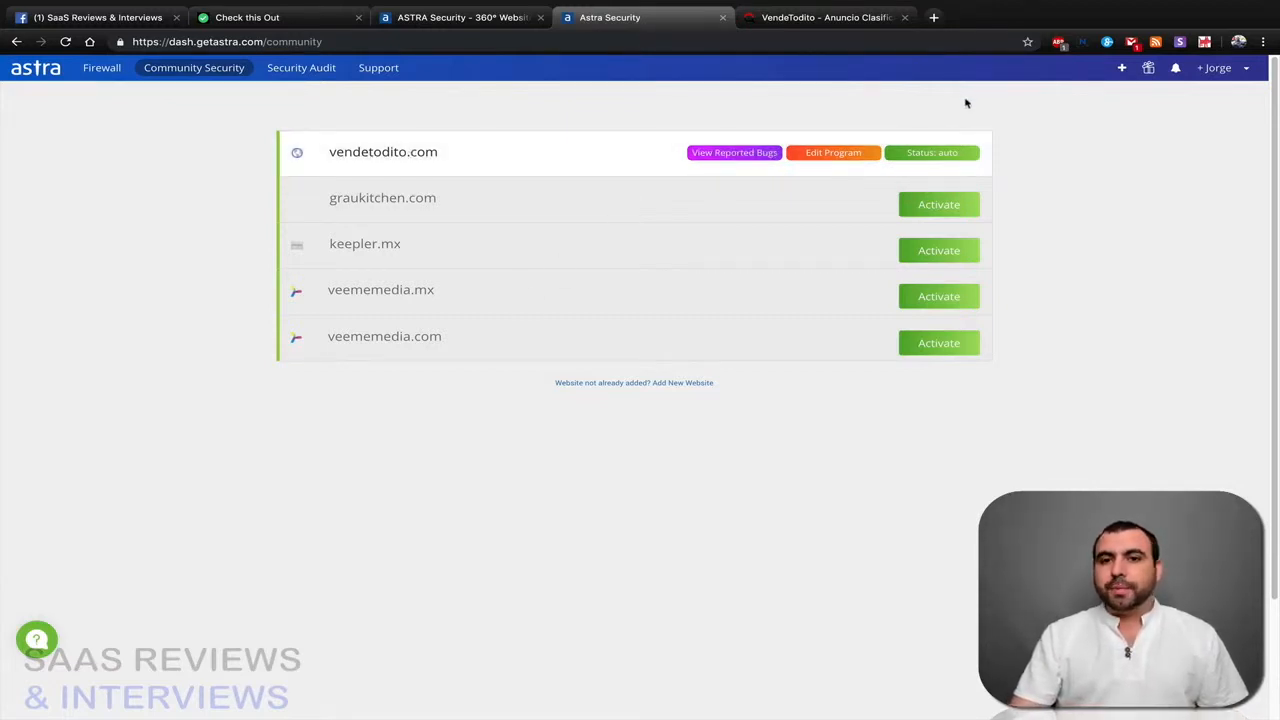
left_click(833, 152)
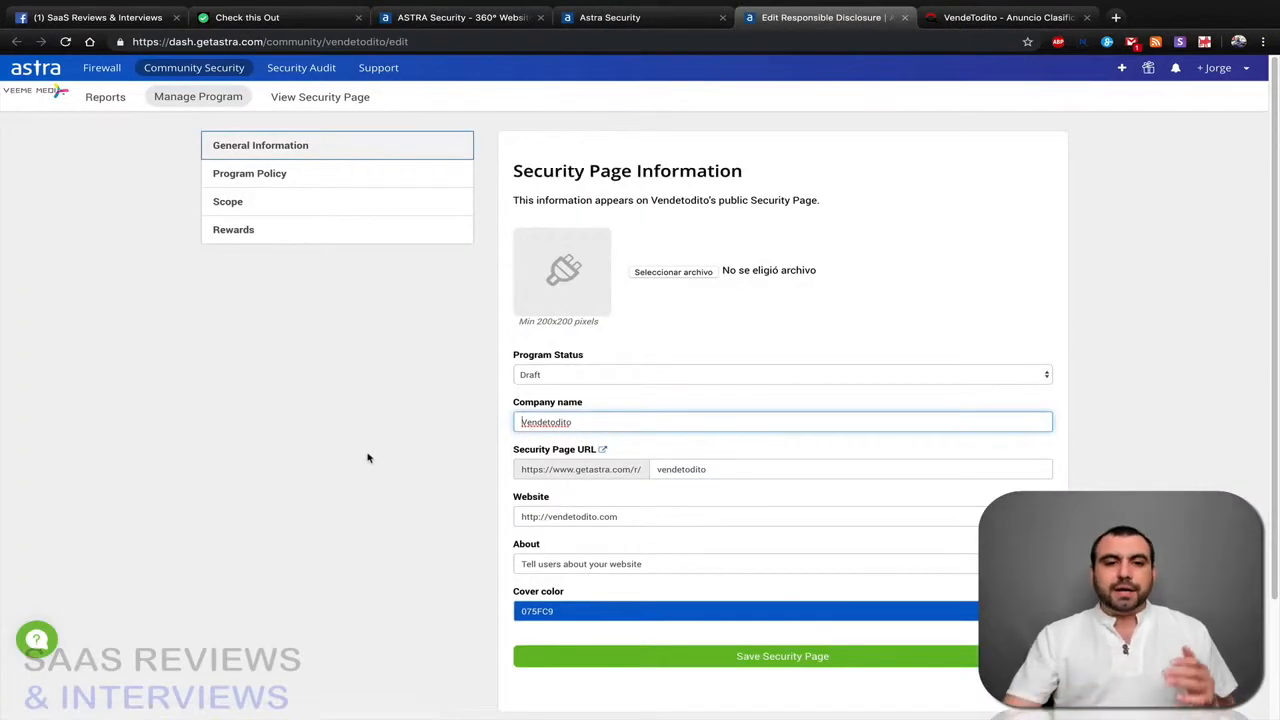
- View the program policy, the vendetodito.com scope, and the Hall of Fame rewards page
scroll("down", 3)
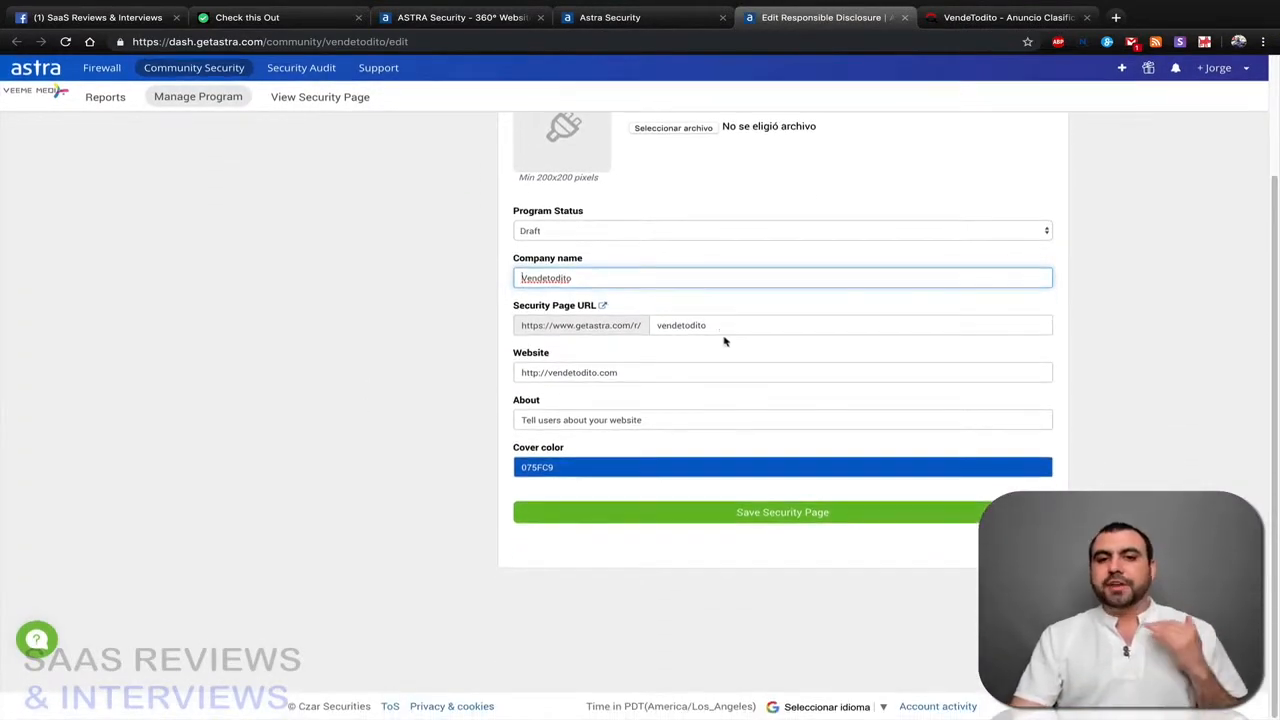
mouse_move(648, 442)
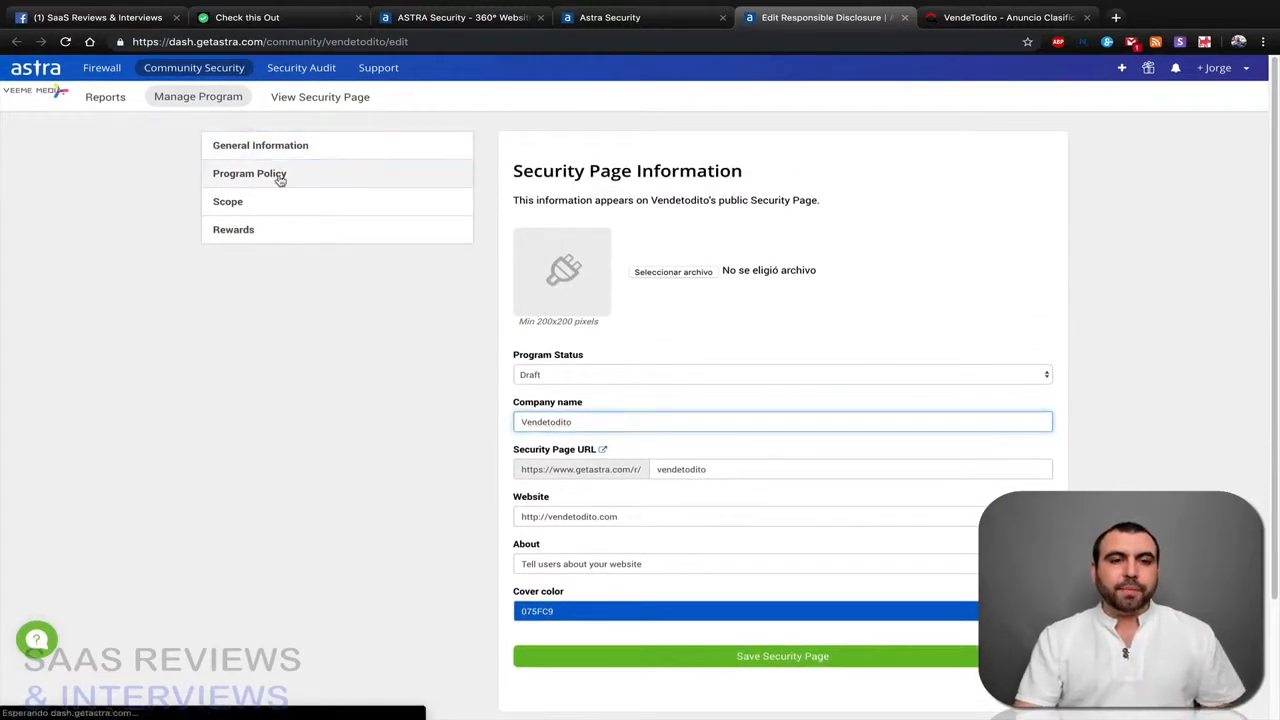
left_click(249, 173)
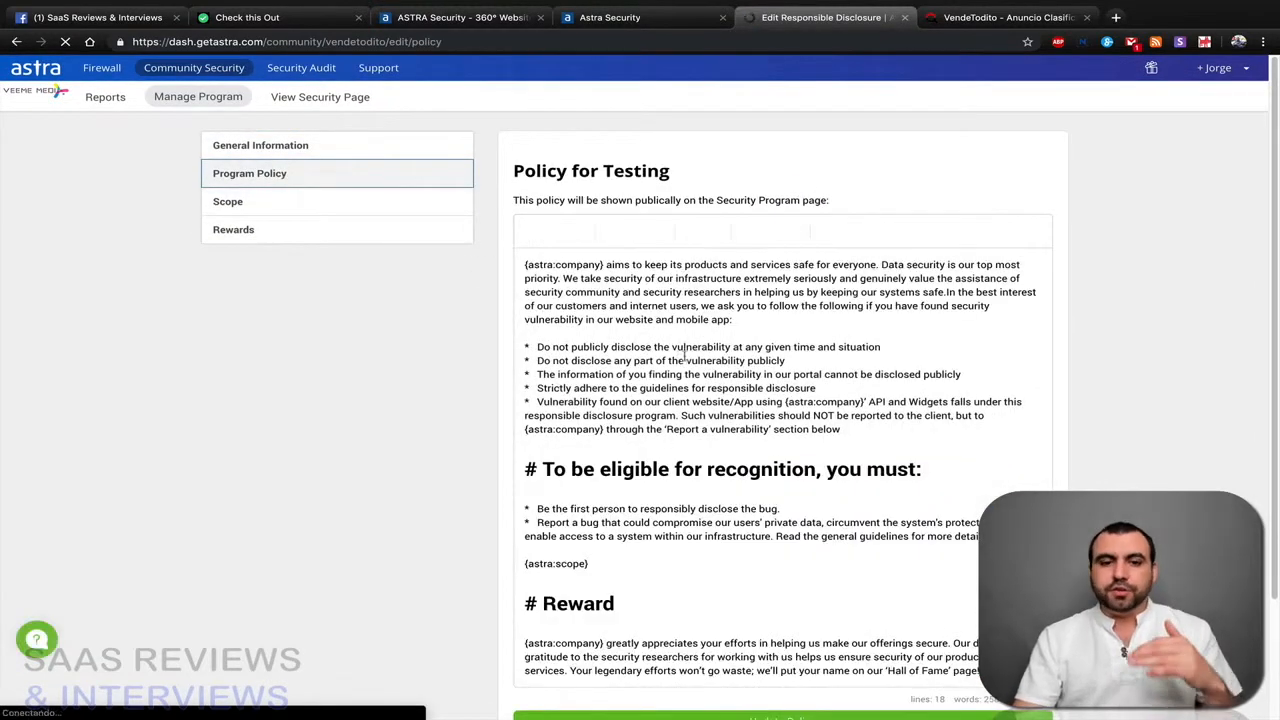
left_click(228, 201)
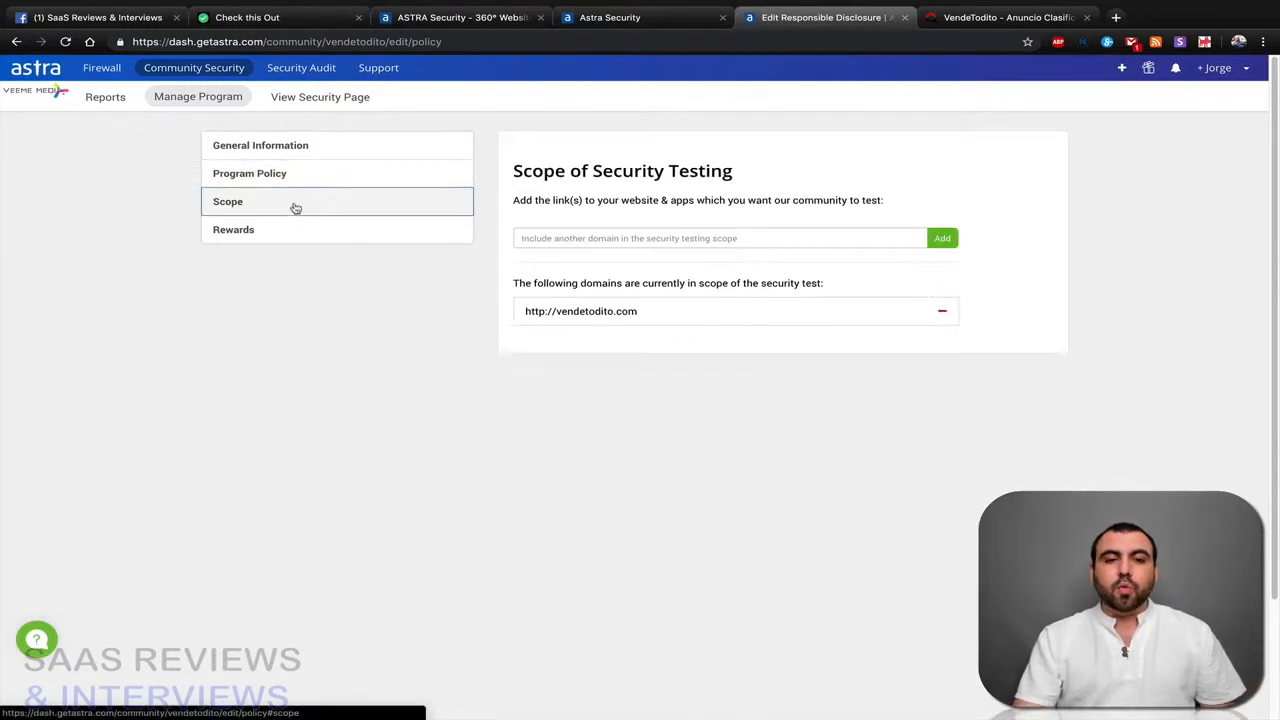
mouse_move(449, 248)
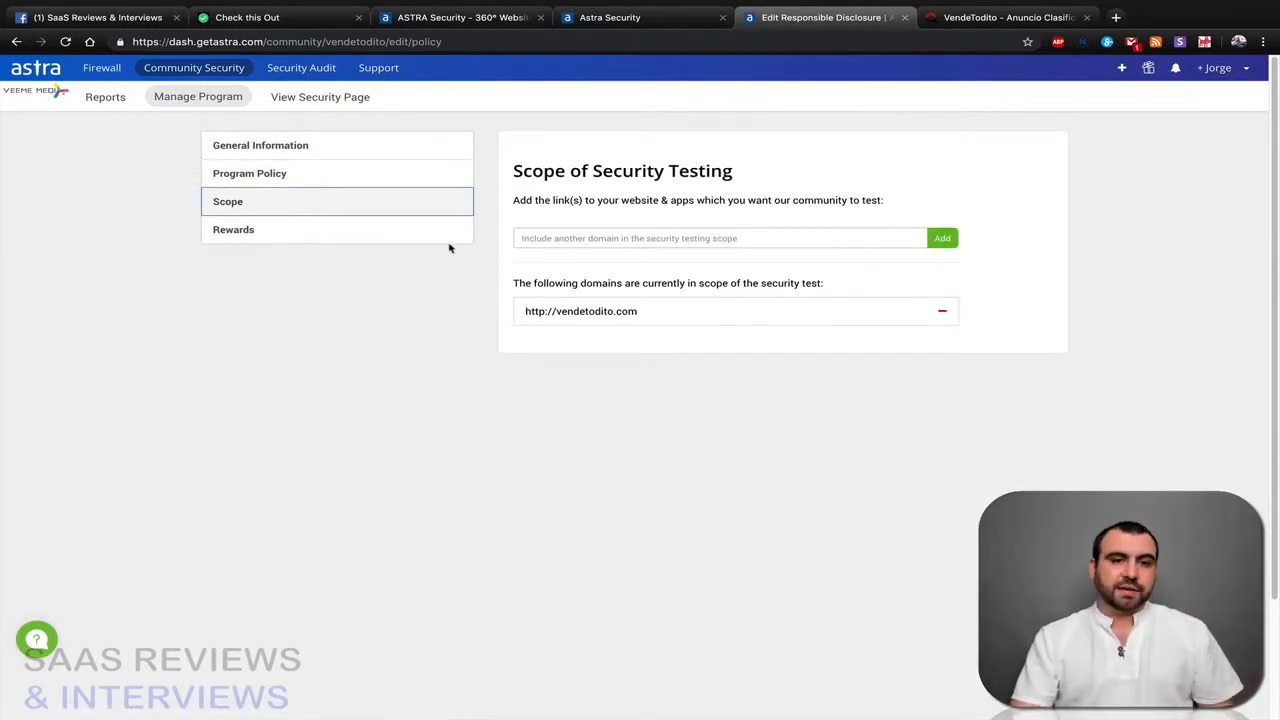
left_click(233, 229)
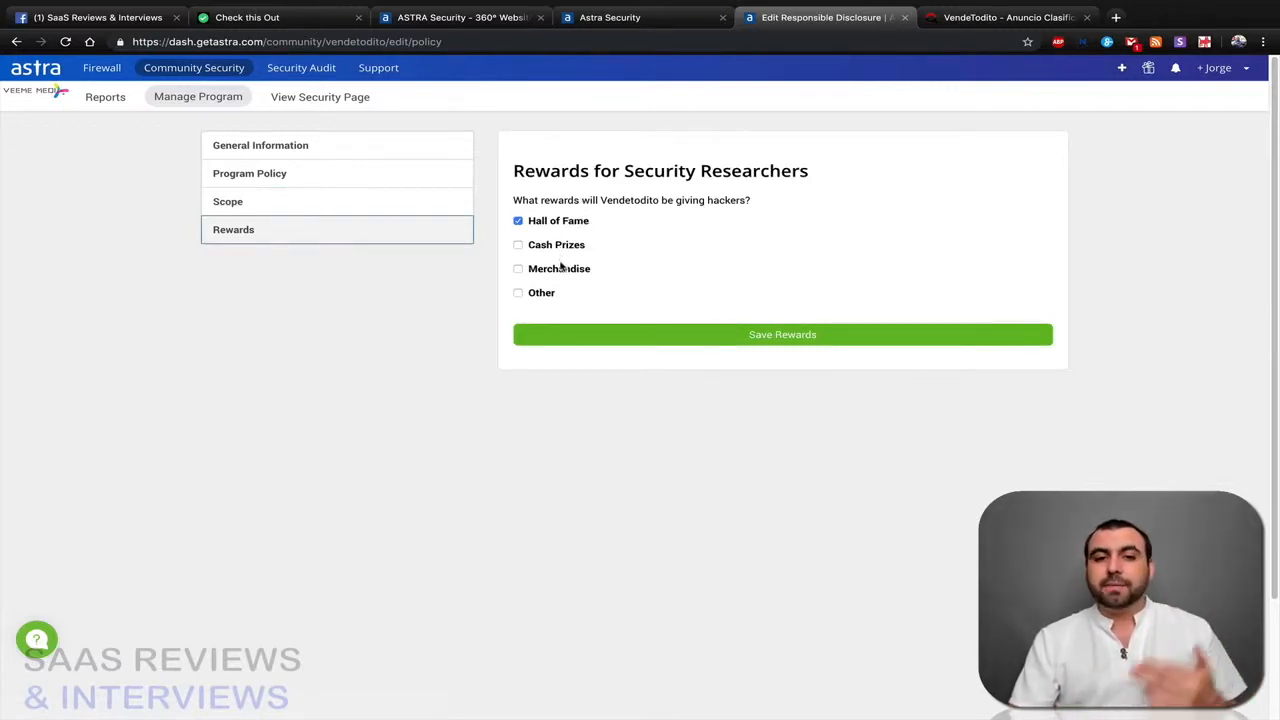
left_click(518, 244)
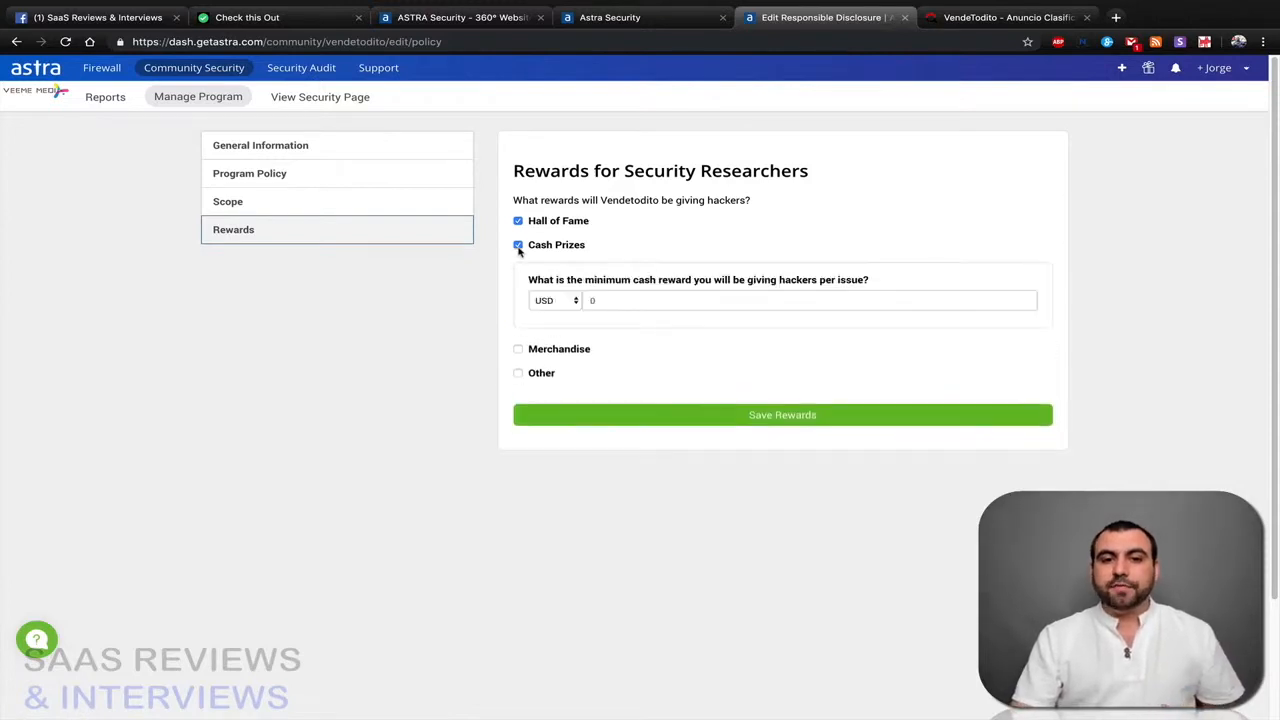
left_click(518, 245)
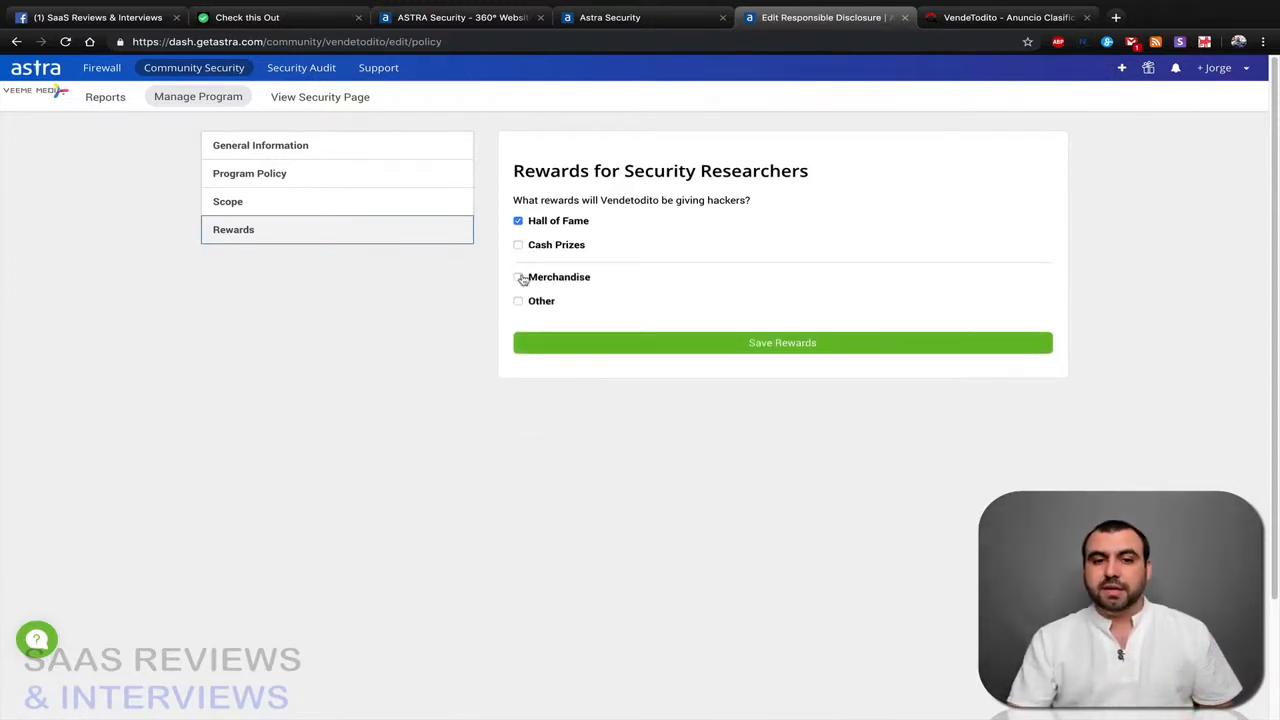
left_click(518, 277)
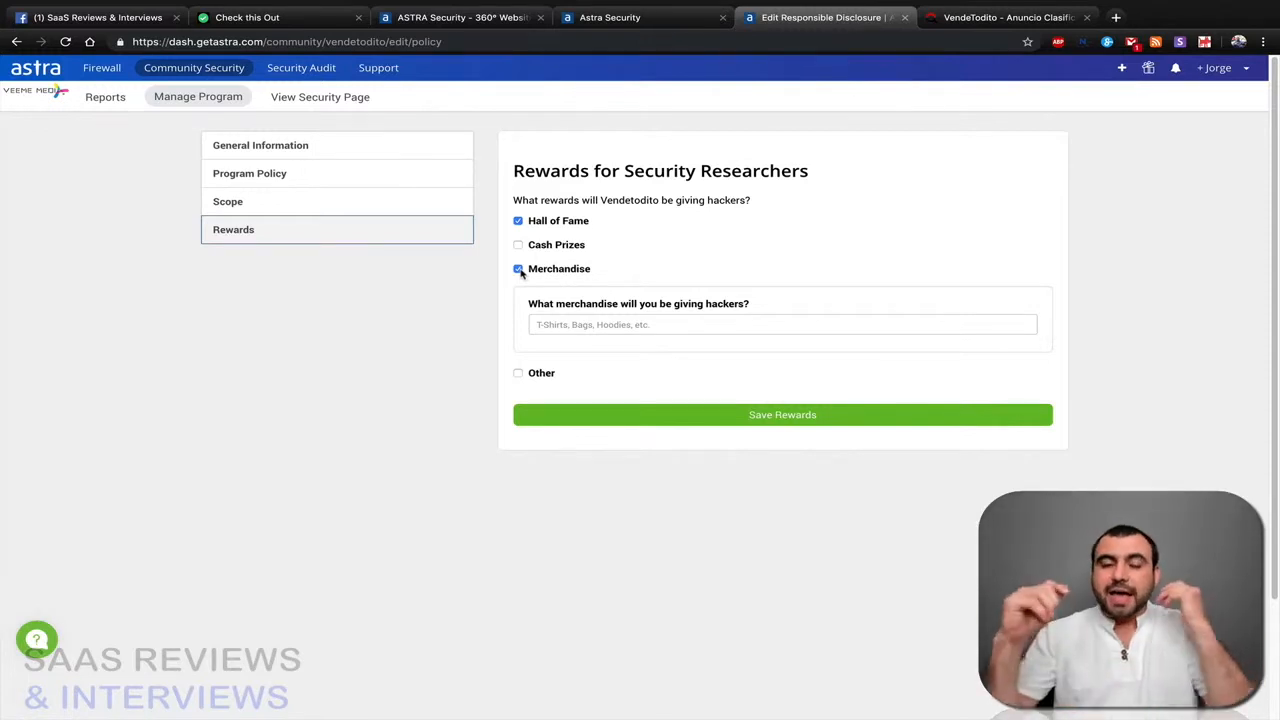
left_click(518, 268)
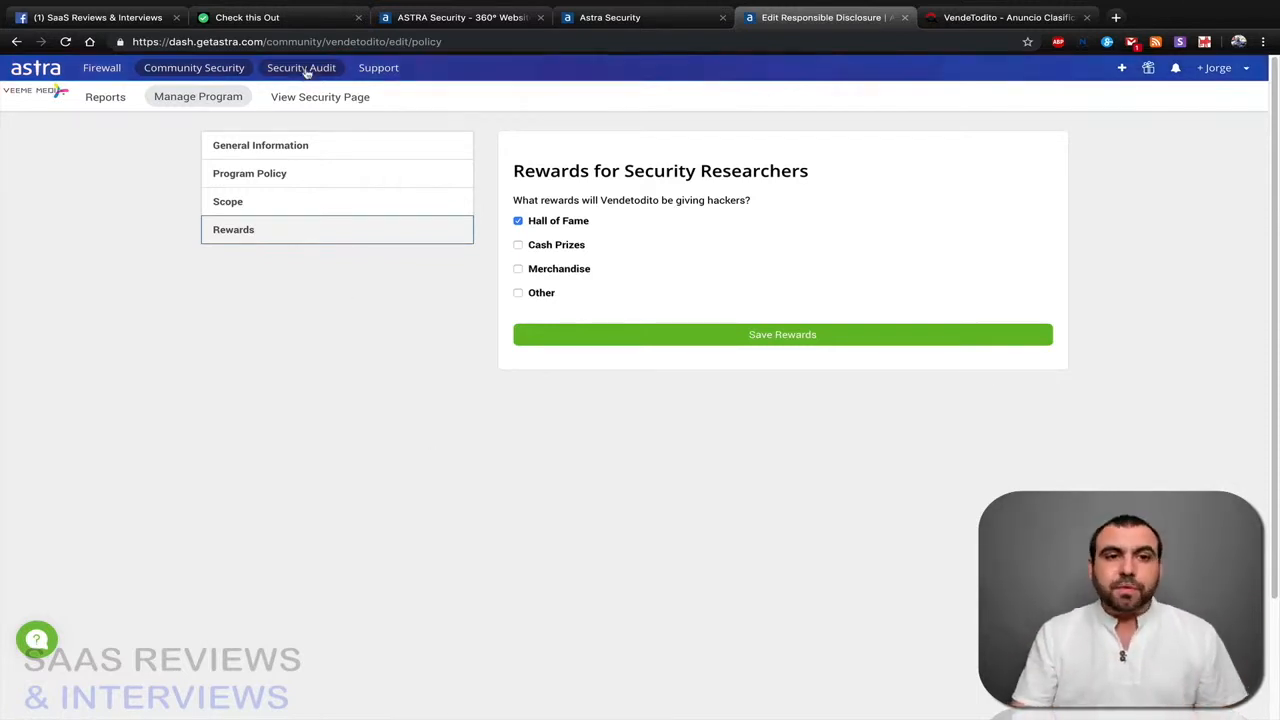
- Review the zero-report Vendetodito audit and the sites dashboard, then go to the SaaS Reviews & Interviews tab
left_click(301, 67)
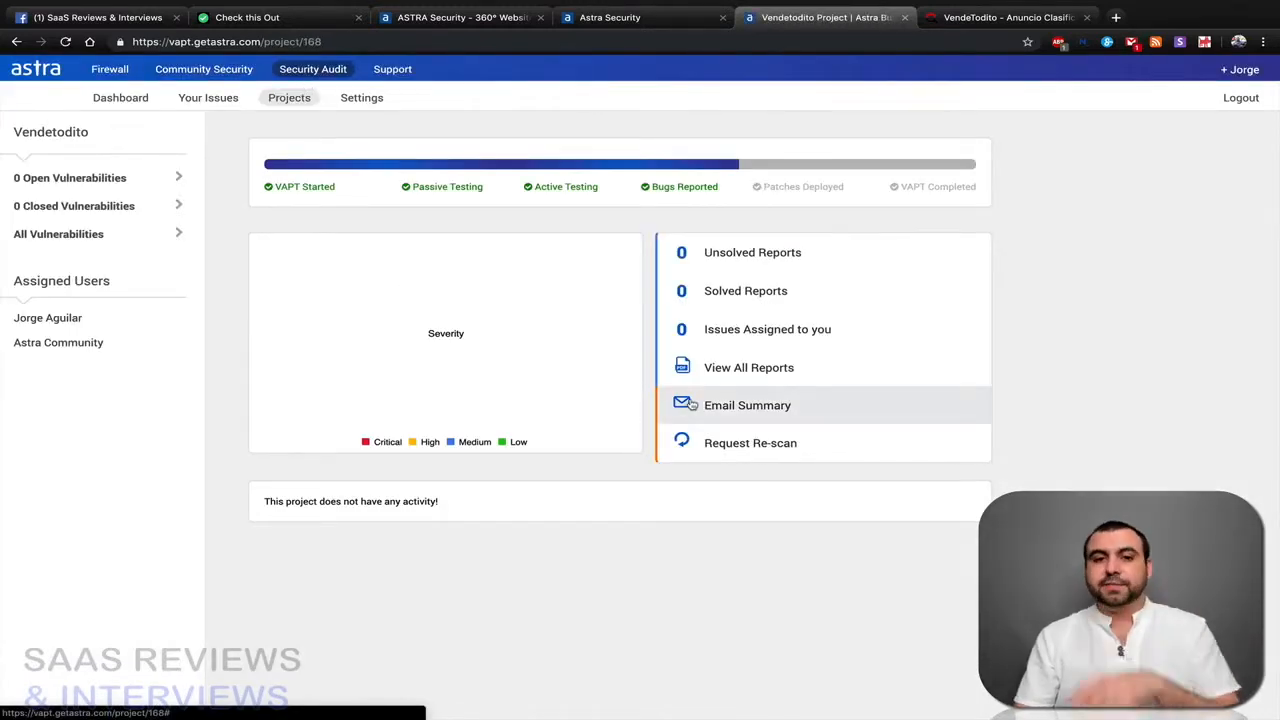
mouse_move(459, 225)
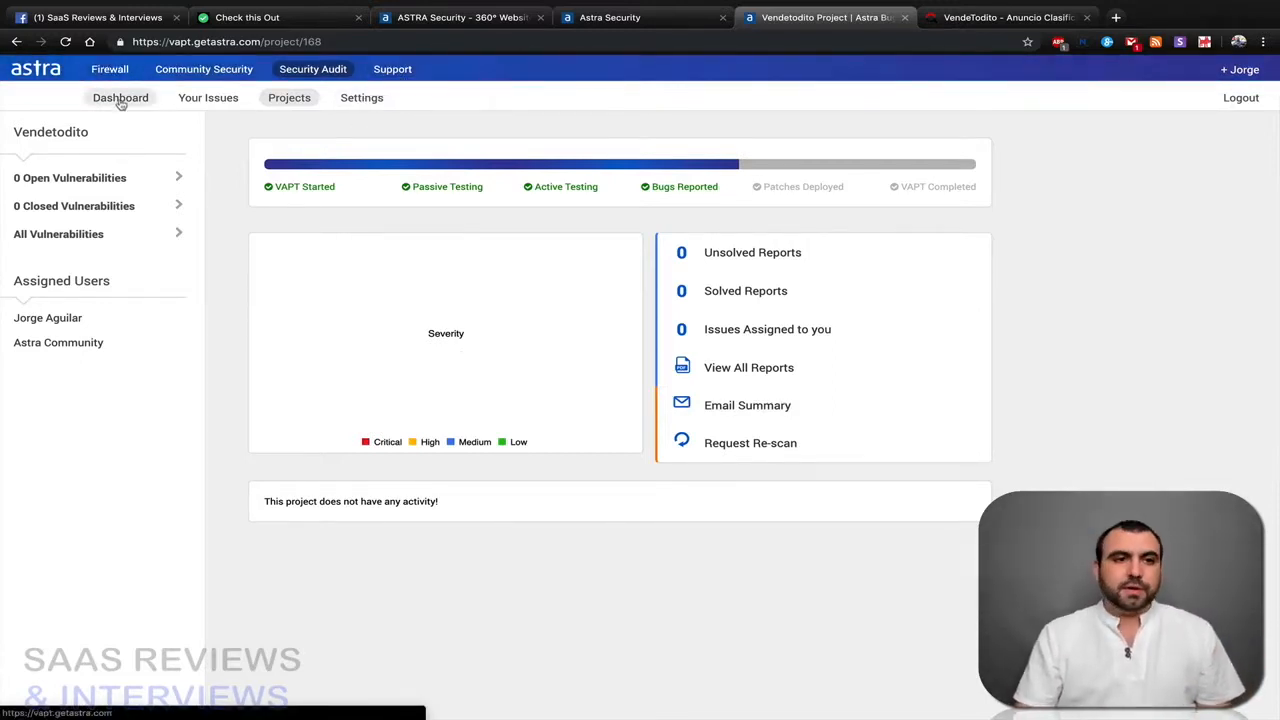
left_click(120, 97)
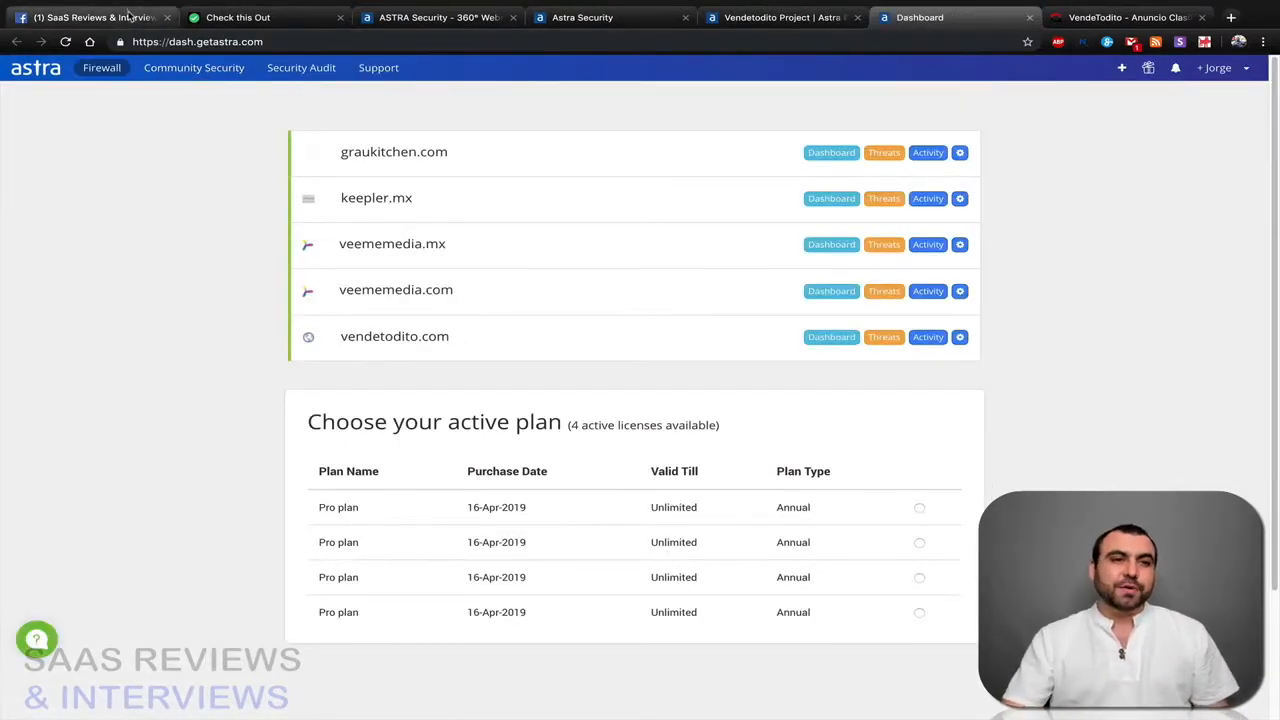
left_click(90, 17)
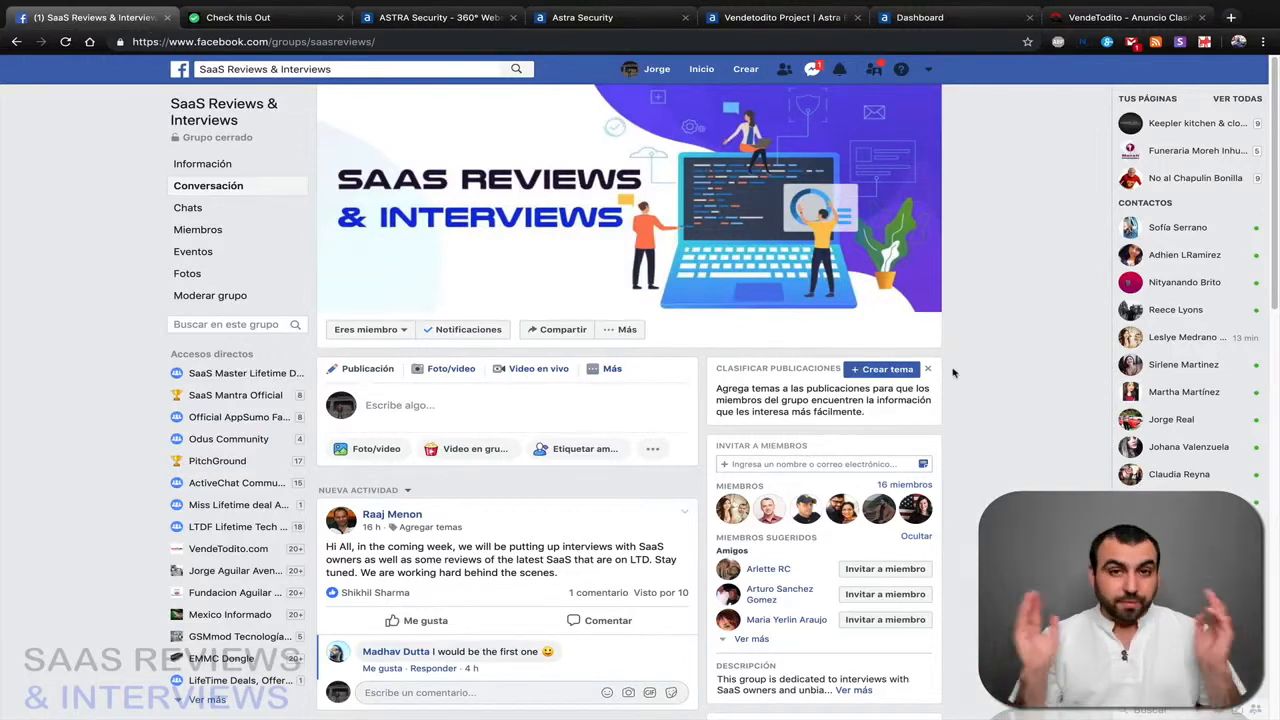